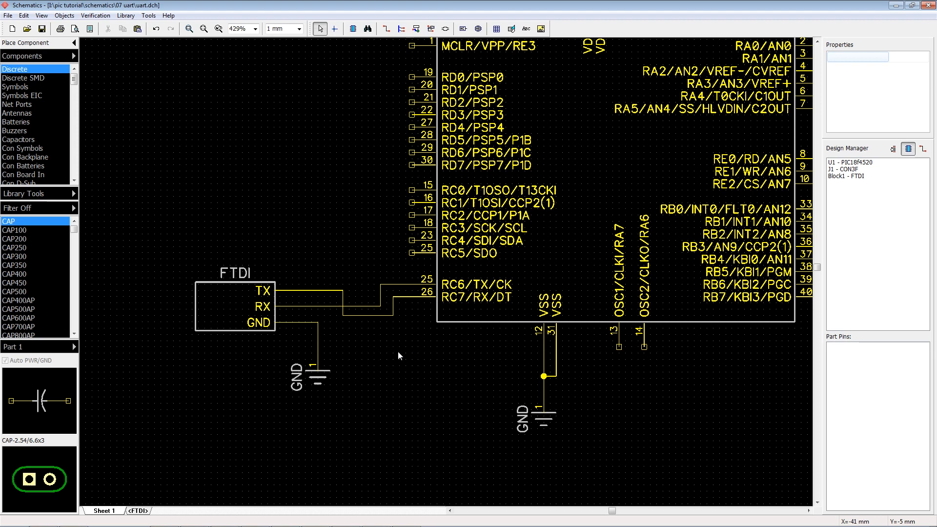
mouse_move(401, 360)
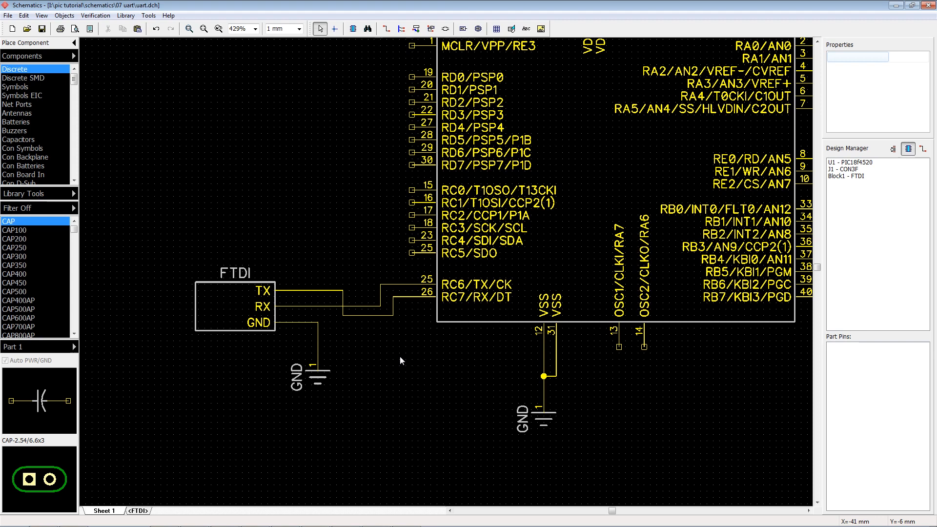
mouse_move(384, 350)
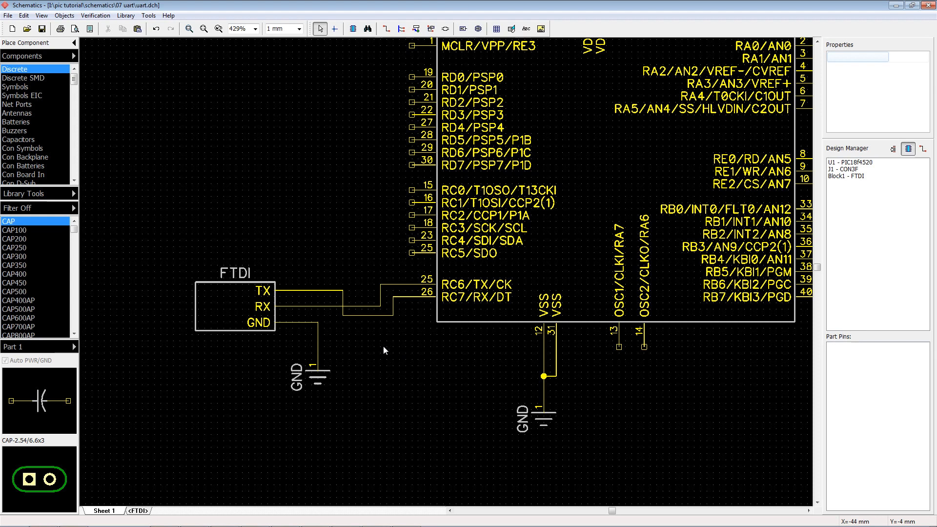
mouse_move(318, 304)
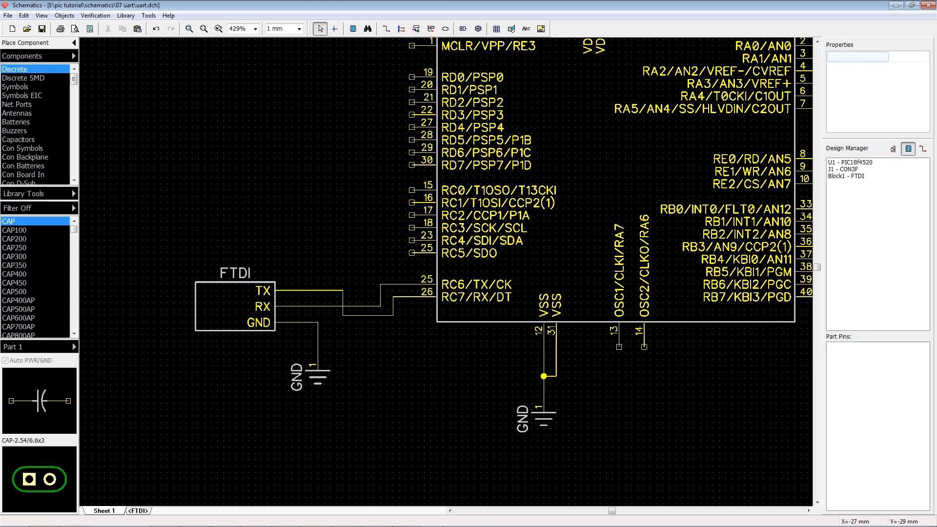
- Bring the PIC18F4520 datasheet's EUSART section 18.0 to the front in Acrobat Reader
click(254, 517)
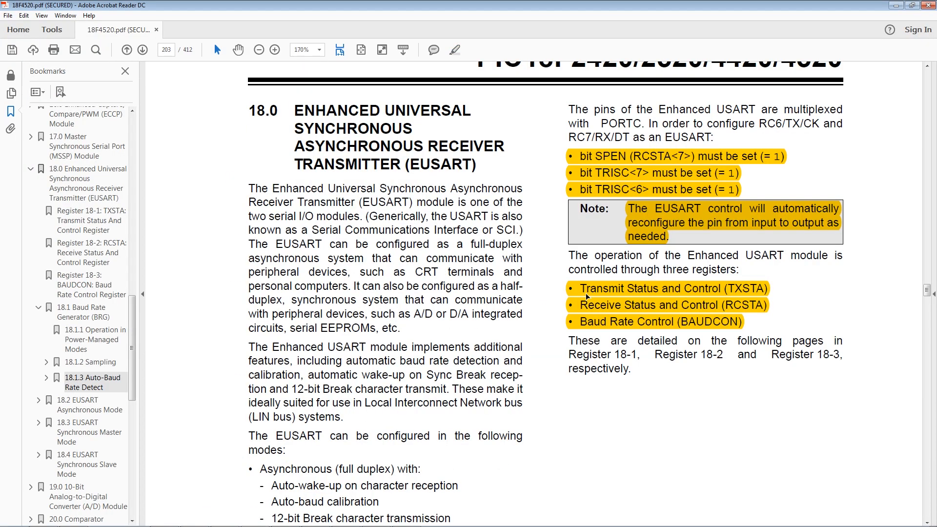
mouse_move(740, 292)
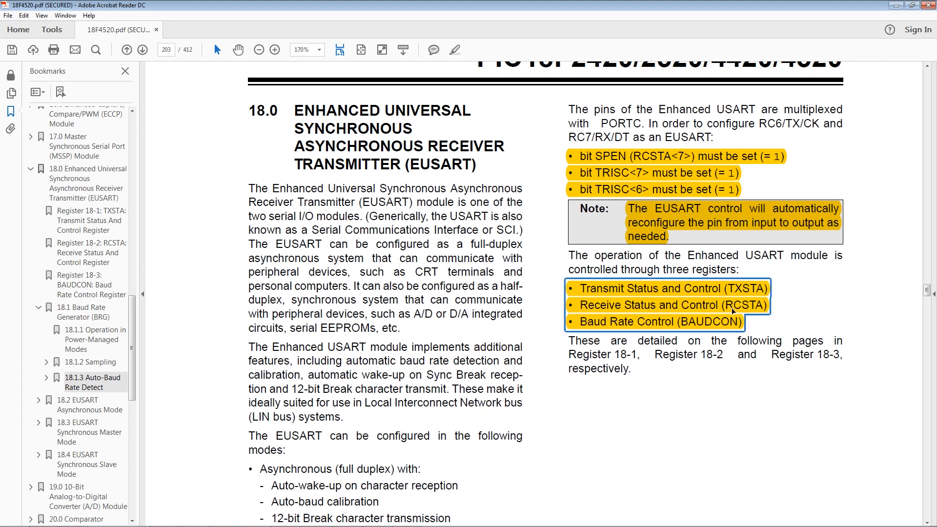
mouse_move(708, 339)
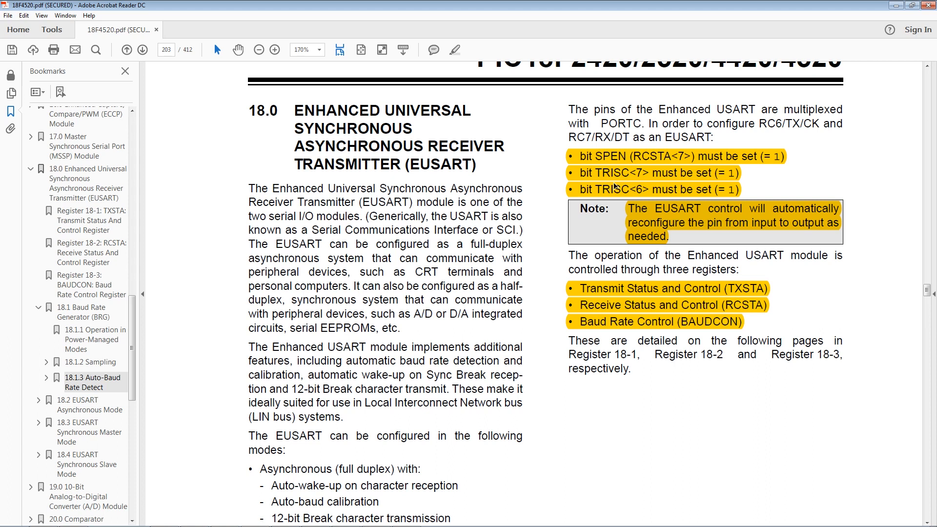
mouse_move(644, 166)
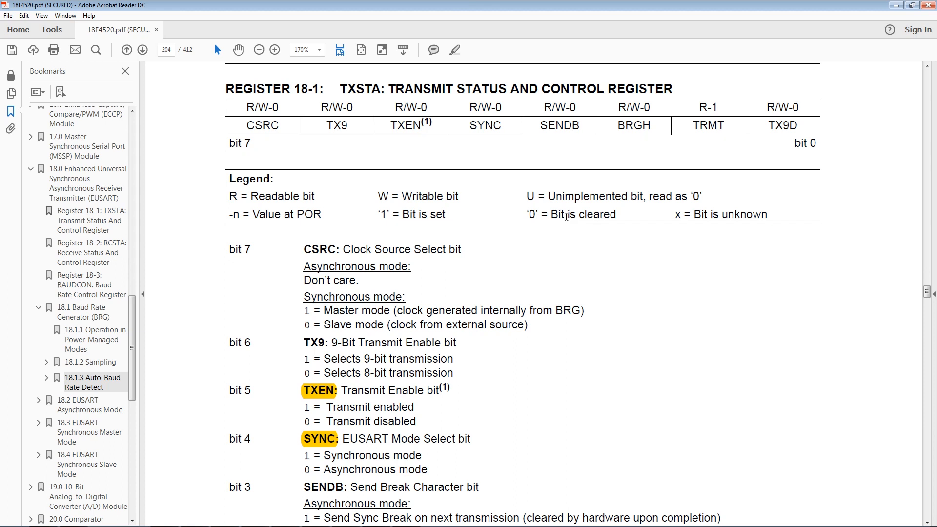
mouse_move(614, 180)
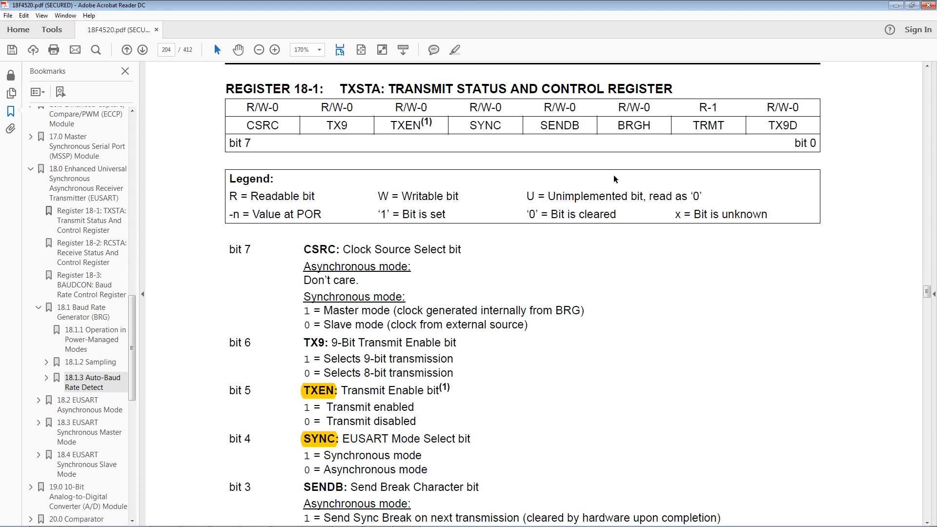
mouse_move(398, 148)
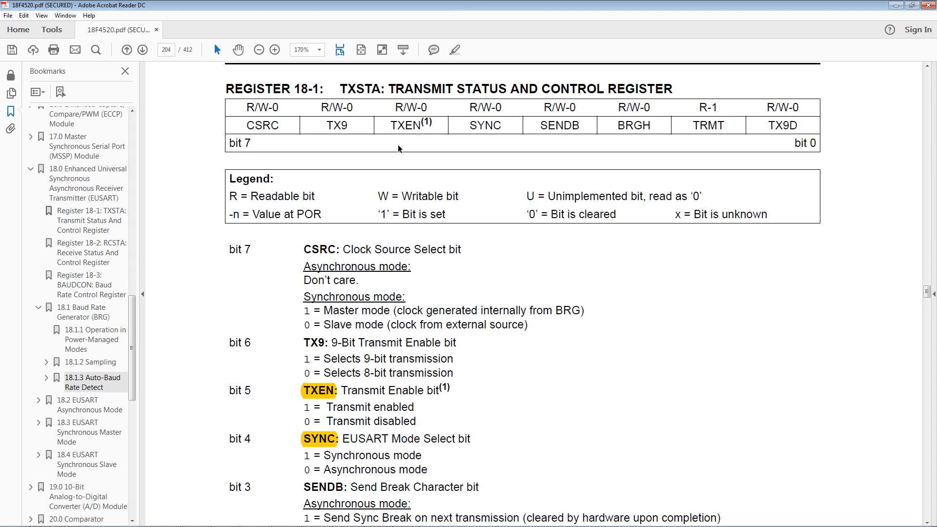
- Review the TXSTA bit descriptions, selecting 'Transmit' under TXEN and 'Asynchronous' under SYNC
scroll(down, 3)
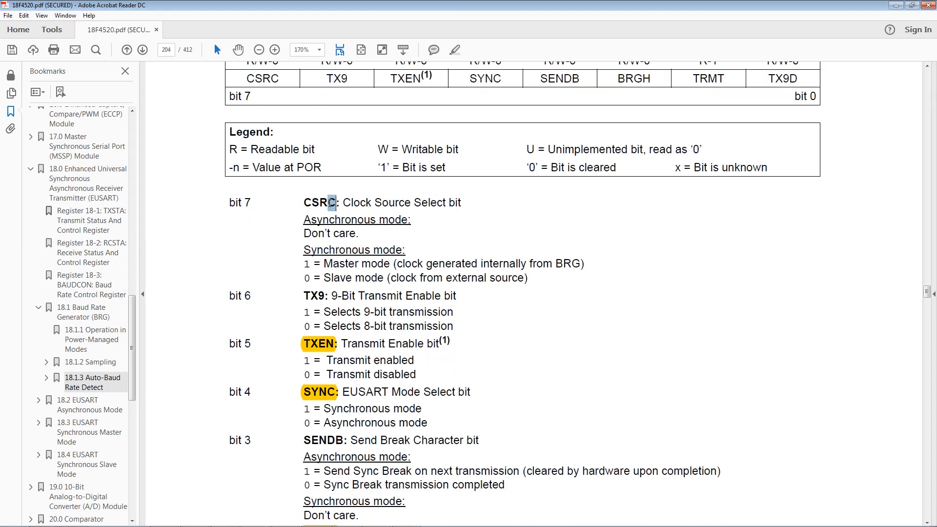
scroll(down, 3)
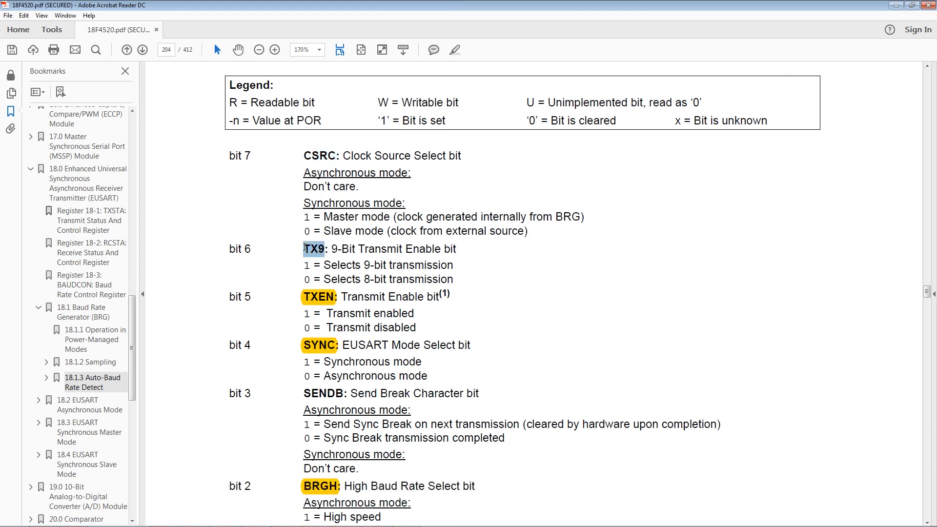
scroll(down, 3)
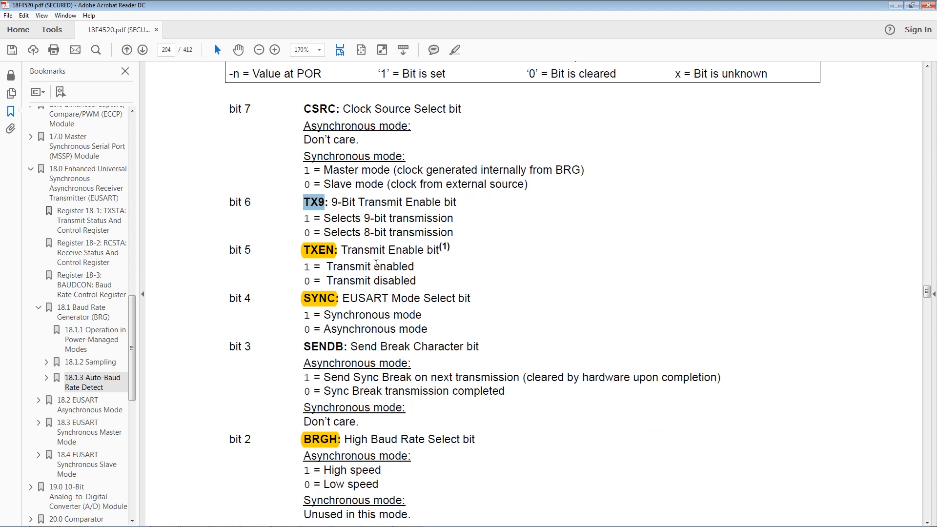
click(240, 250)
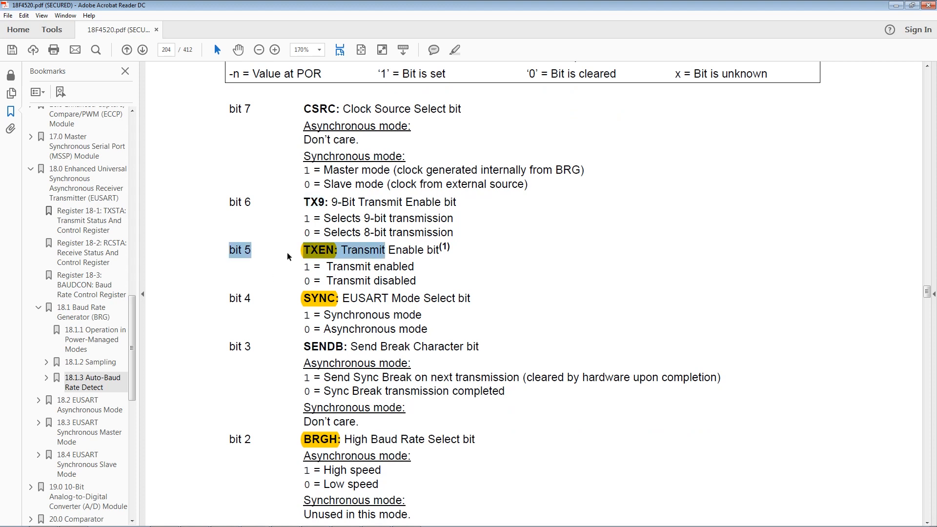
double_click(349, 266)
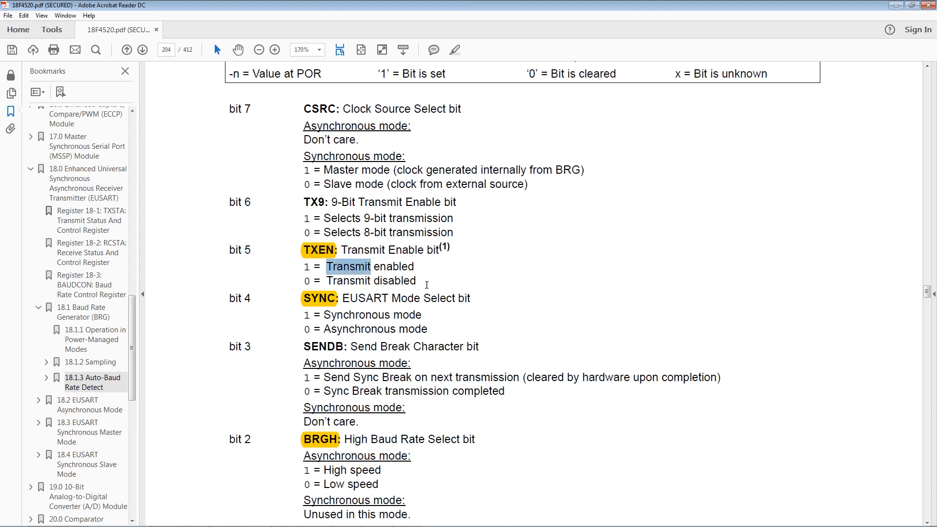
scroll(down, 3)
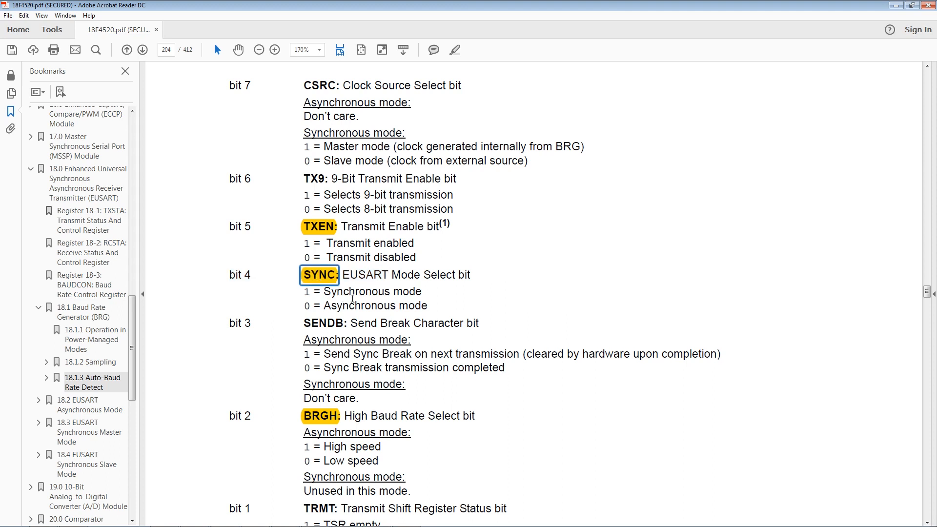
double_click(353, 305)
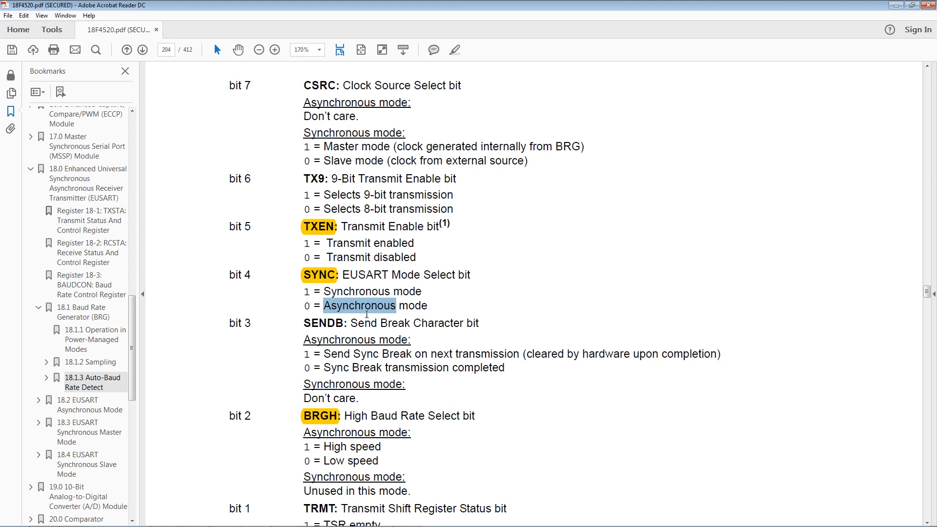
mouse_move(363, 281)
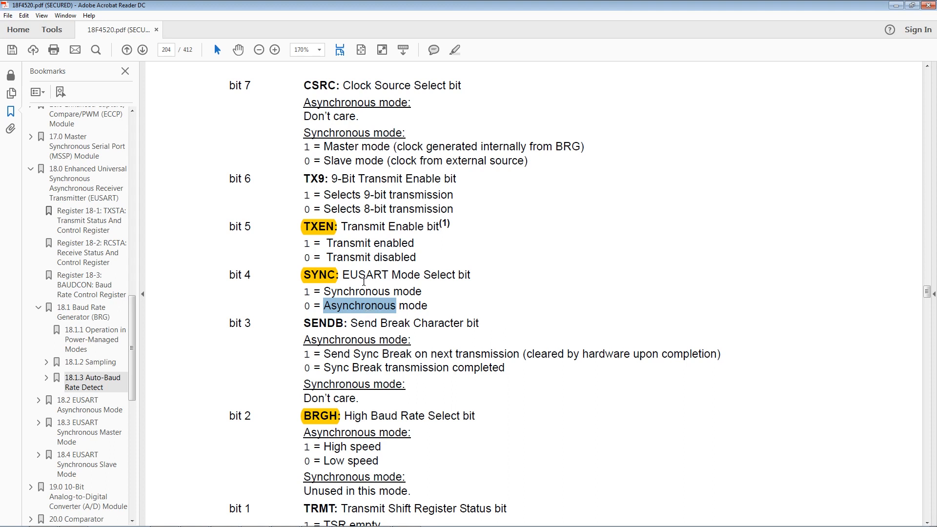
- Scroll past TRMT in TXSTA down to the RCSTA receive register and its SPEN bit
scroll(down, 3)
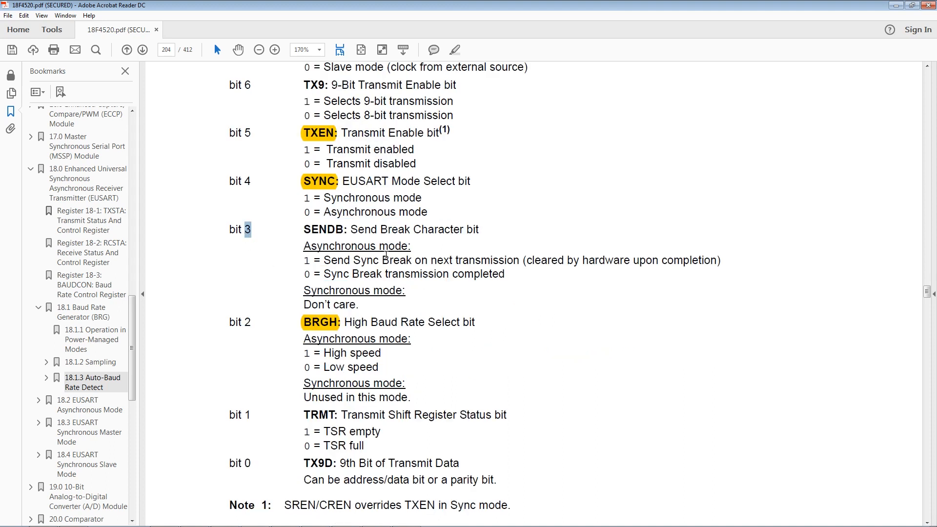
scroll(down, 3)
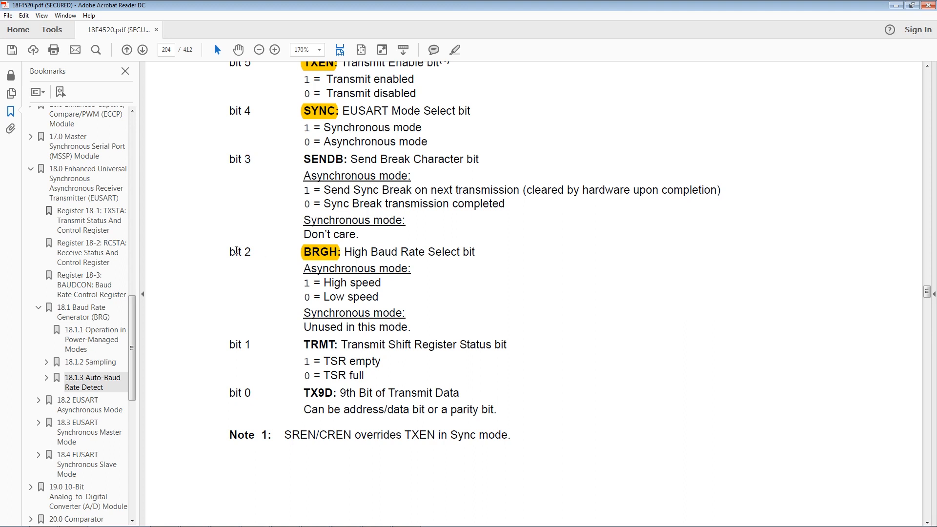
mouse_move(343, 266)
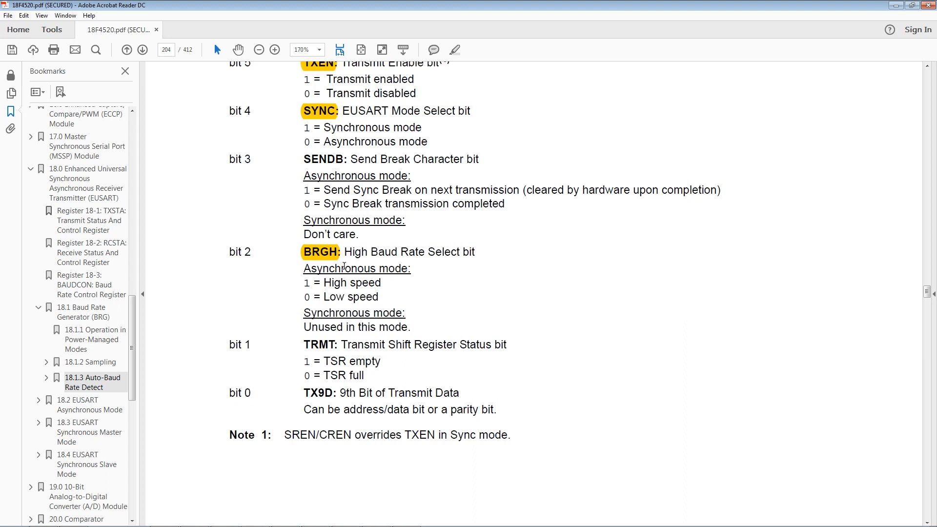
mouse_move(376, 301)
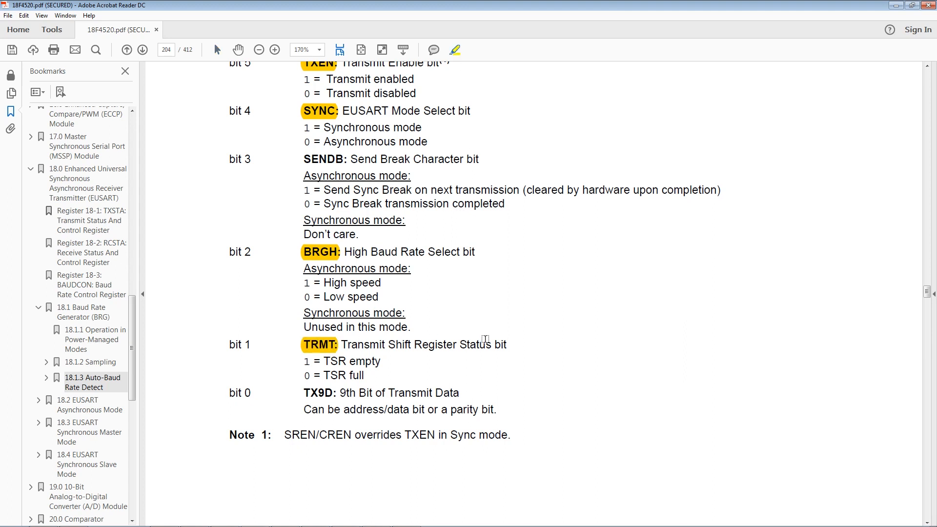
mouse_move(476, 315)
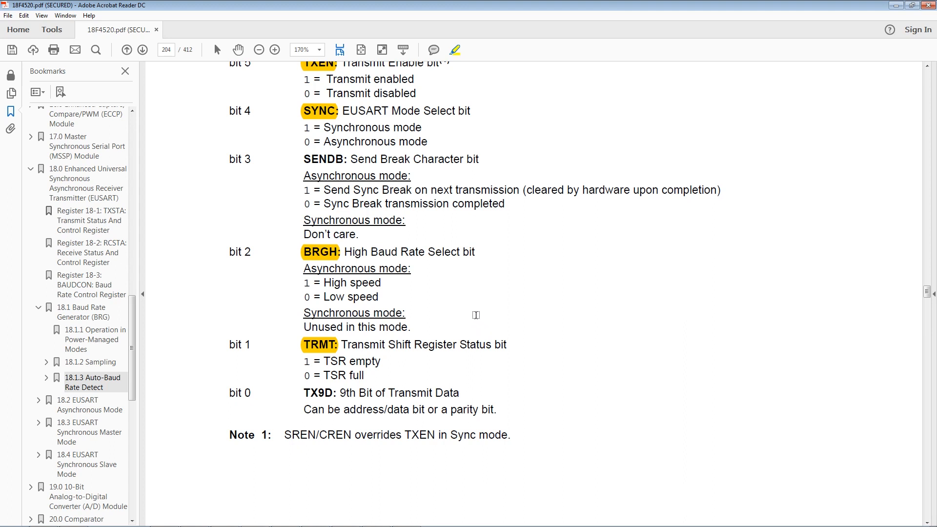
mouse_move(560, 304)
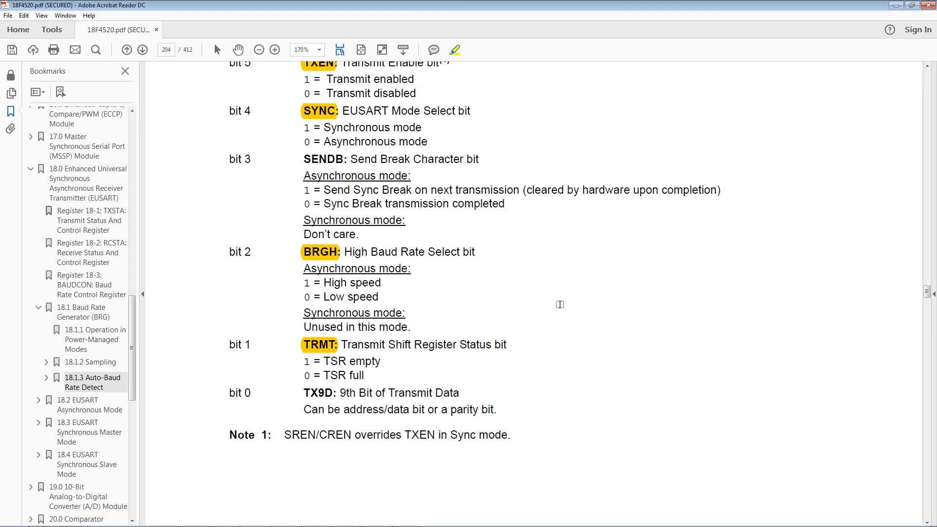
mouse_move(426, 305)
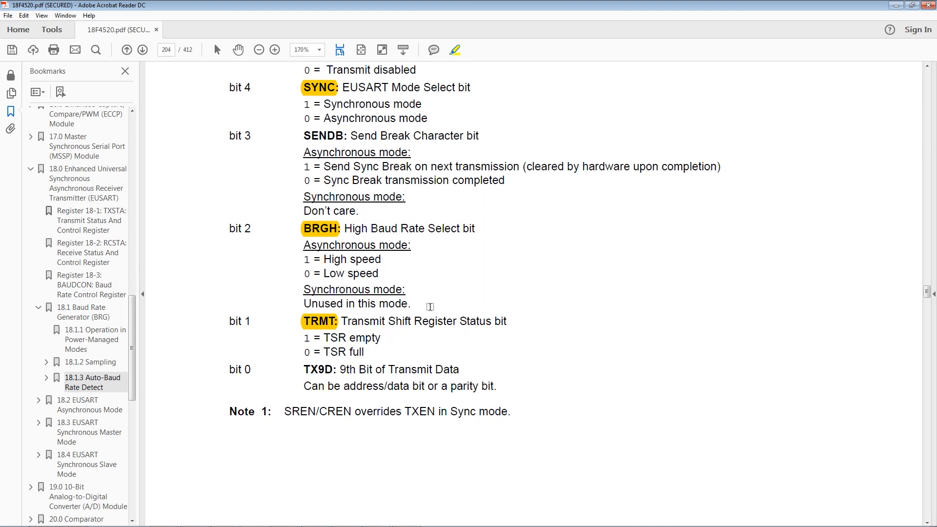
scroll(down, 3)
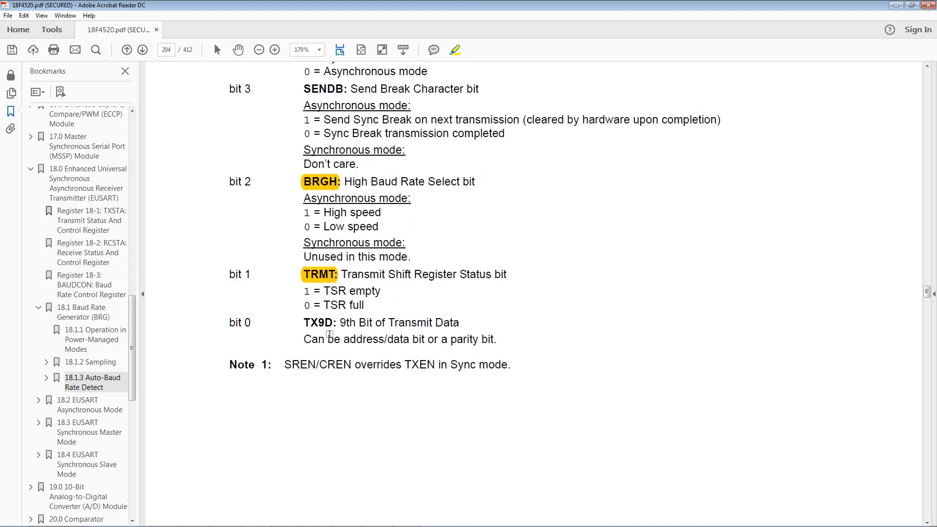
scroll(down, 3)
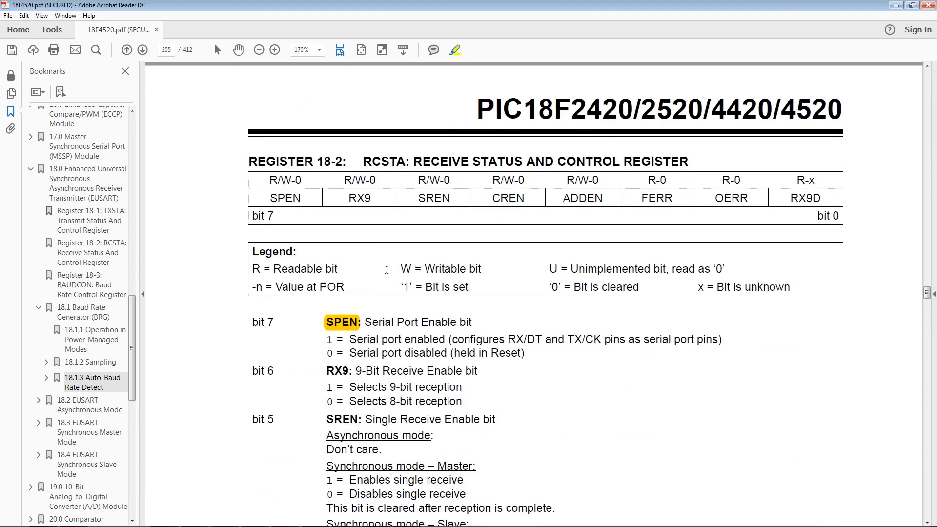
- Read through RCSTA's SREN, CREN, FERR, OERR and RX9D bit descriptions down to bit 0
scroll(down, 3)
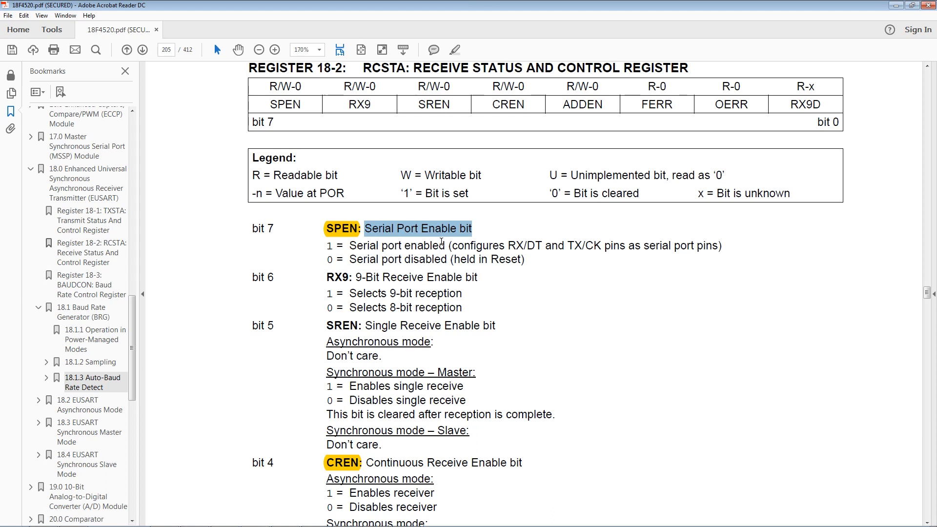
mouse_move(632, 294)
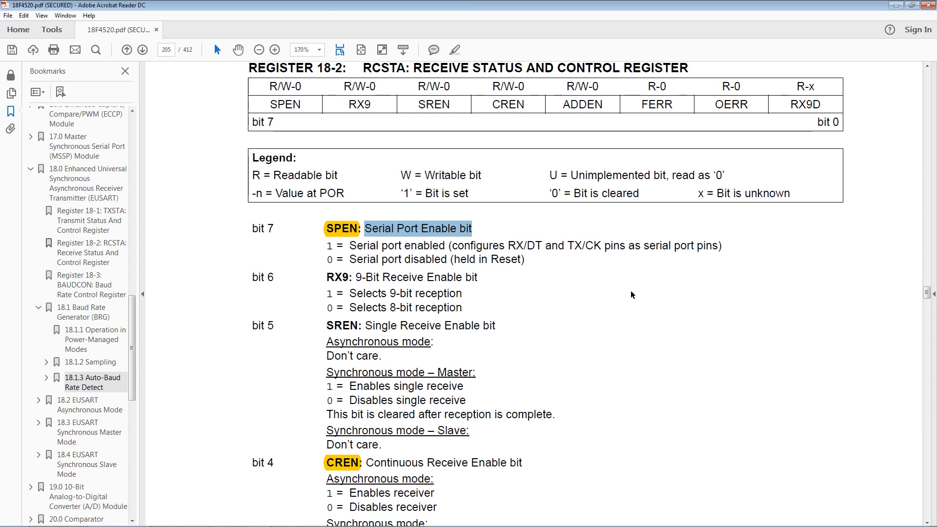
mouse_move(528, 246)
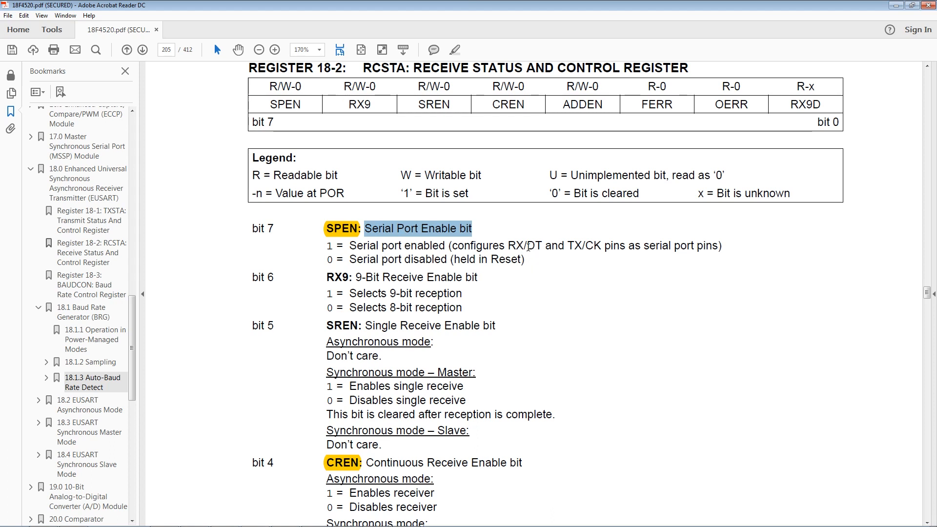
mouse_move(537, 259)
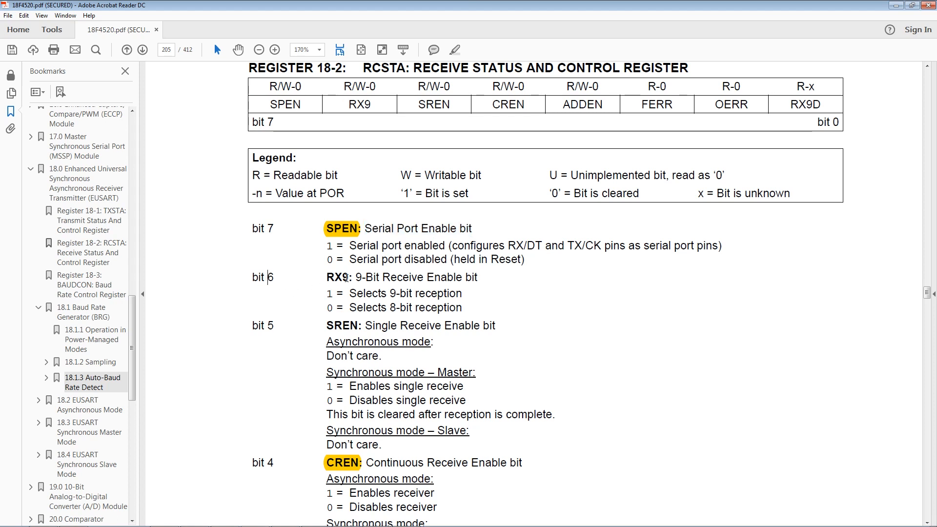
scroll(down, 3)
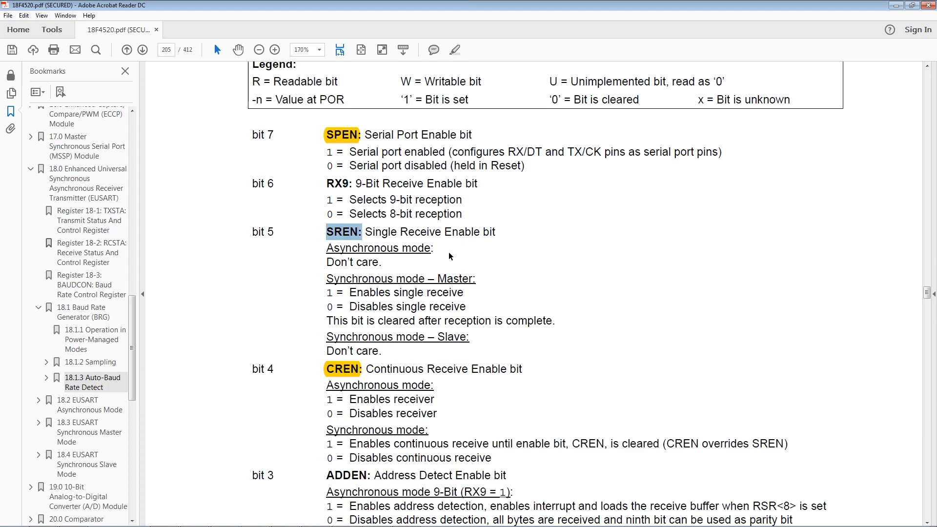
mouse_move(384, 265)
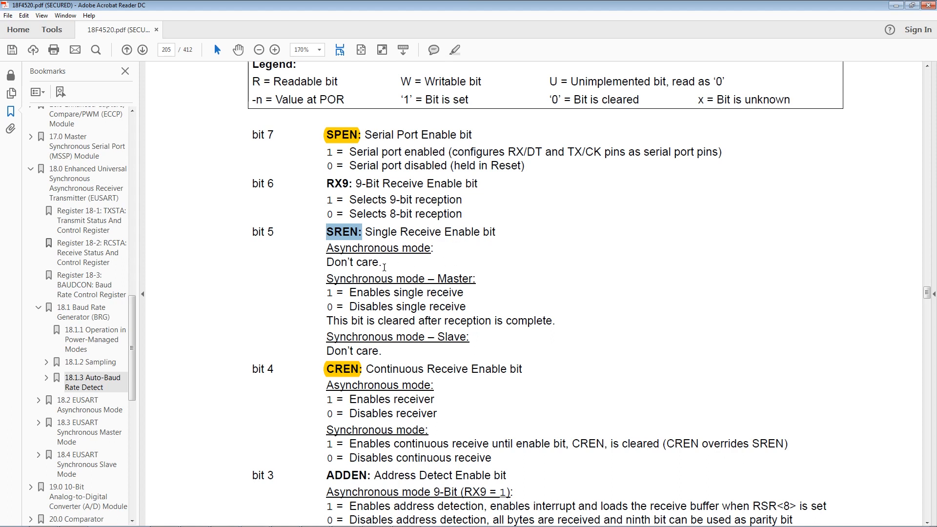
scroll(down, 3)
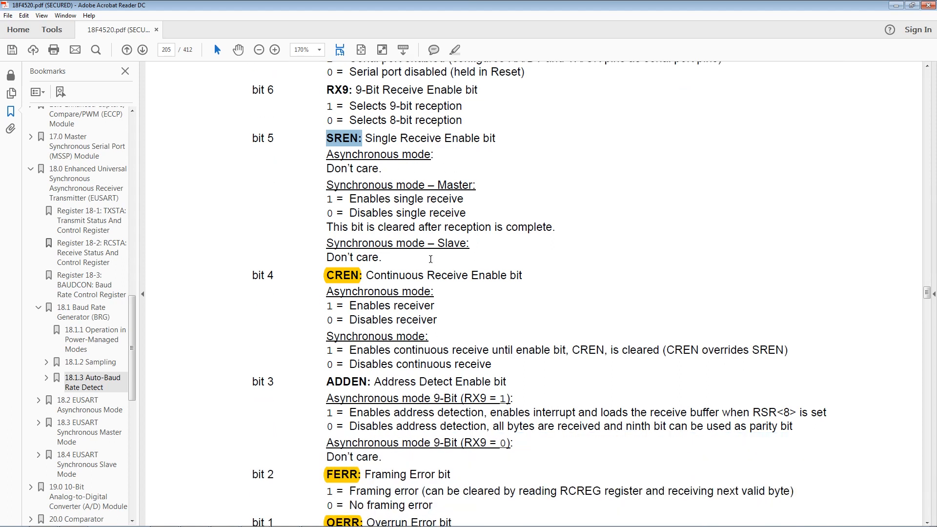
mouse_move(534, 292)
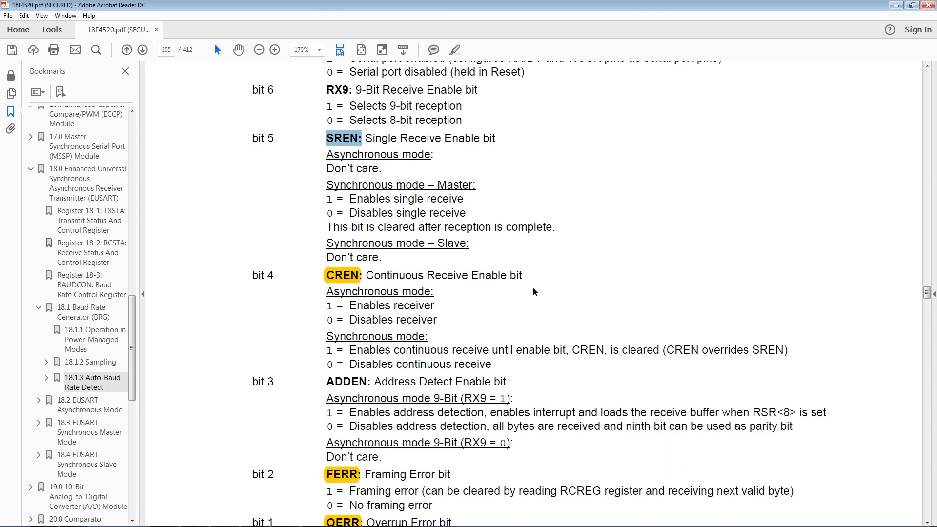
mouse_move(491, 272)
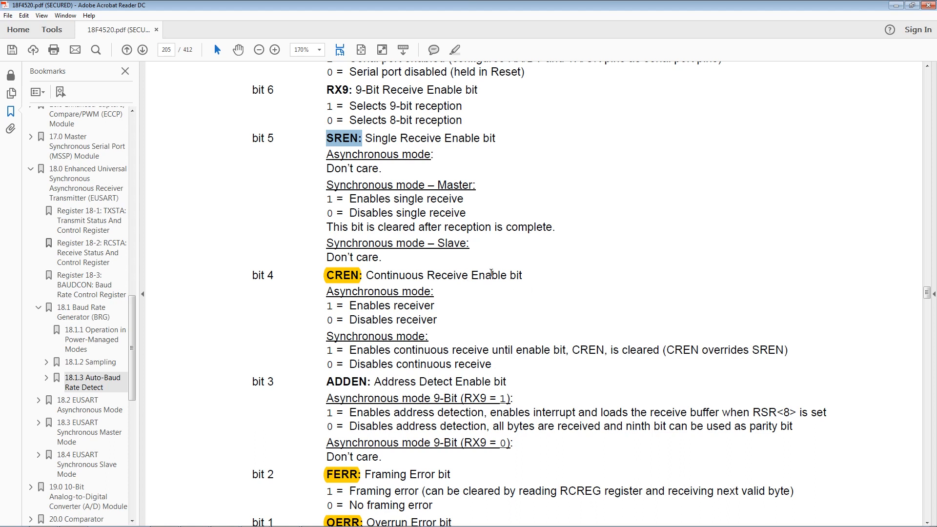
mouse_move(364, 276)
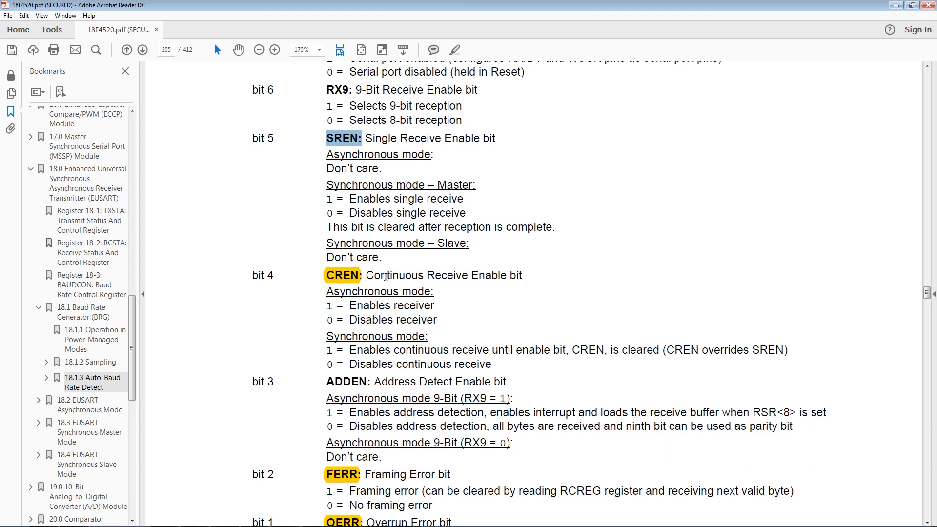
scroll(down, 3)
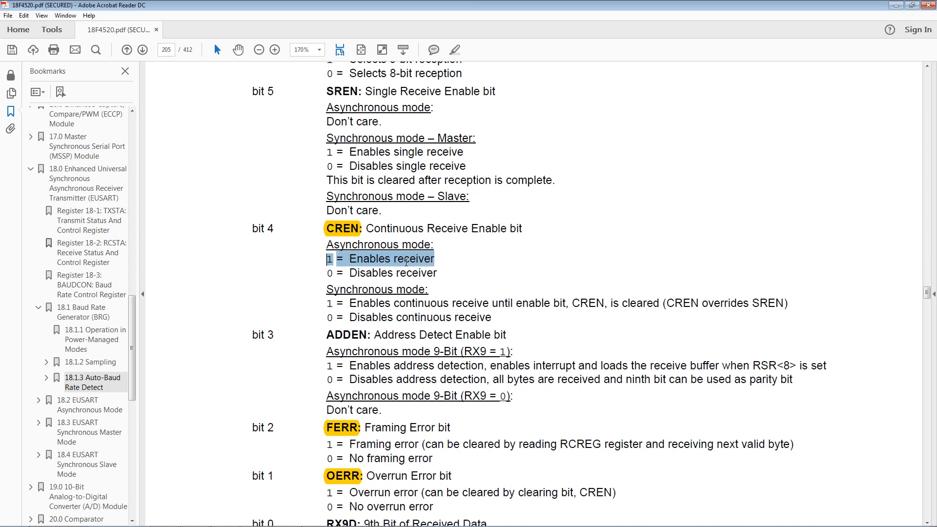
scroll(down, 3)
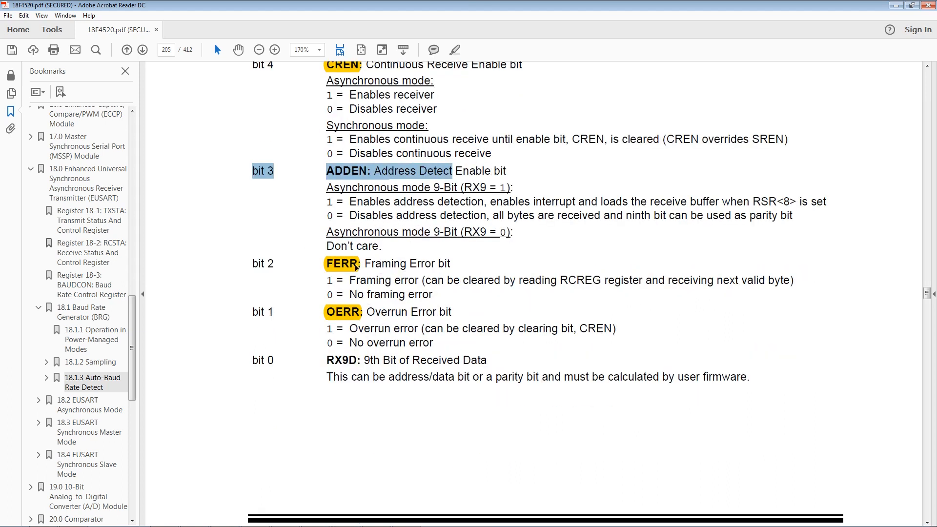
mouse_move(374, 293)
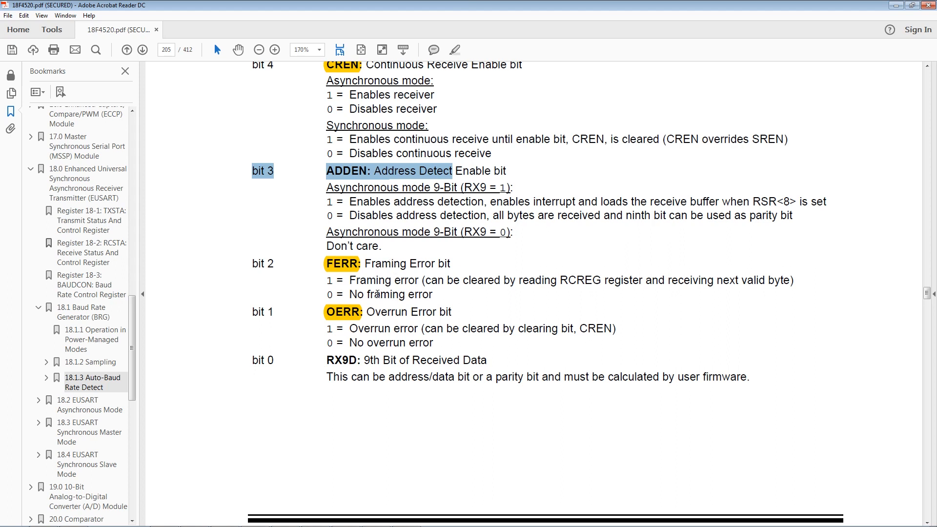
mouse_move(272, 310)
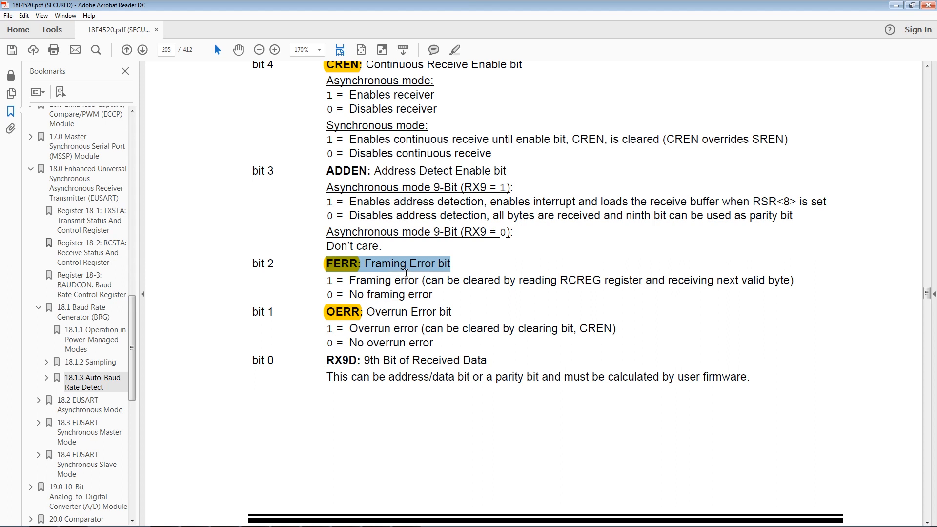
mouse_move(389, 273)
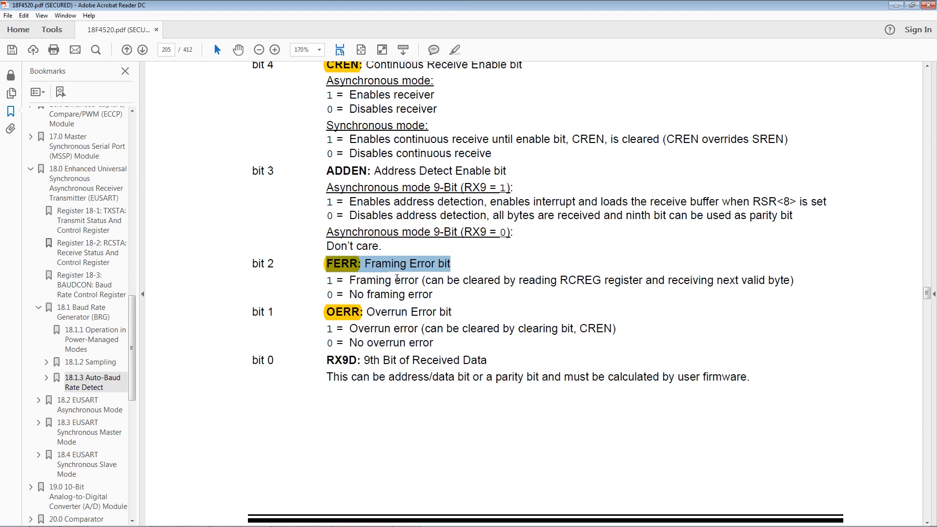
mouse_move(373, 299)
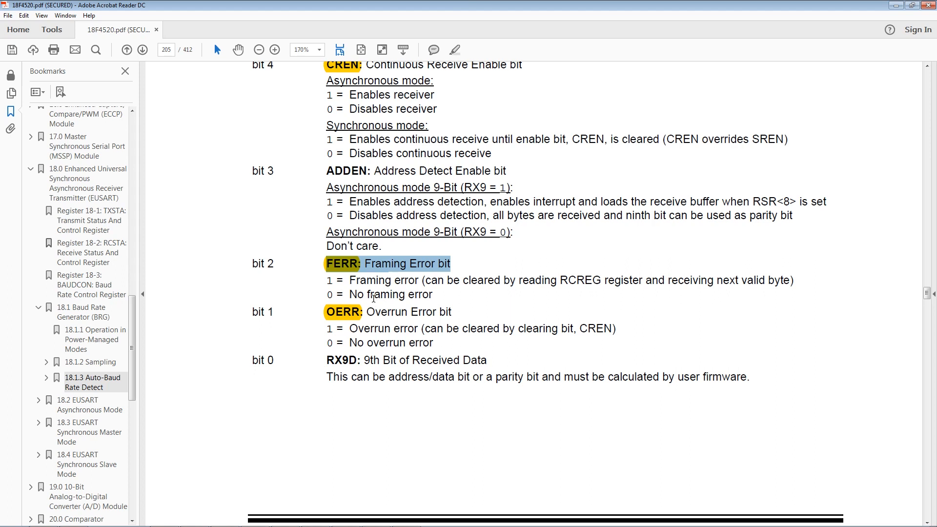
scroll(down, 3)
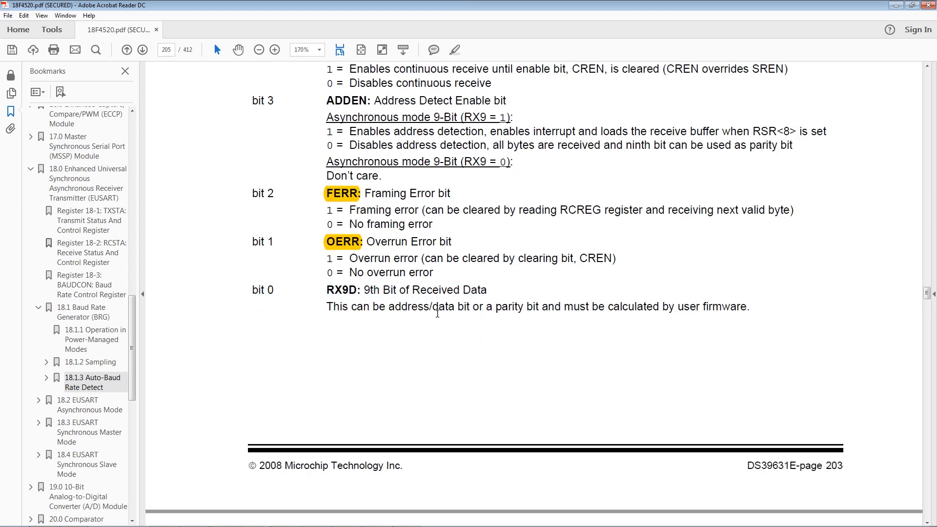
- Scroll to the BAUDCON register and select the 'bit 3' BRG16 label and 'SPBRGH' name
scroll(down, 3)
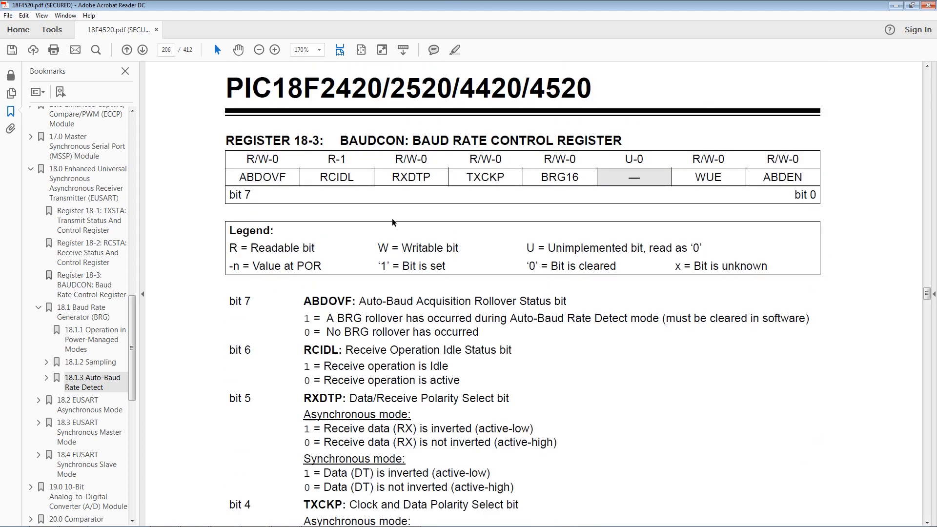
scroll(down, 3)
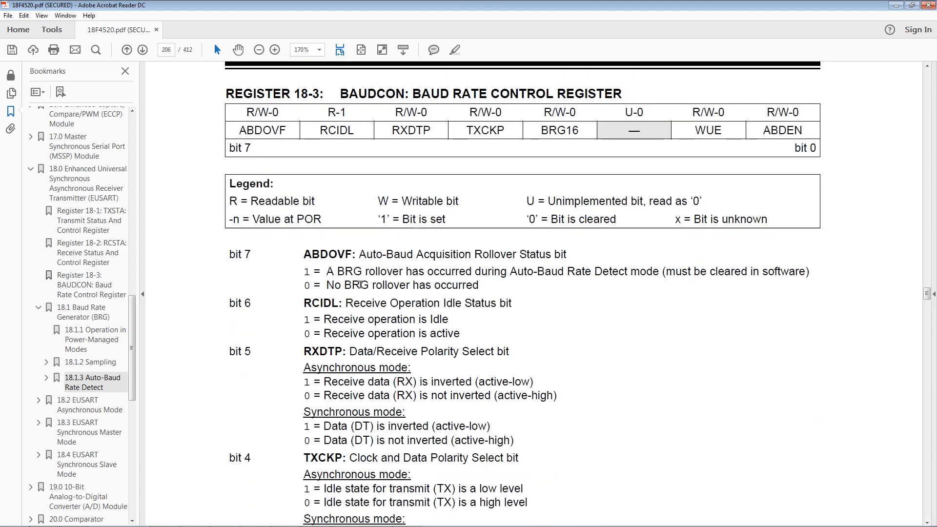
scroll(down, 3)
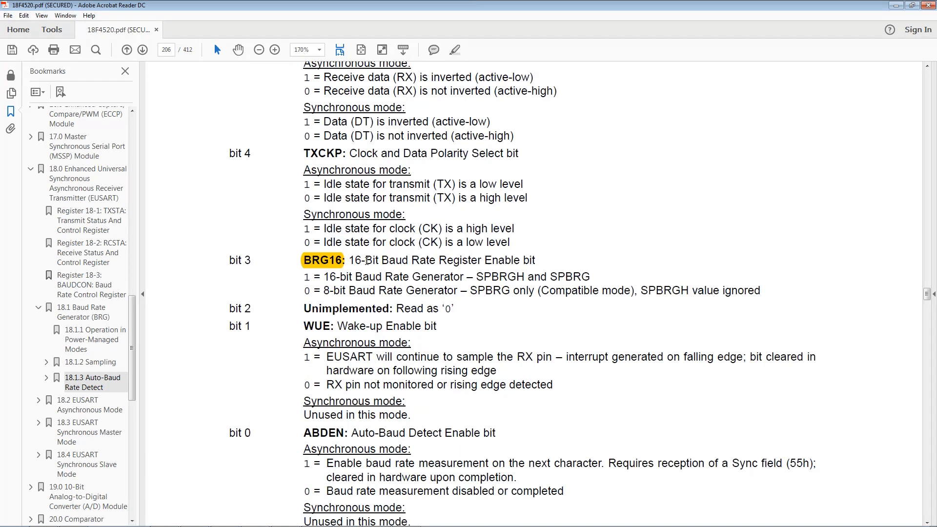
double_click(238, 259)
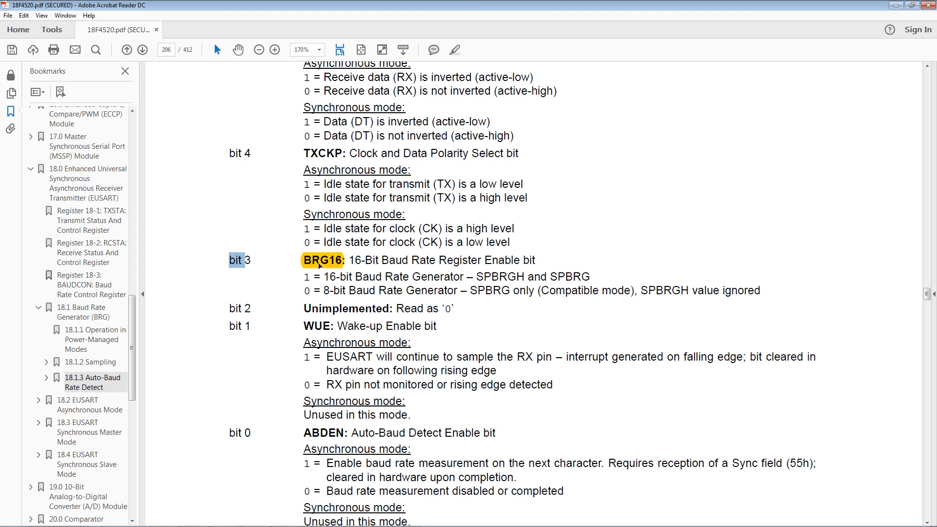
mouse_move(501, 295)
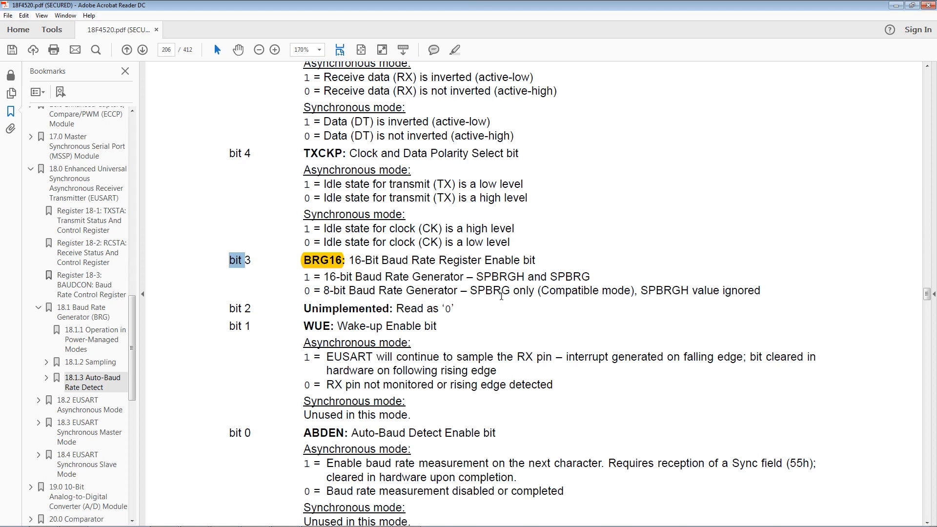
double_click(499, 276)
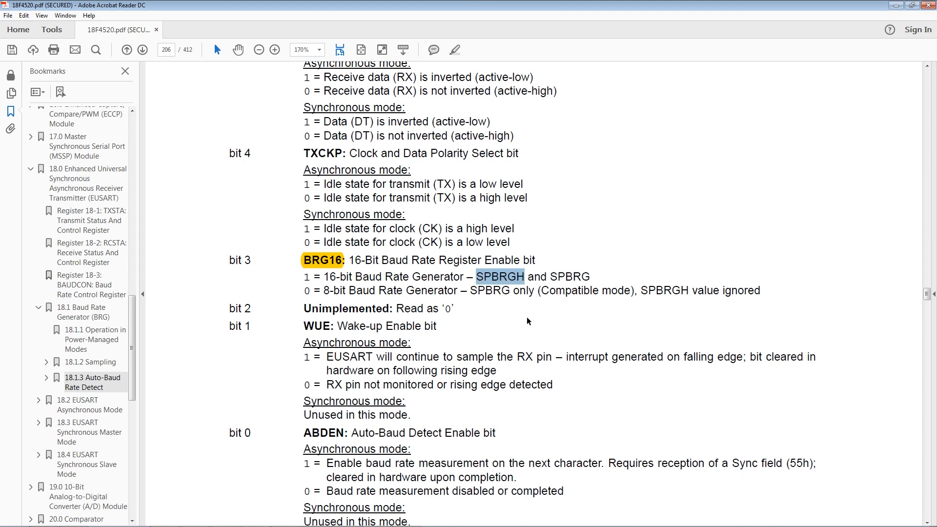
mouse_move(496, 327)
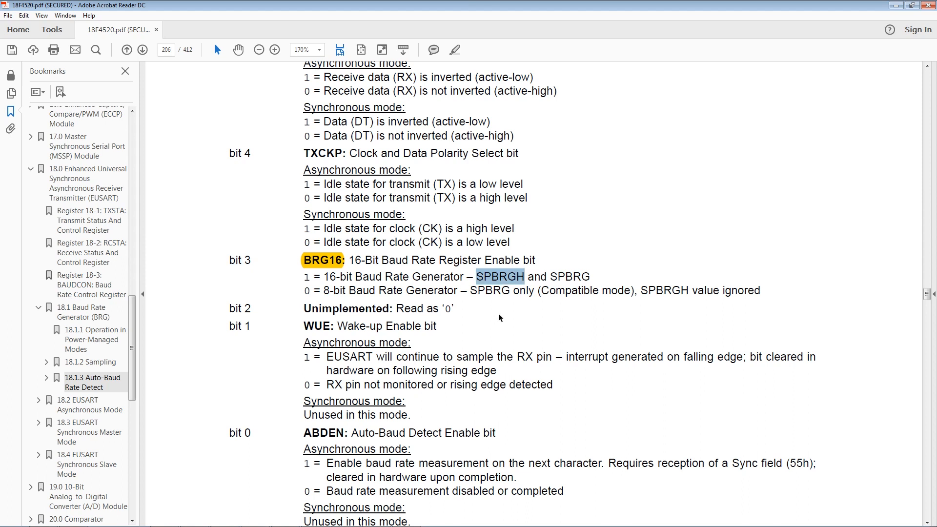
mouse_move(569, 323)
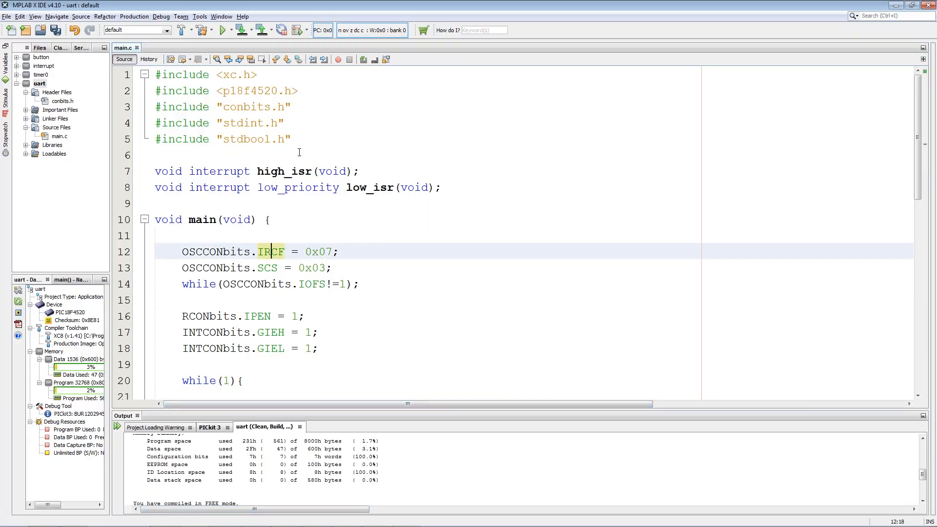
- Point out the stdbool.h include, OSCCON setup, RCONbits.IPEN and interrupt enable lines in main.c
click(228, 123)
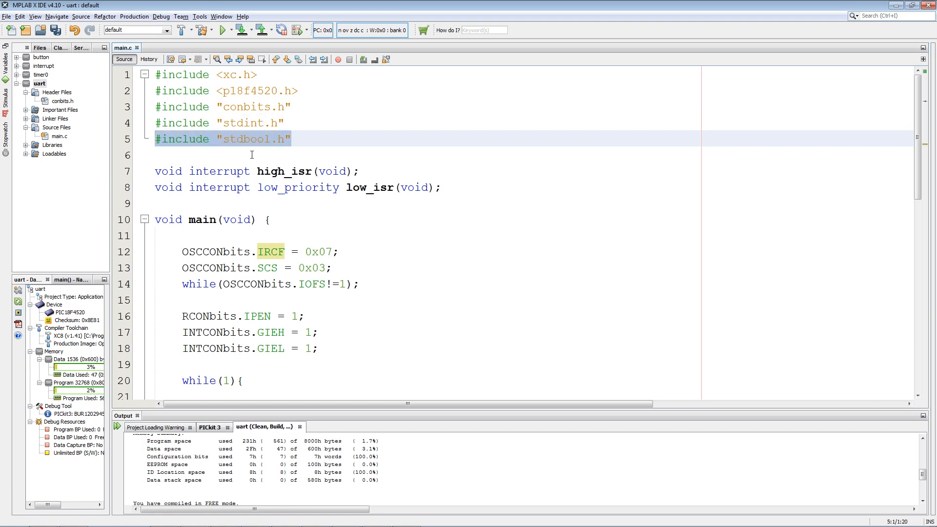
click(439, 187)
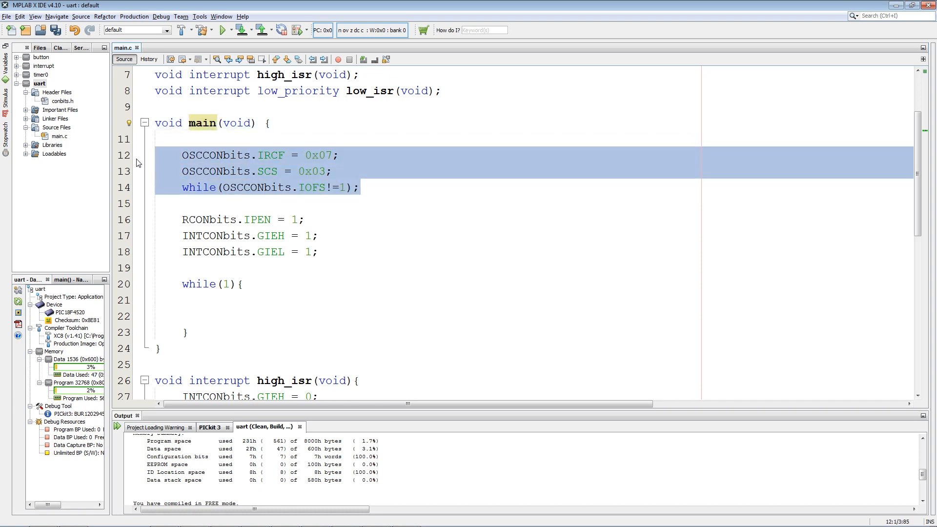
click(262, 172)
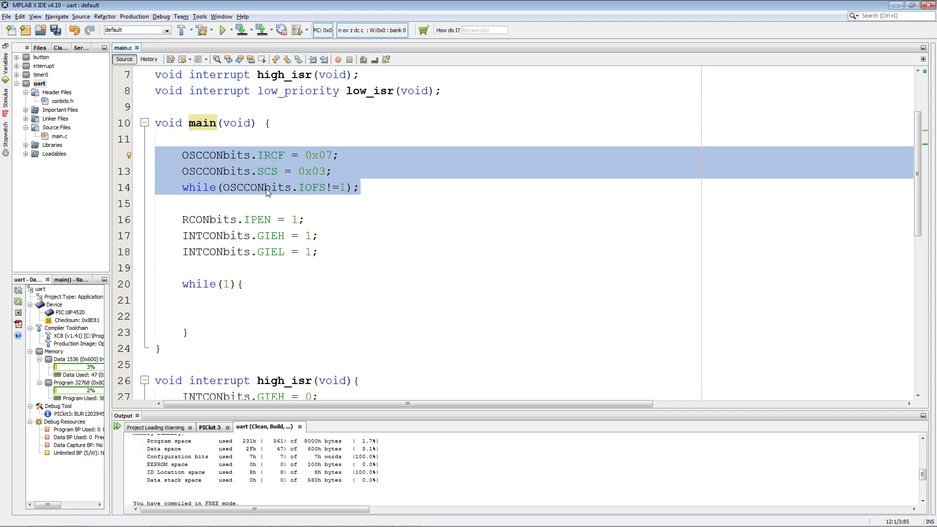
mouse_move(305, 277)
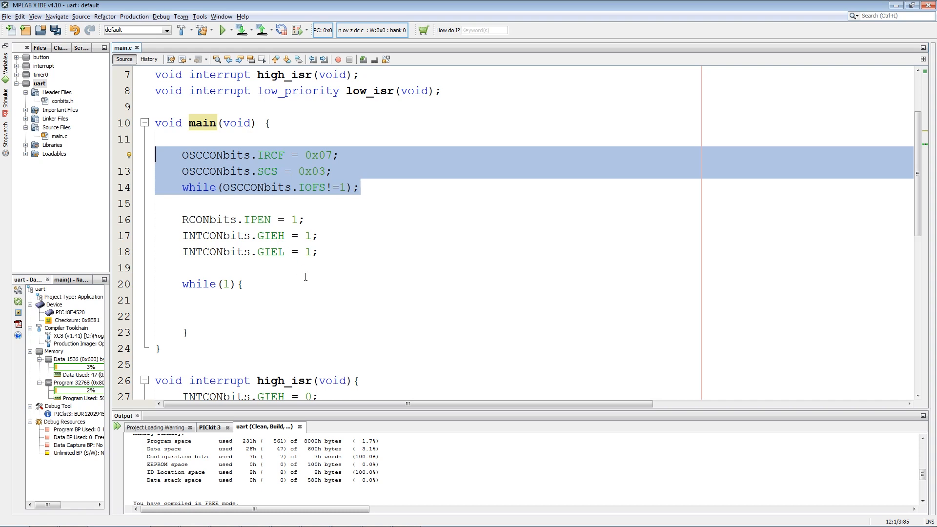
click(321, 252)
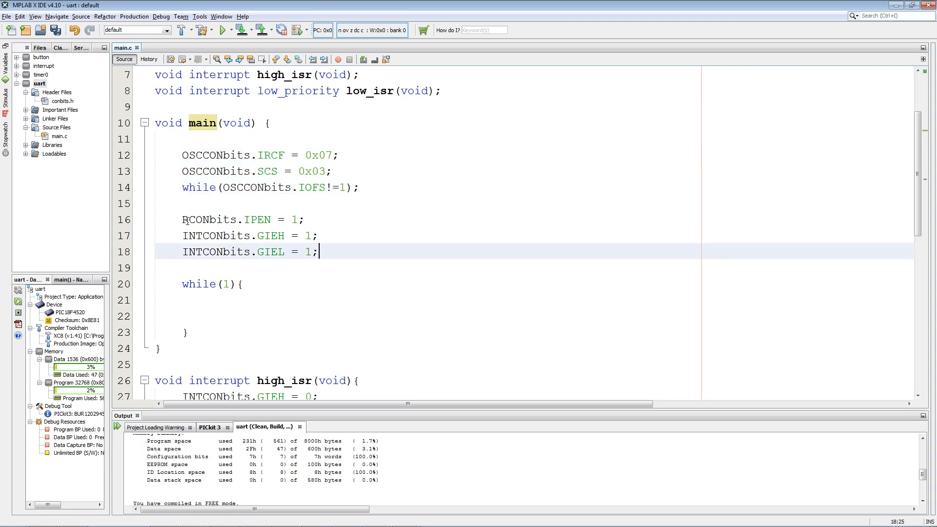
click(230, 219)
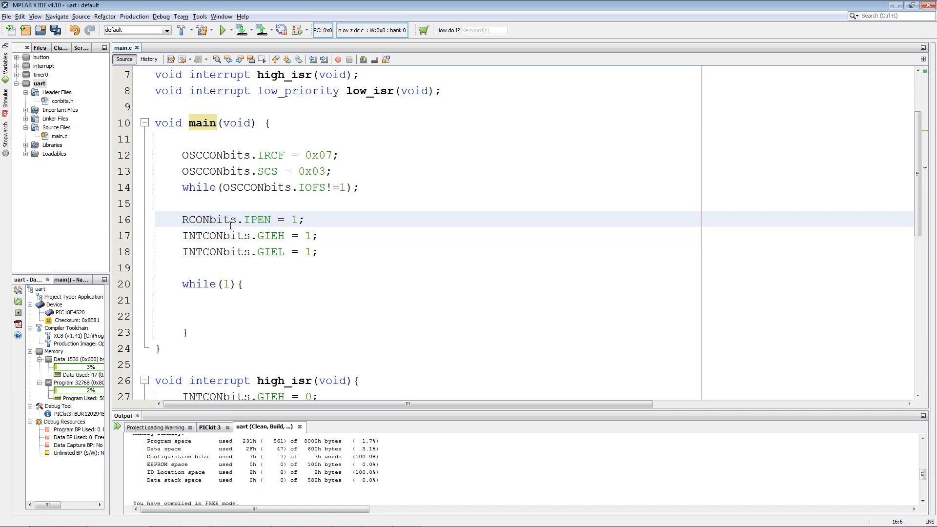
click(210, 252)
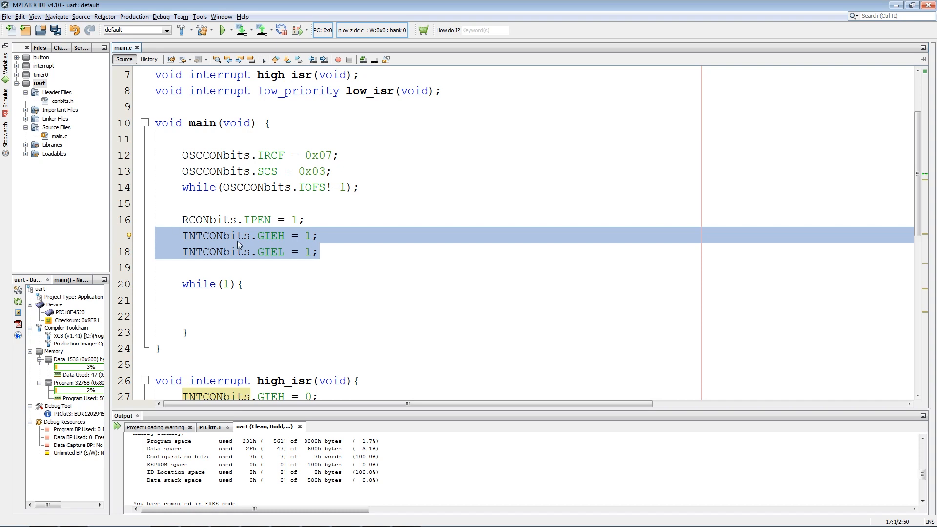
scroll(down, 3)
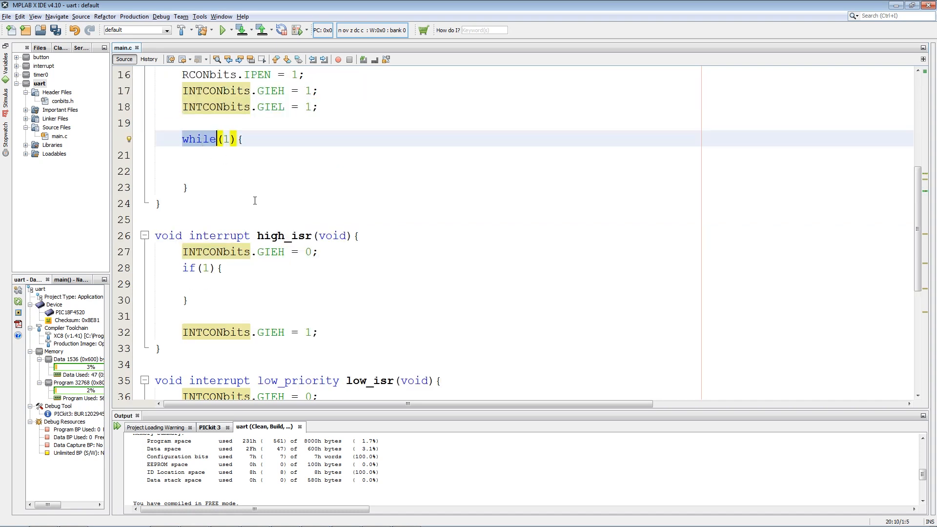
scroll(down, 3)
text(v)
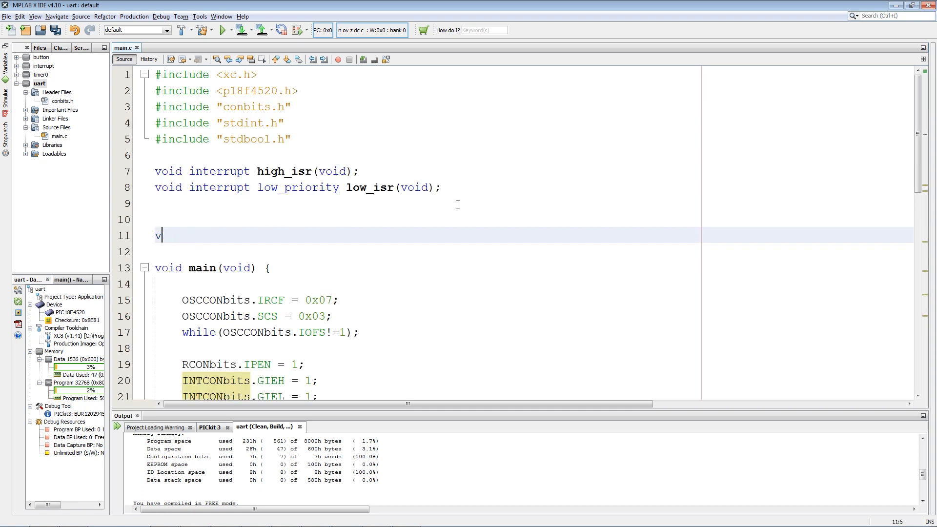
- Start void uart_init with parameters uint16_t gen_reg and unsigned sync
text(aoid)
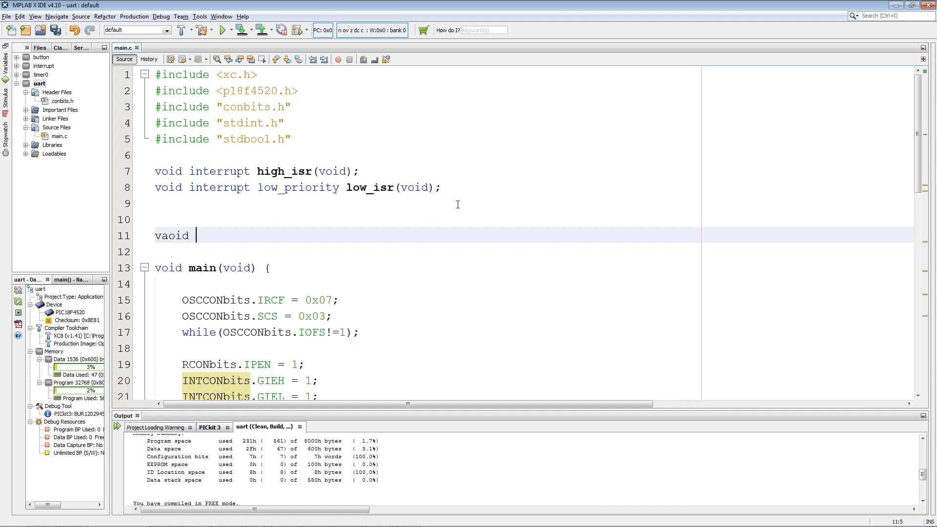
text(uart_)
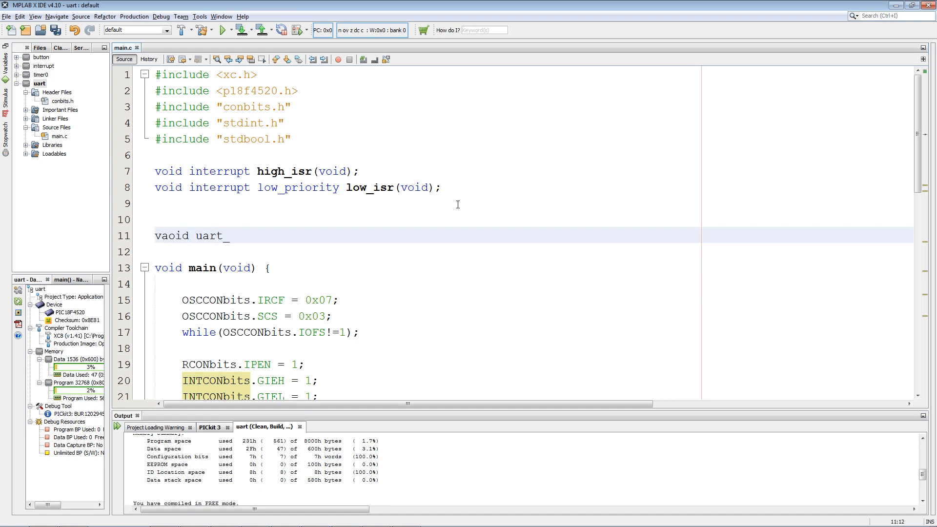
text(init(){)
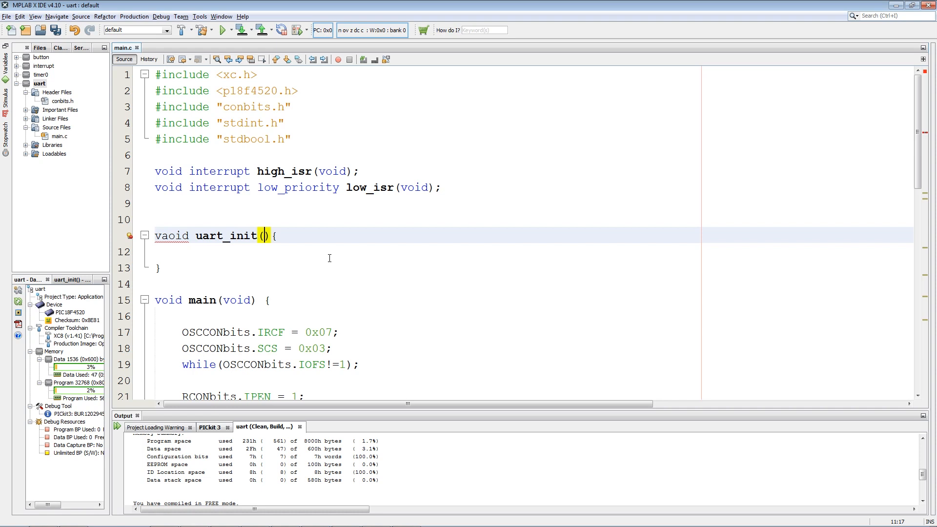
text(uint16_t)
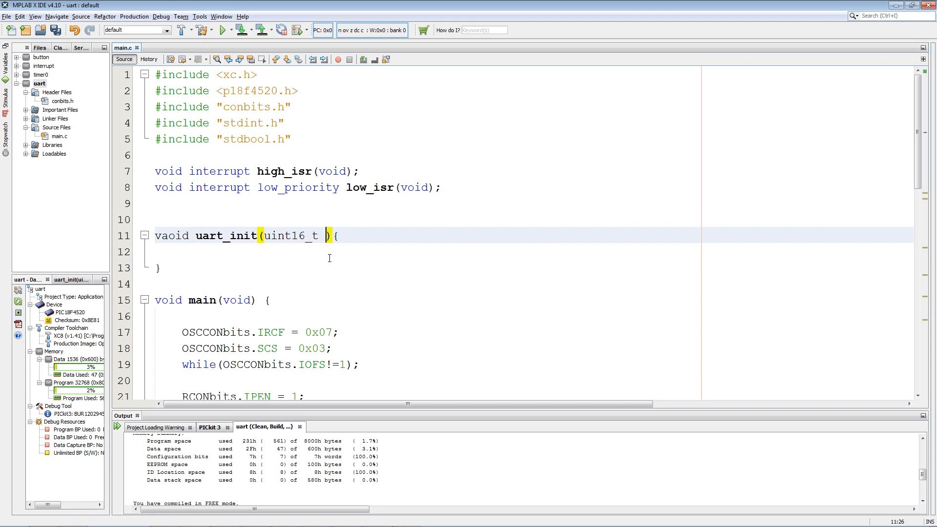
text(ge)
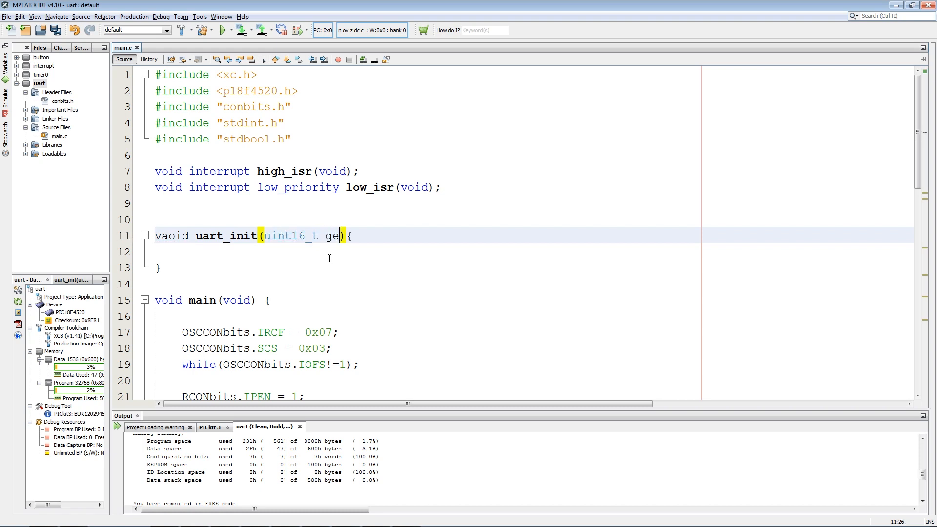
text(n_reg)
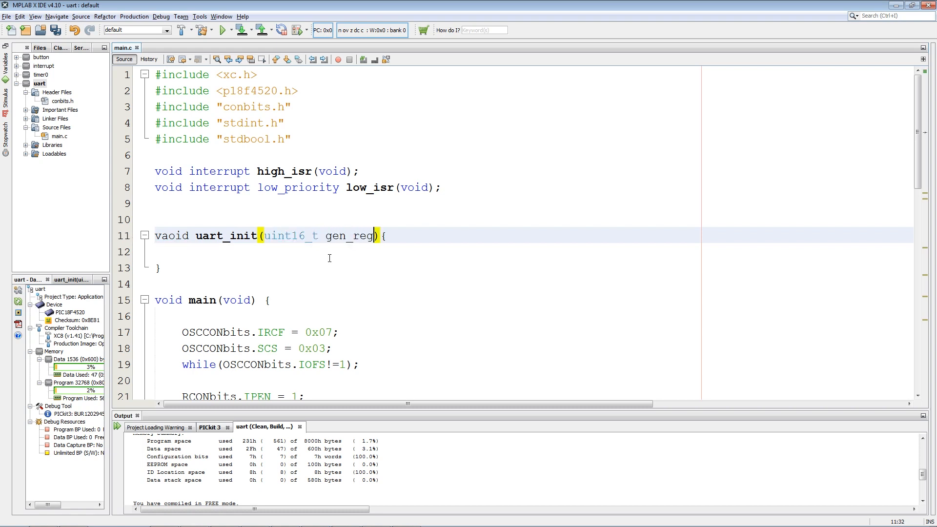
text(, unsigned sy)
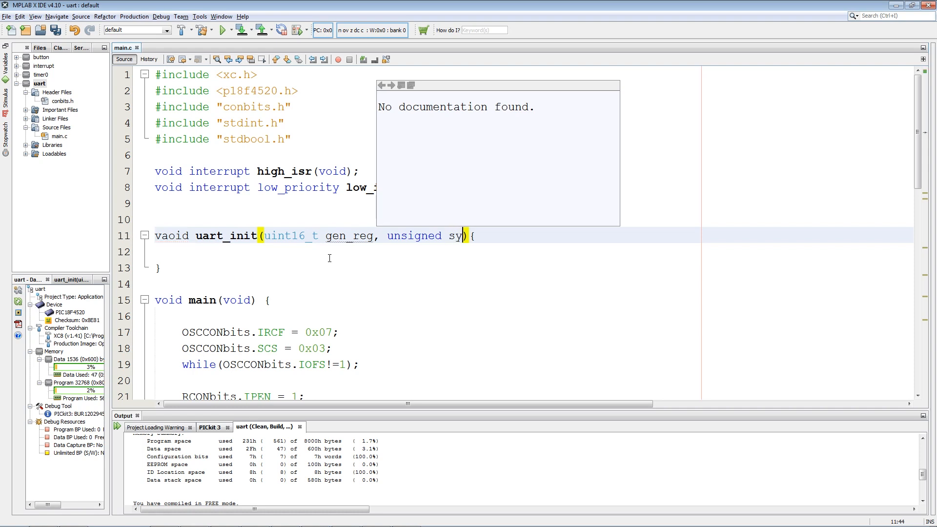
text(nc,)
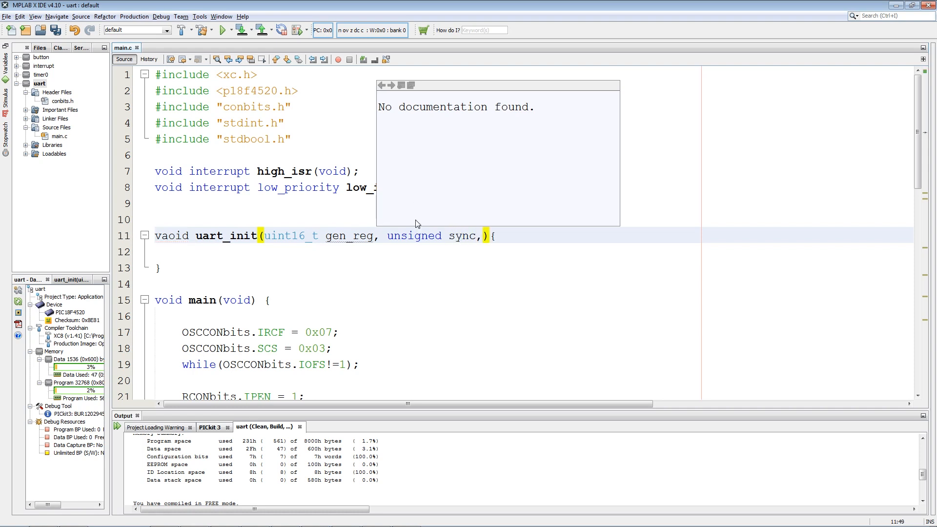
- Add the unsigned brgh and unsigned brg16 parameters to uart_init
text(unsigned)
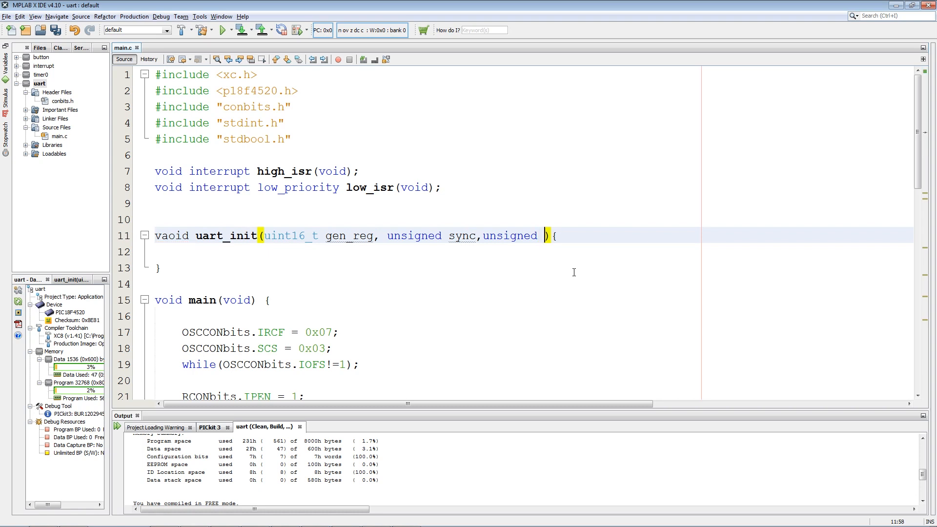
text(brgh)
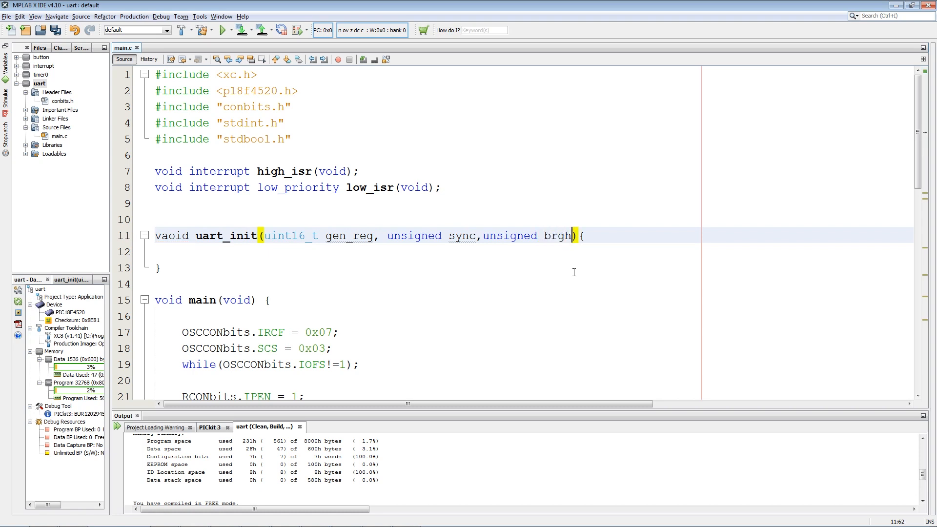
text(,)
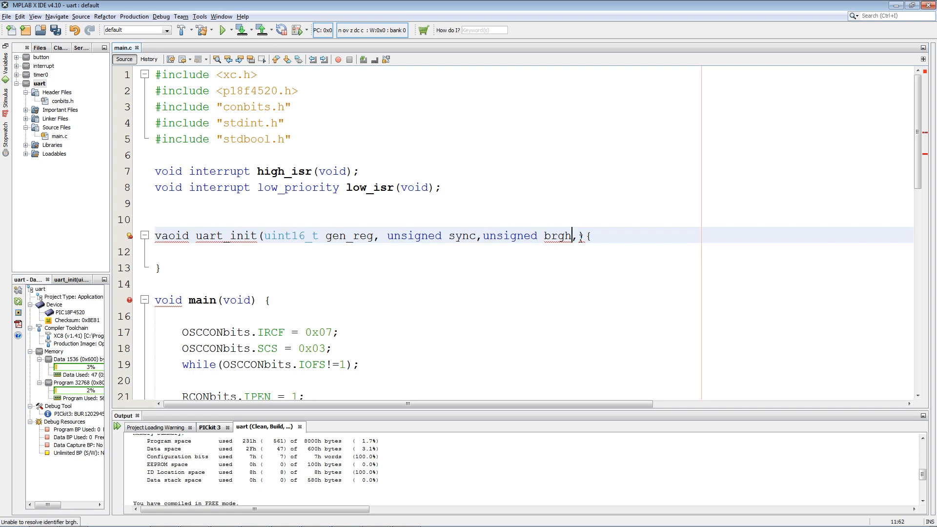
text(, unsigned)
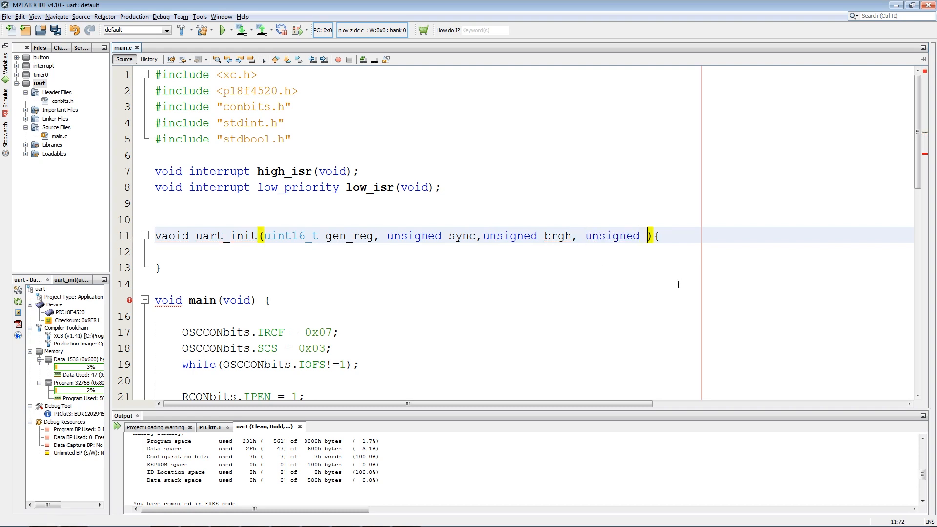
text(brg)
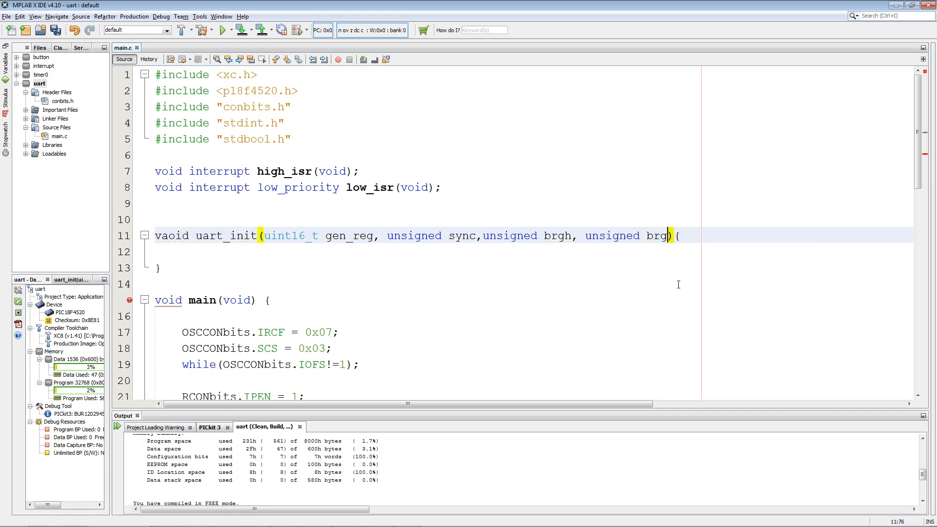
text(16)
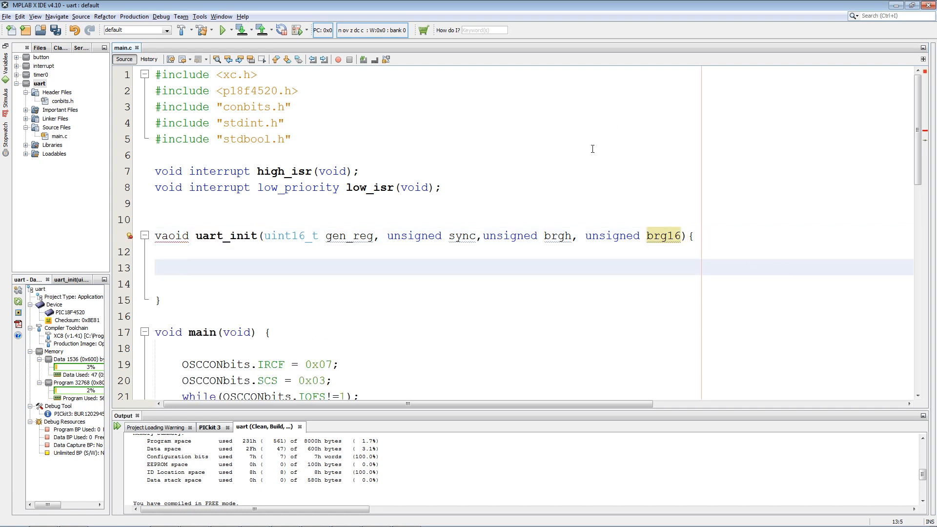
- Begin the uart_init body with TRISCbits.RC7=1; to make RC7 an input
click(182, 267)
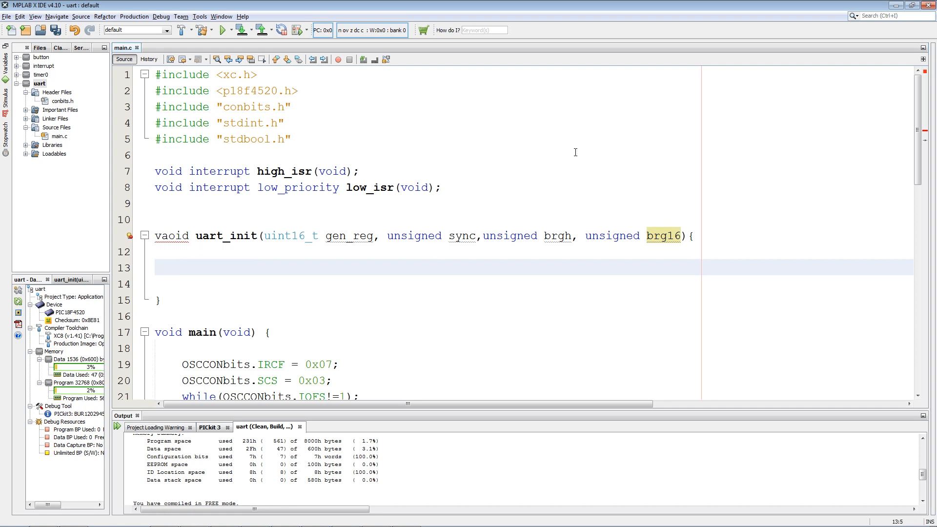
text(T)
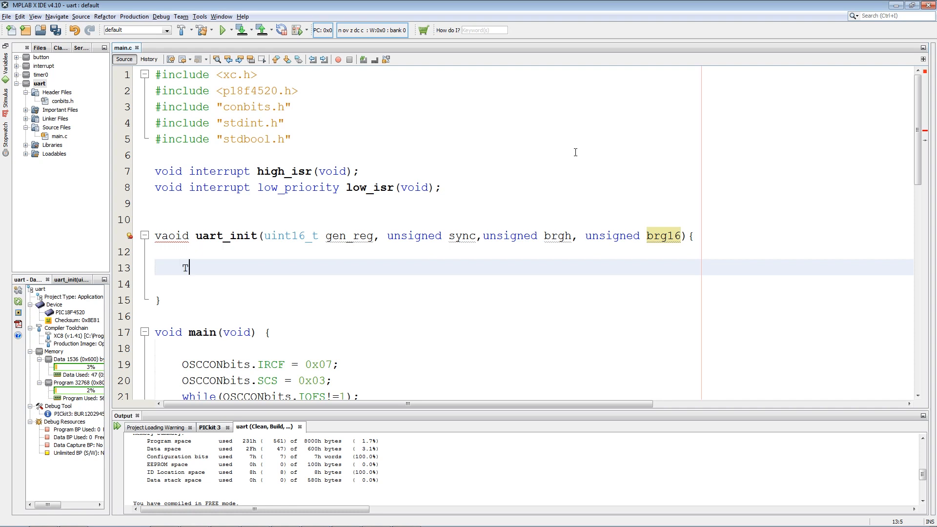
text(RISC)
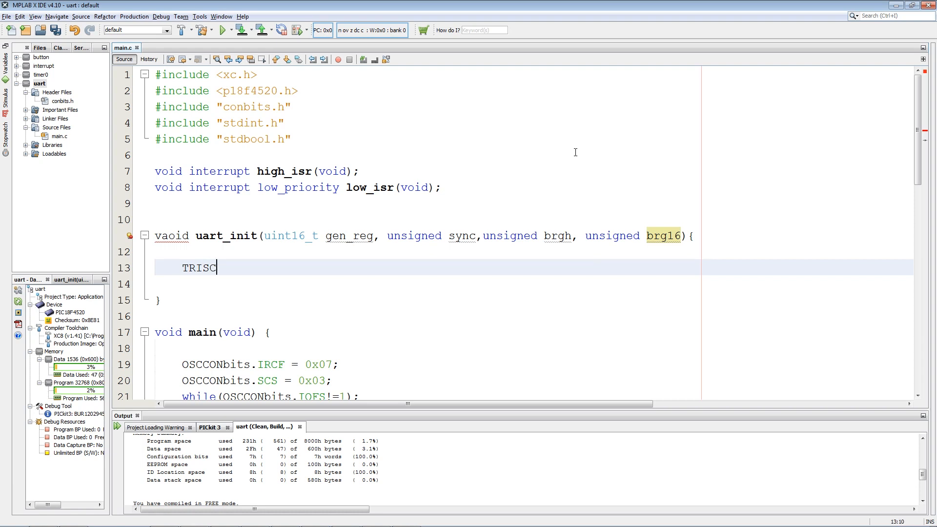
text(bits.RC7)
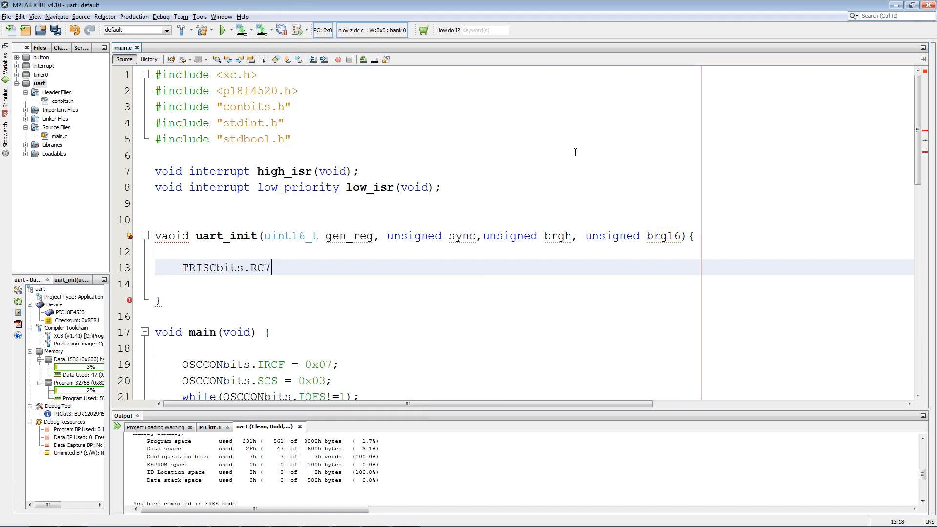
text(=1;)
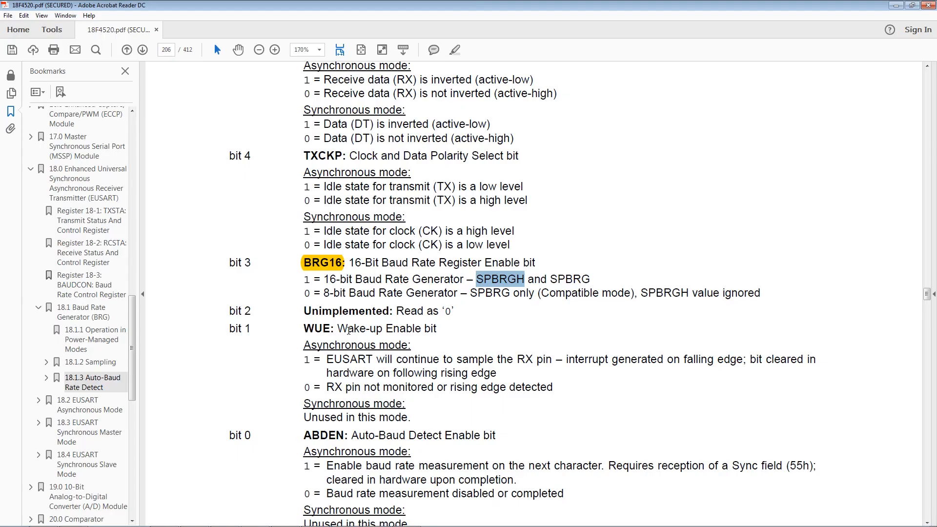
- Check Table 18-5 of asynchronous transmission registers, then return to main.c
scroll(down, 3)
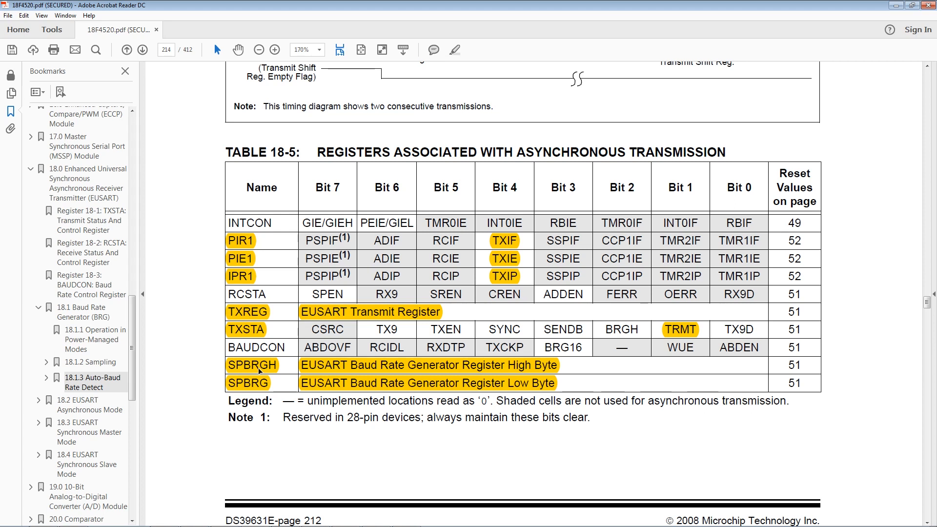
click(194, 517)
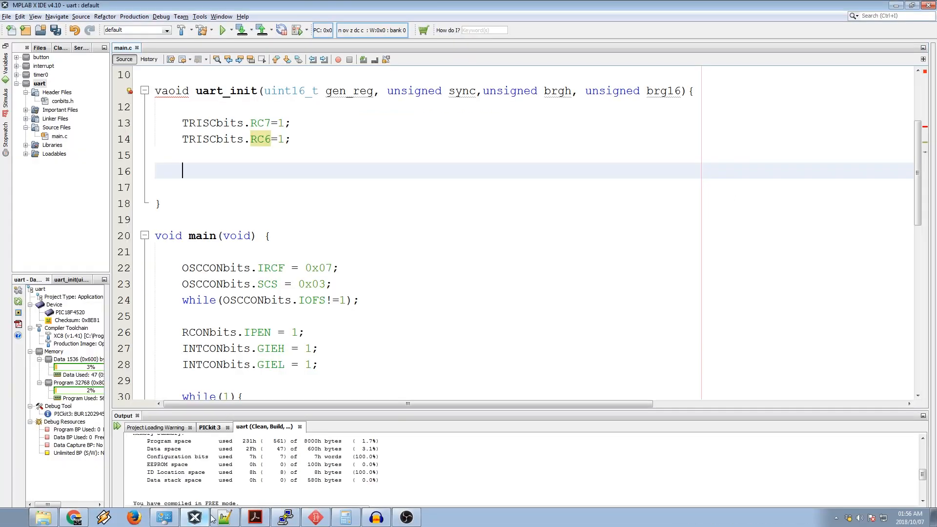
- Write SPBRGH = (gen_reg & 0xFF00) >> 8; and begin SPBRG's low-byte assignment
text(S)
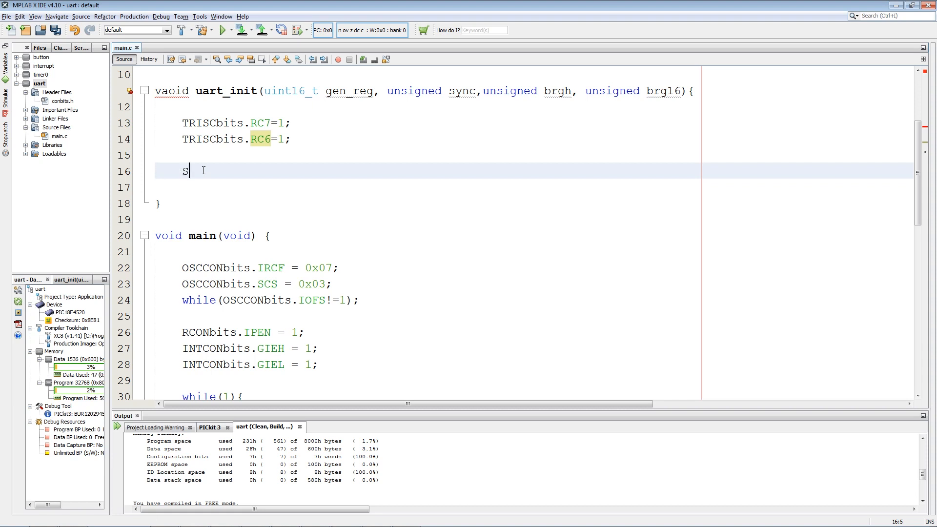
text(PB)
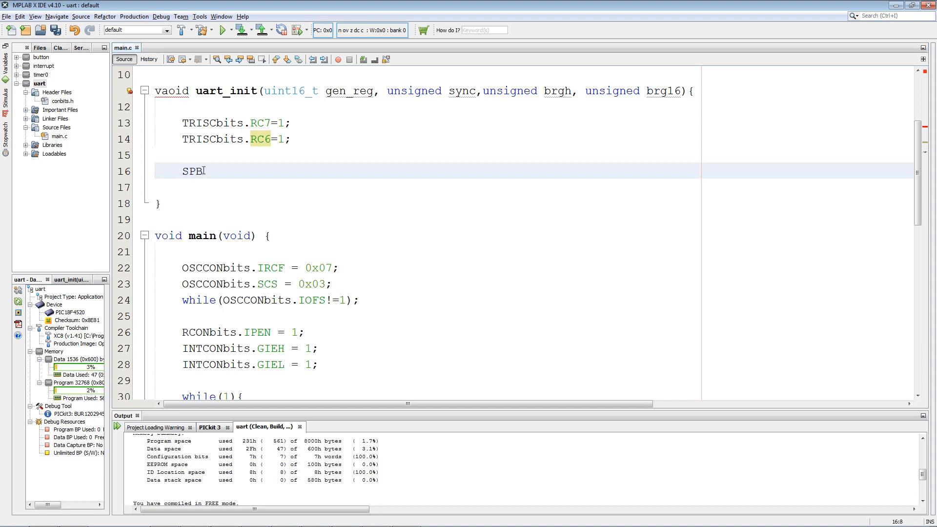
text(RGH)
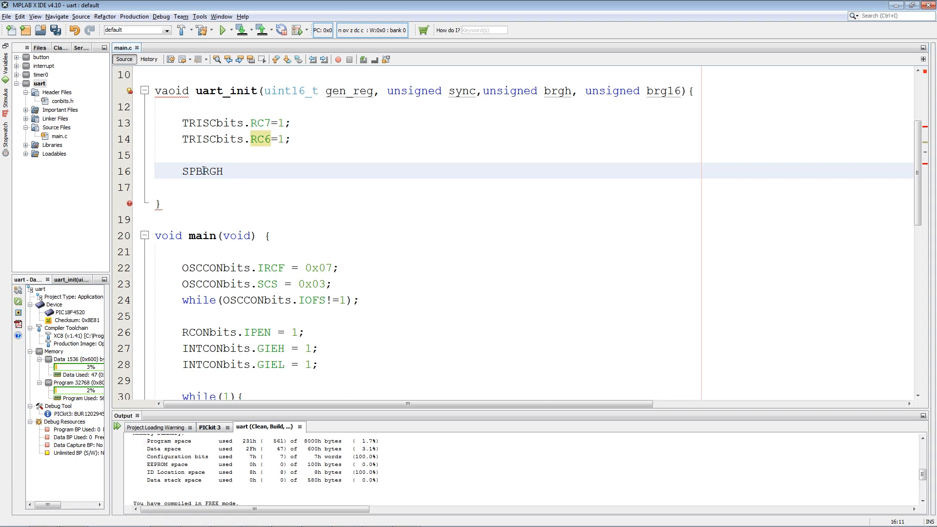
text(= ())
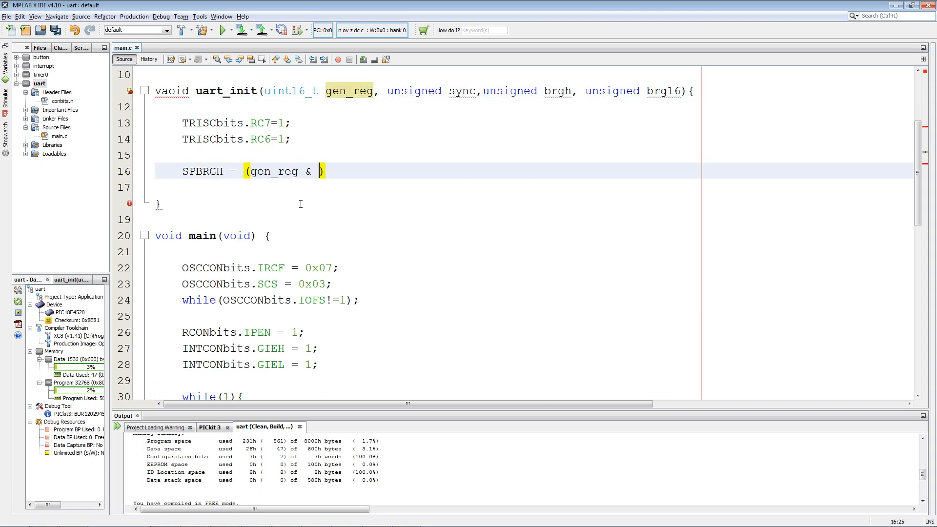
text(0xF)
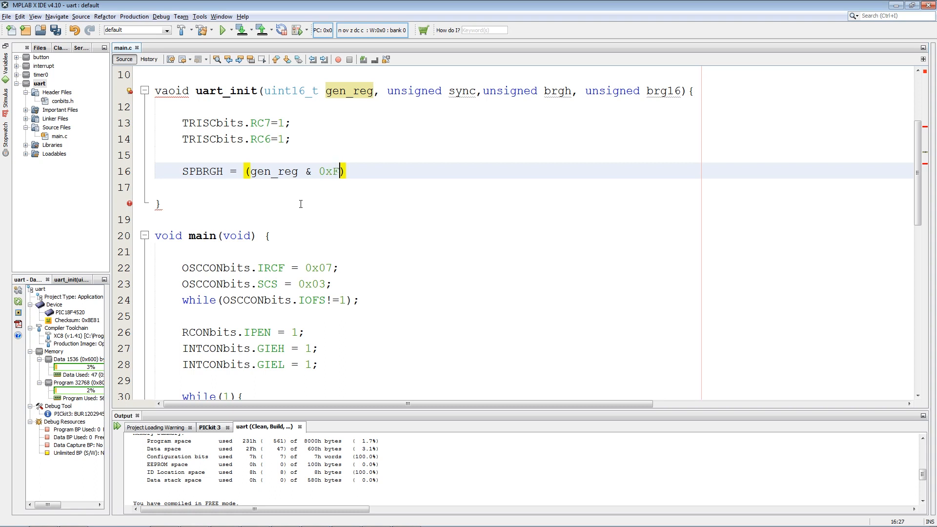
text(F00)
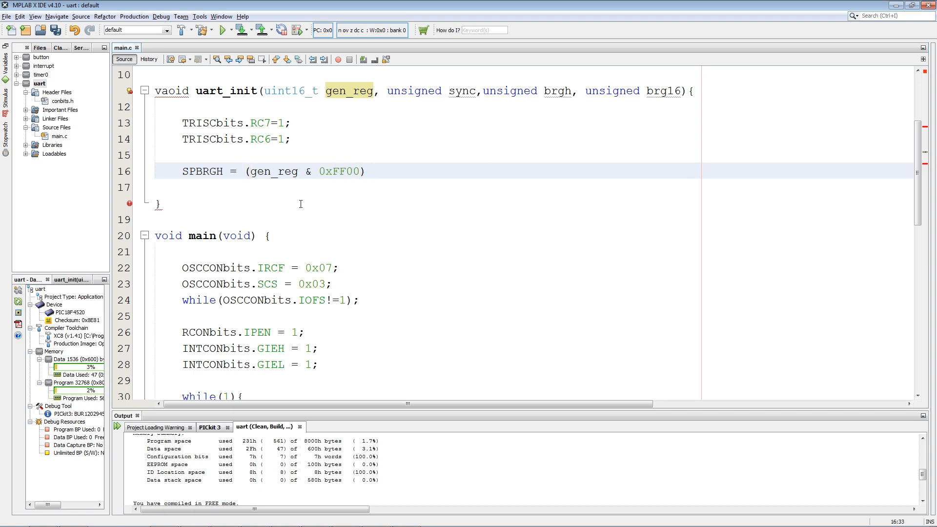
text(>>)
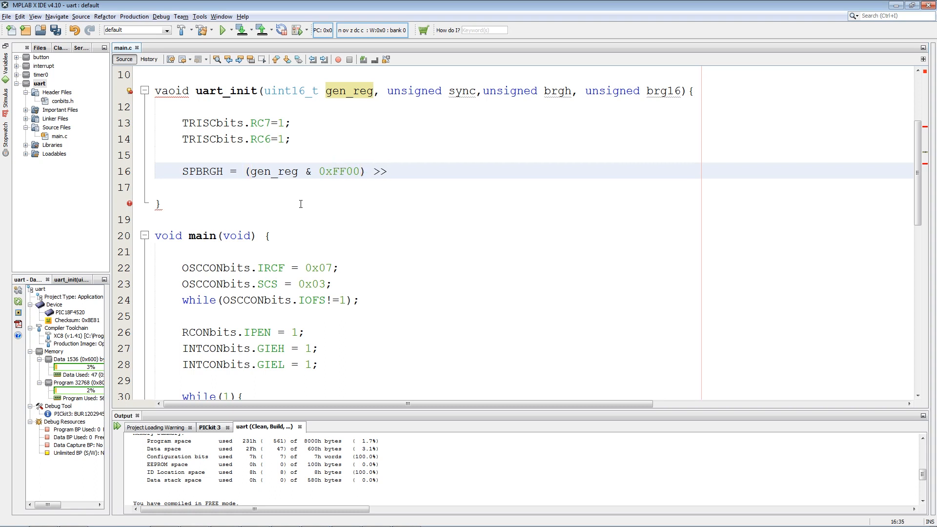
text(8;)
text(SPBRG)
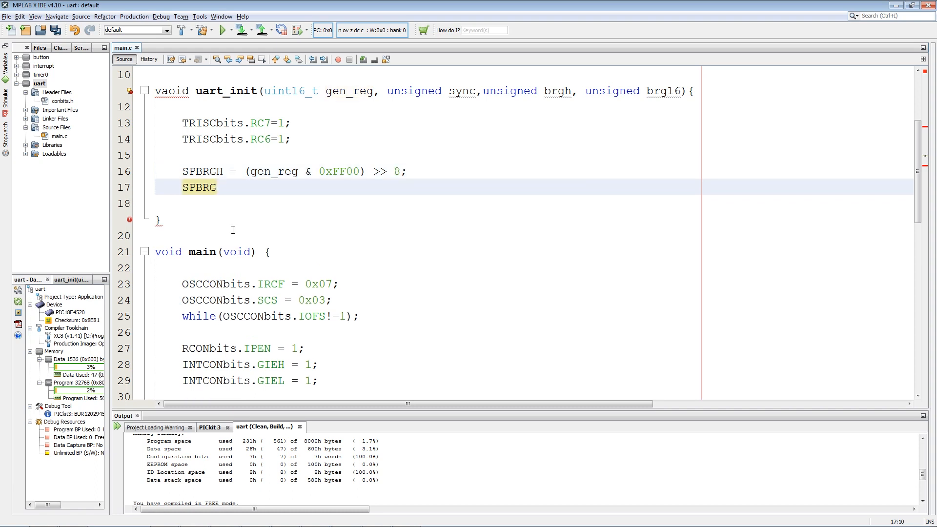
text(=)
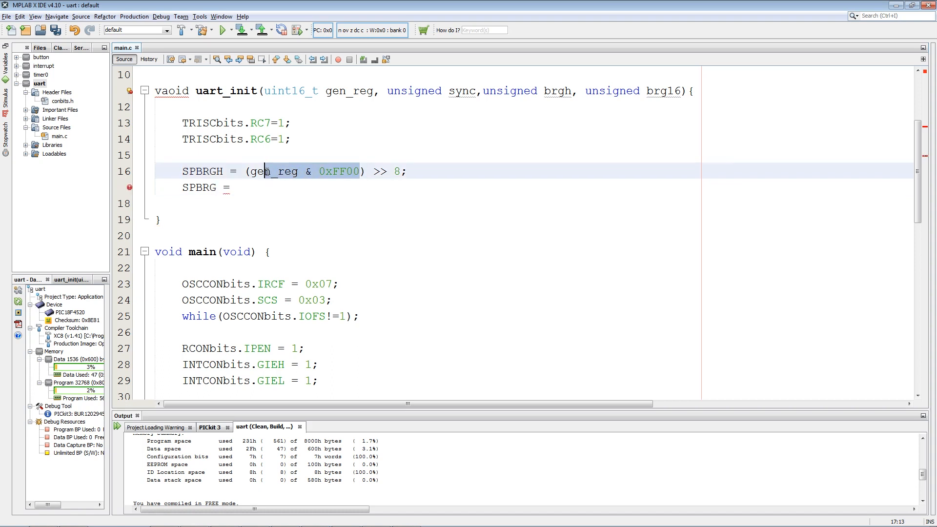
text(gen_reg & 0xFF00FF;)
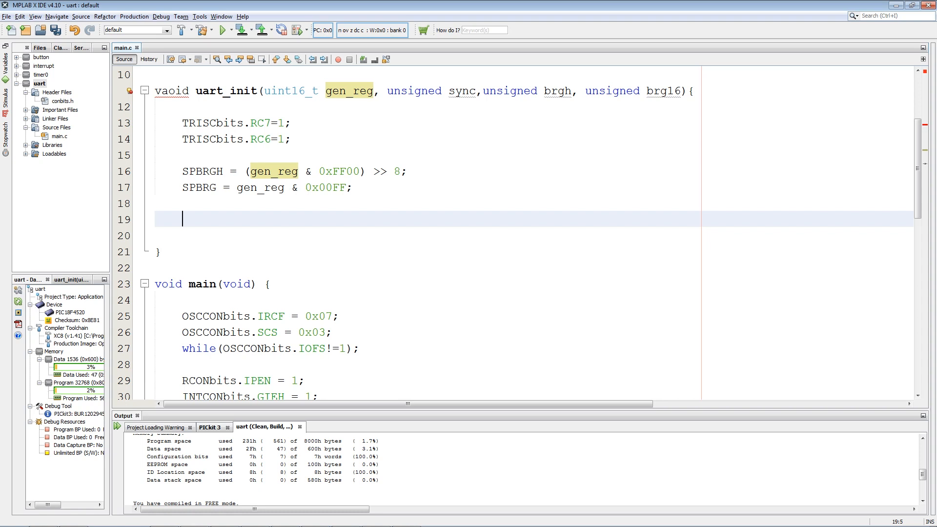
- Enable the receiver and serial port with RCSTAbits.CREN = 1 and RCSTAbits.SPEN = 1
text(RCSTA)
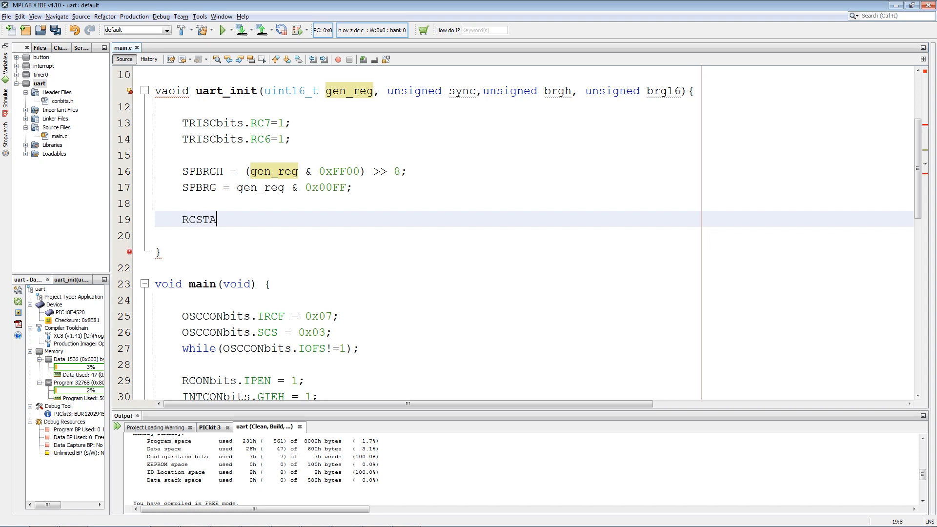
text(bits)
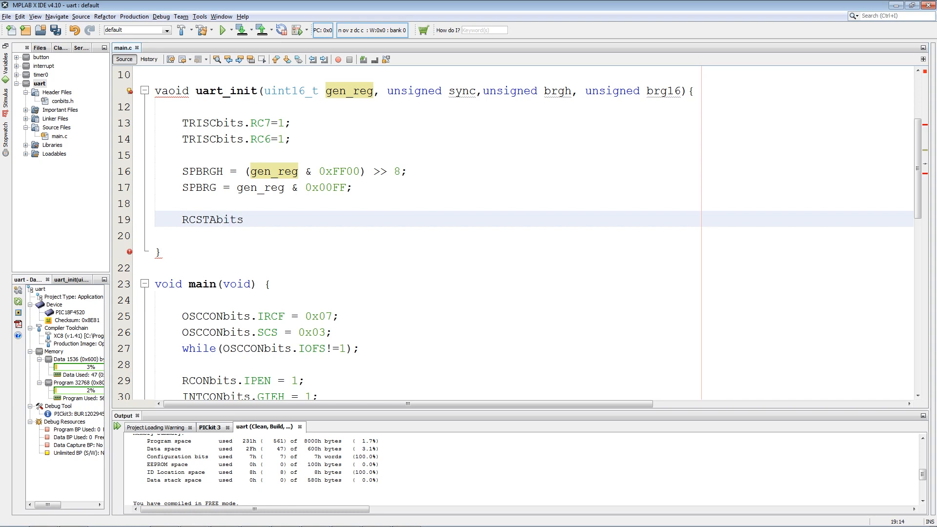
text(.CREN)
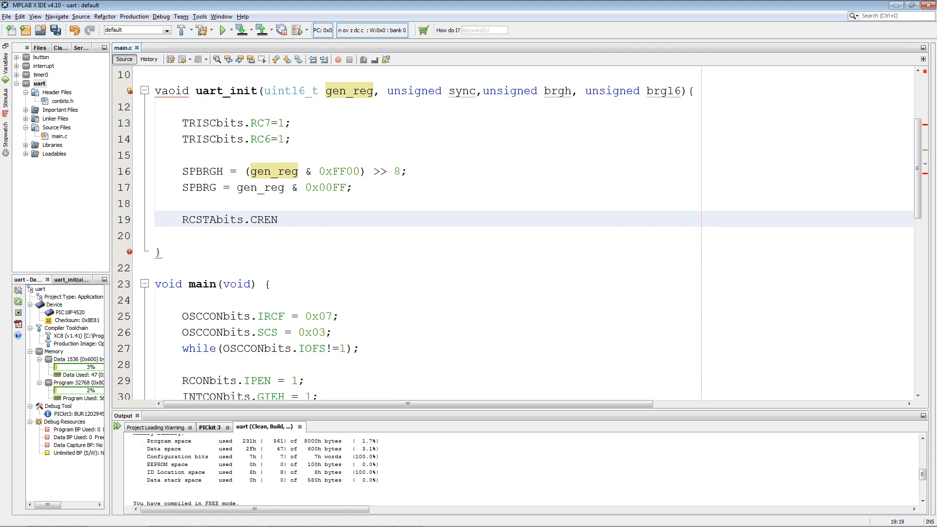
text(= 1;)
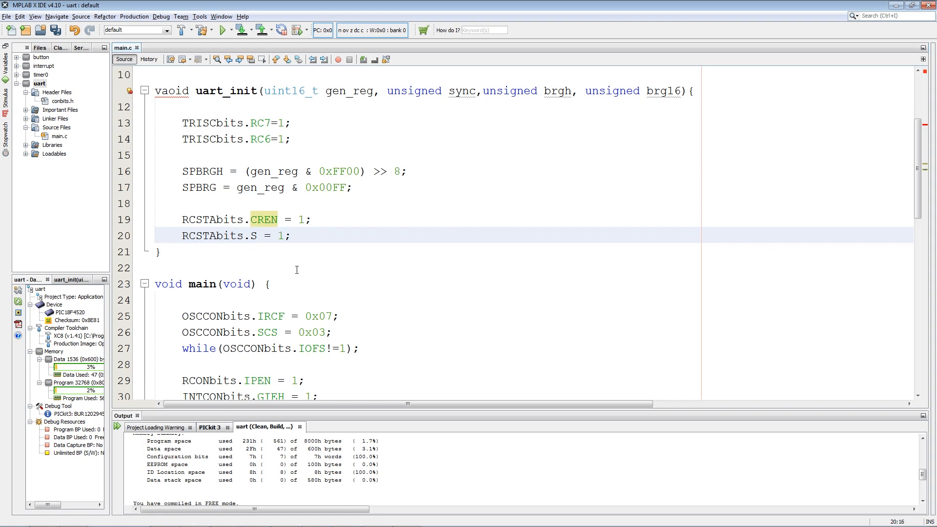
text(PEN)
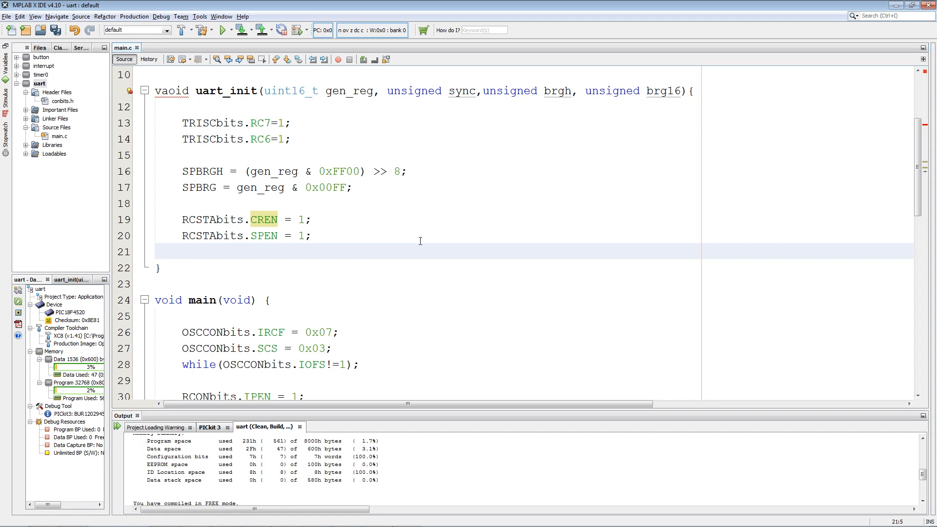
mouse_move(419, 239)
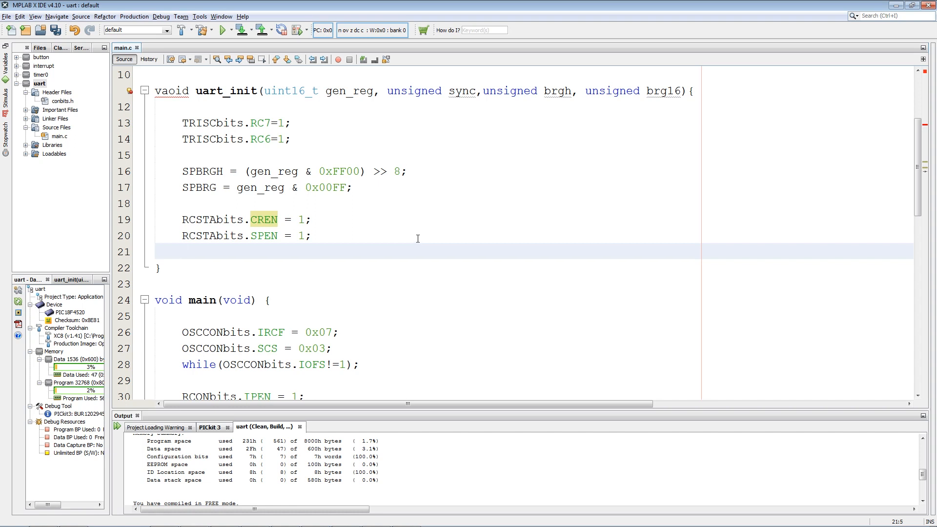
- Set BAUDCONbits.BRG16 = brg16 from the brg16 parameter
text(BAUDCO)
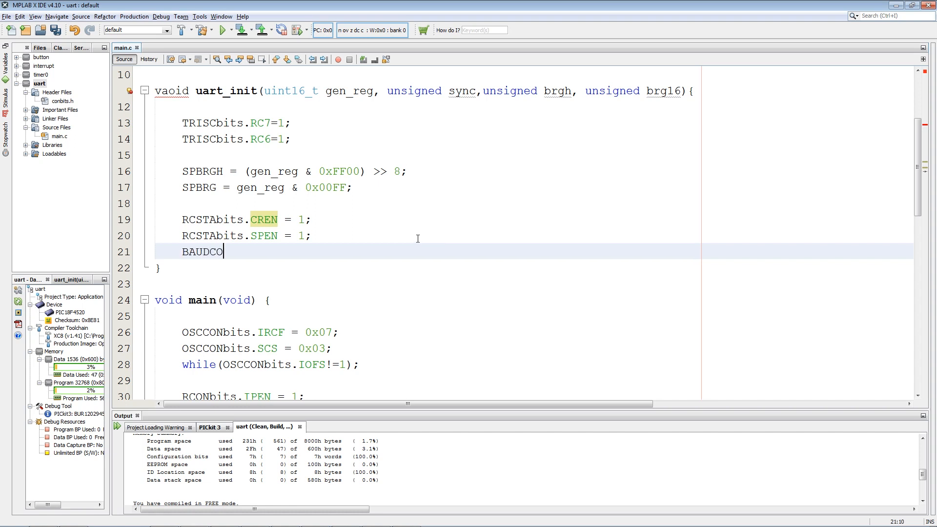
text(Nbits)
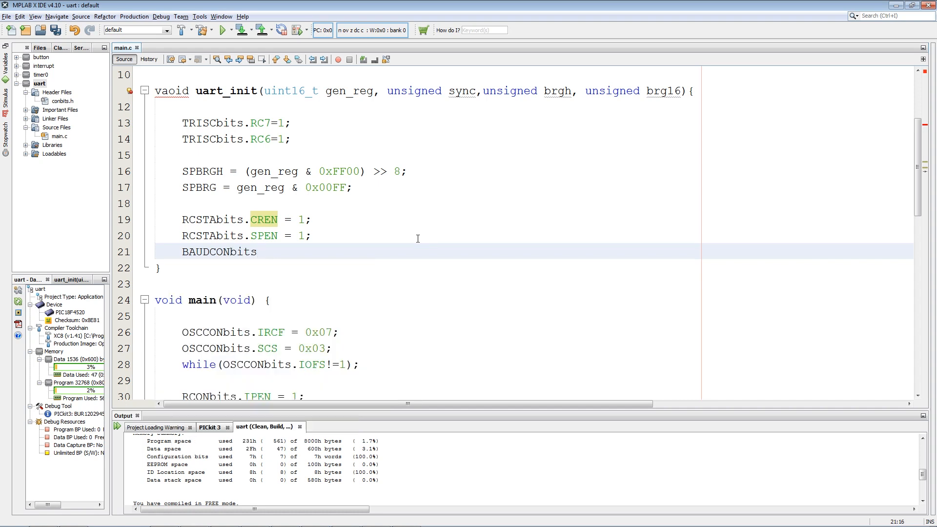
text(.BRG16)
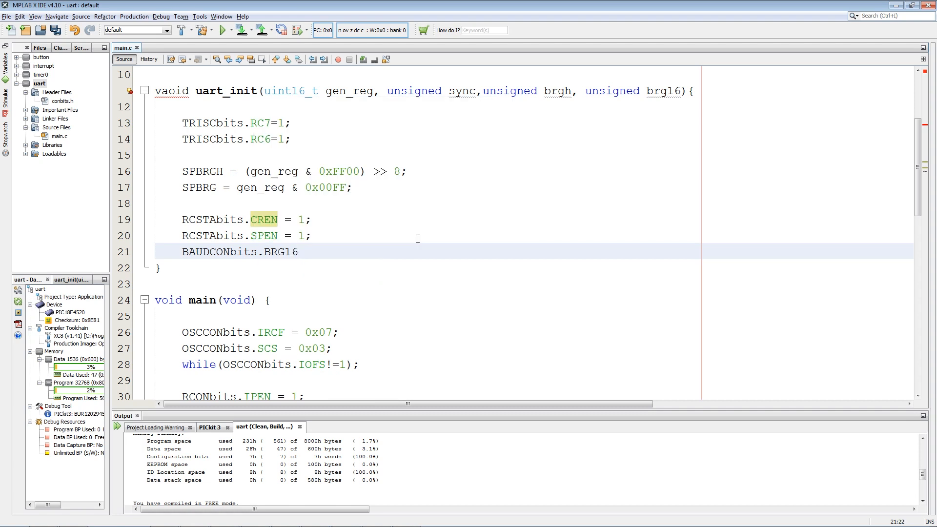
text(=)
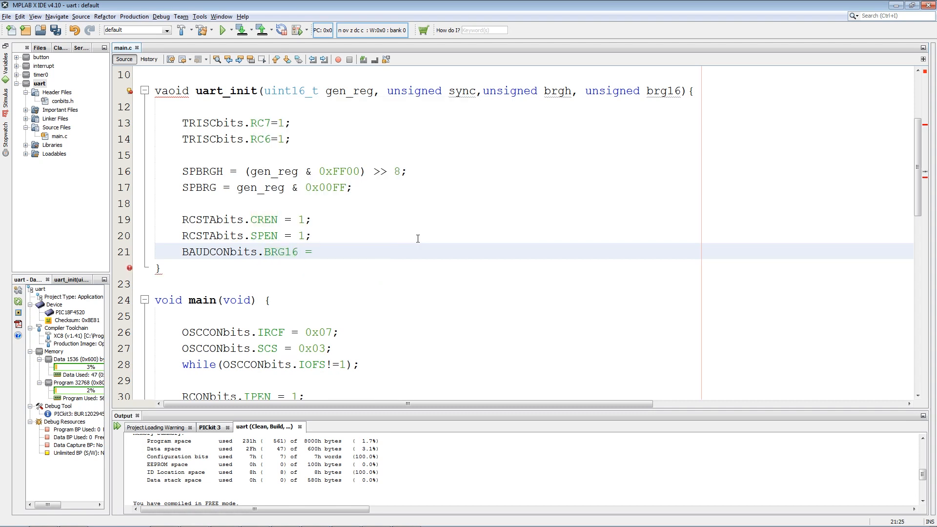
text(br)
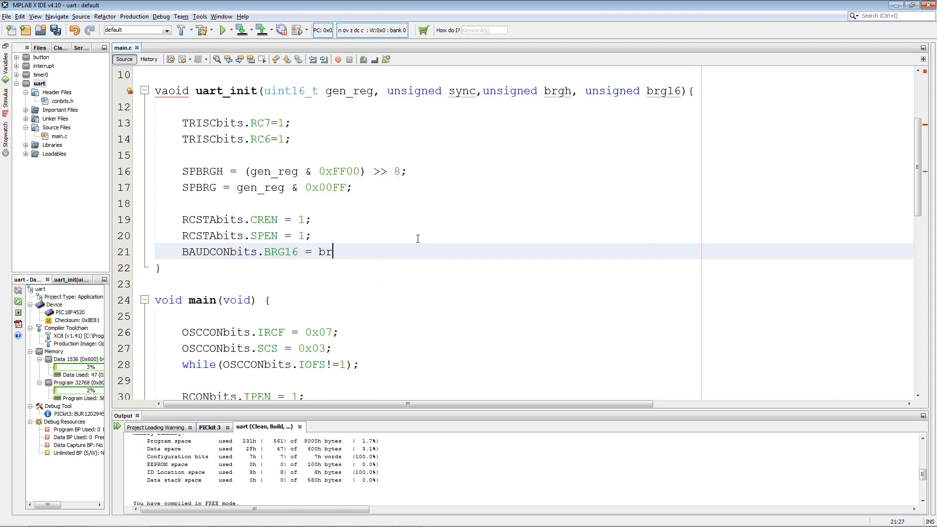
text(g16;)
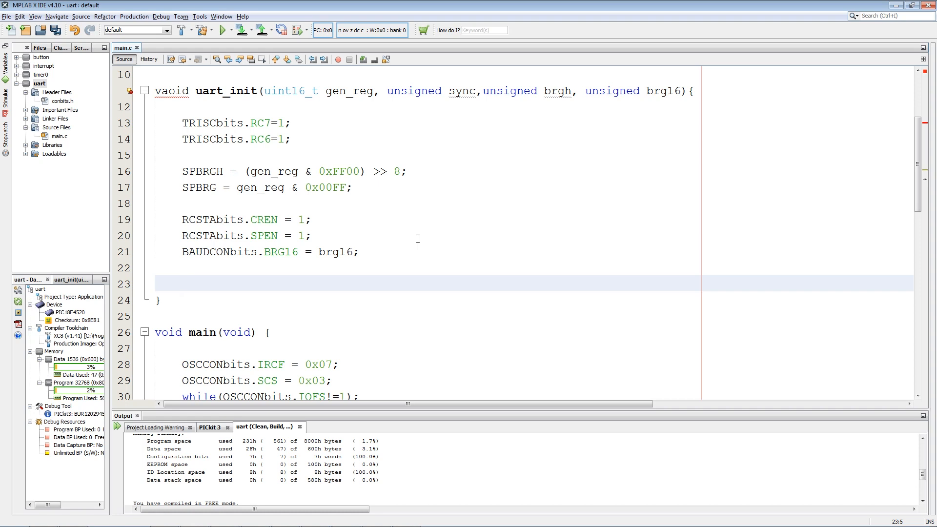
- Set TXSTAbits.SYNC = sync from the sync parameter
text(TX)
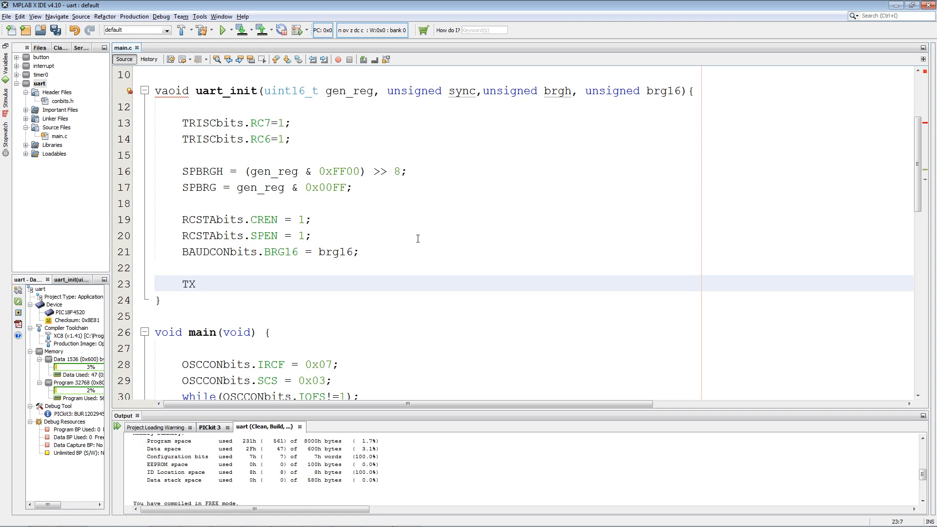
text(STAb)
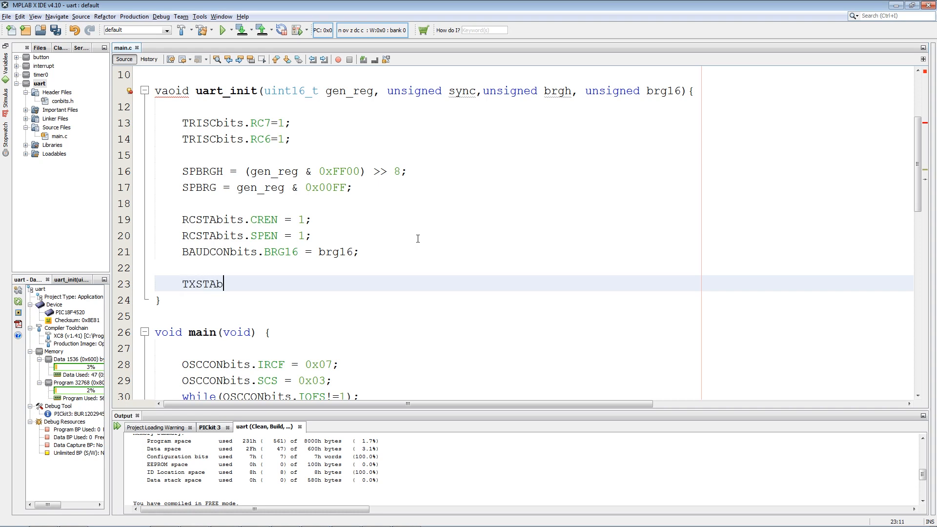
text(its.SYNC =)
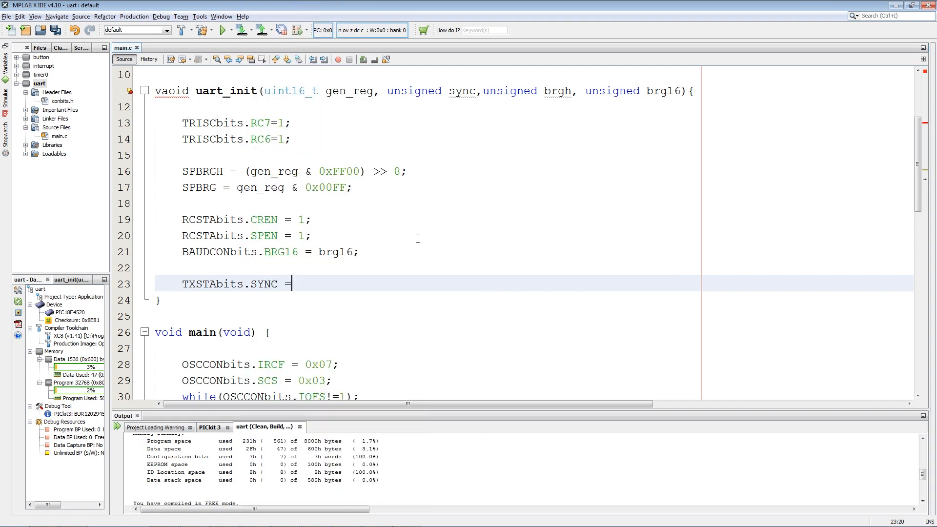
text(syn)
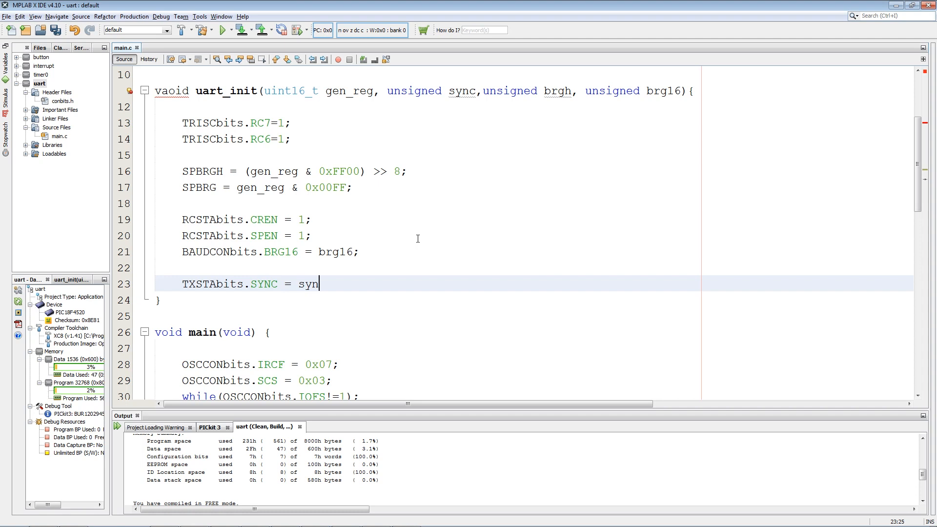
text(c;)
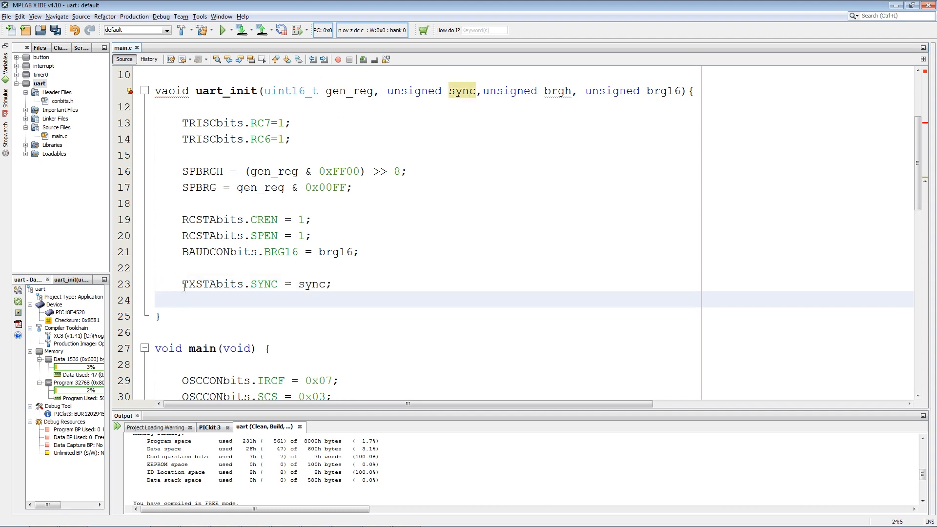
- Set TXSTAbits.BRGH = brgh and enable transmission with TXSTAbits.TXEN = 1
text(TXSTAbits.SYNC)
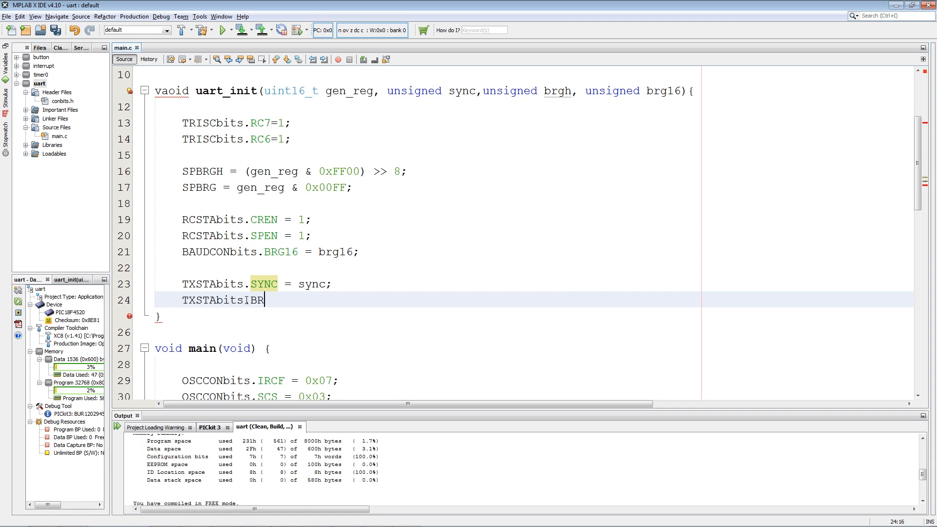
text(GH)
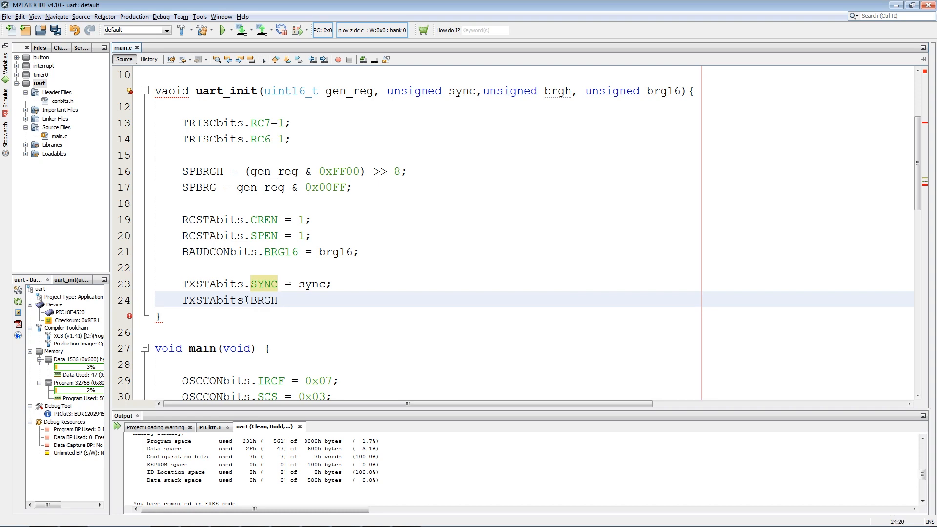
text(= b)
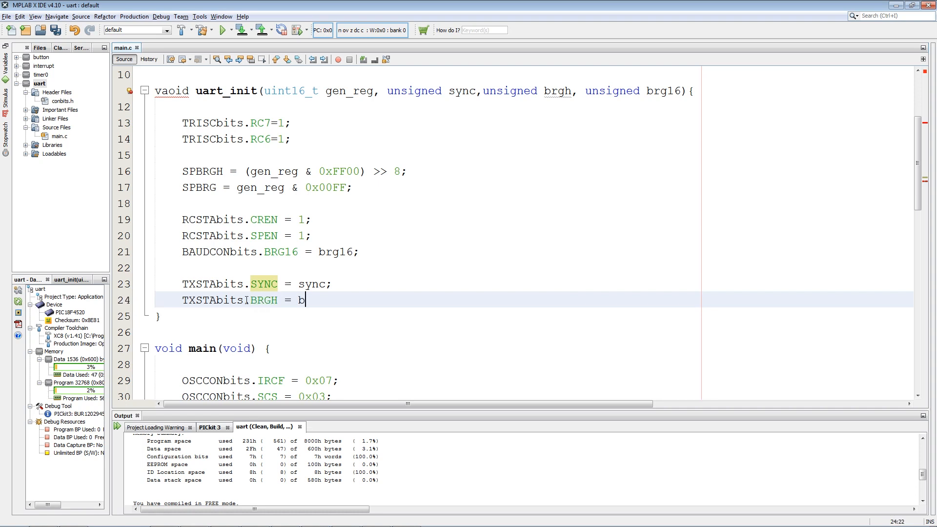
text(rgh;)
text(TXSTAbits.SYNC)
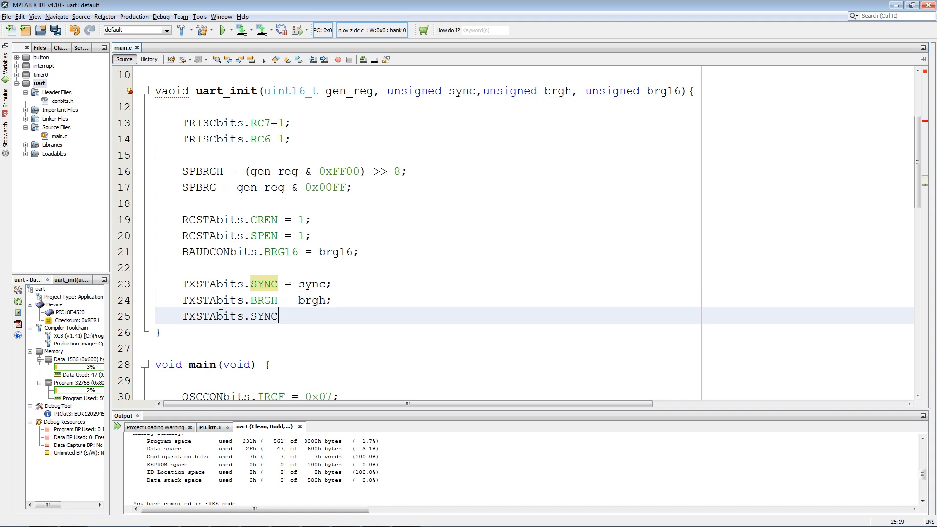
key(BackSpace)
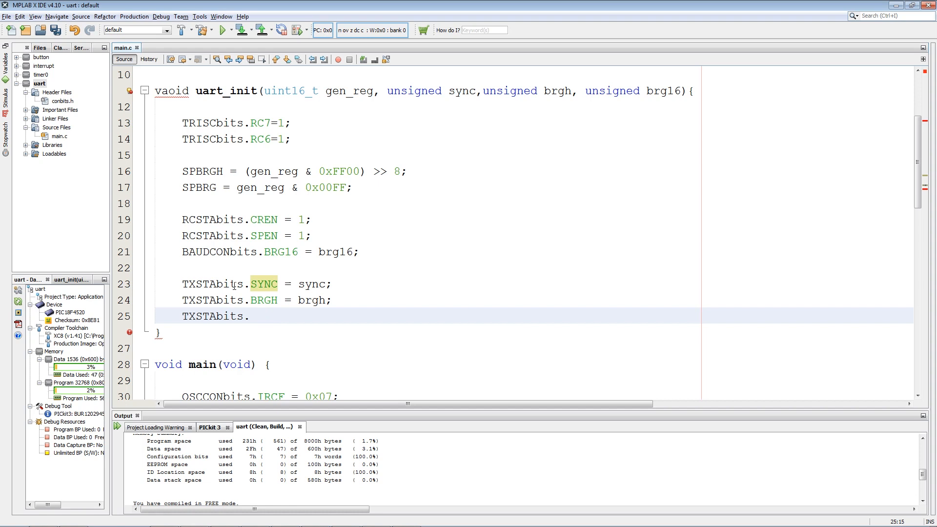
text(TX)
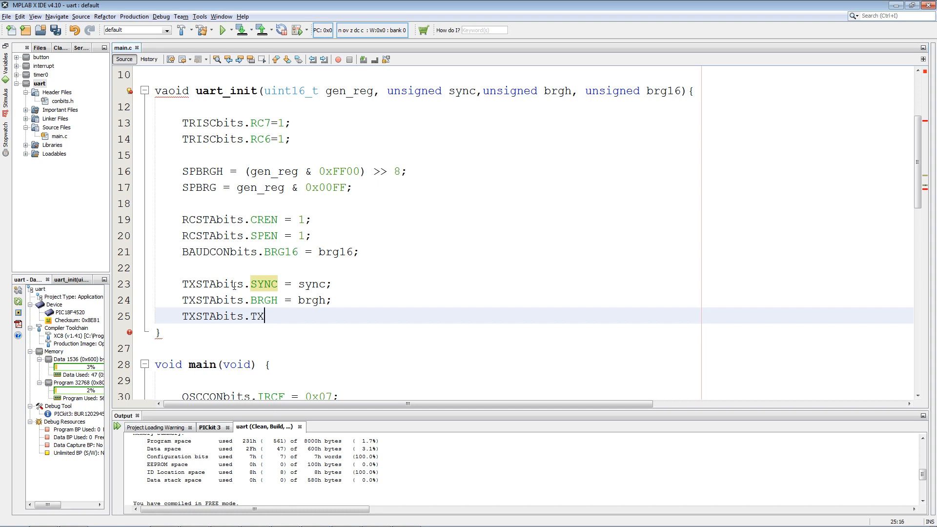
text(EN = 1;)
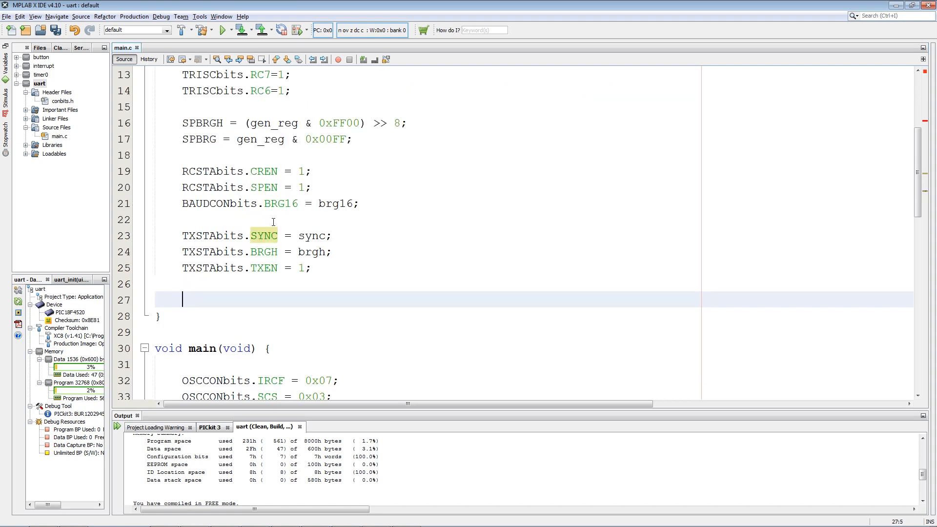
mouse_move(273, 222)
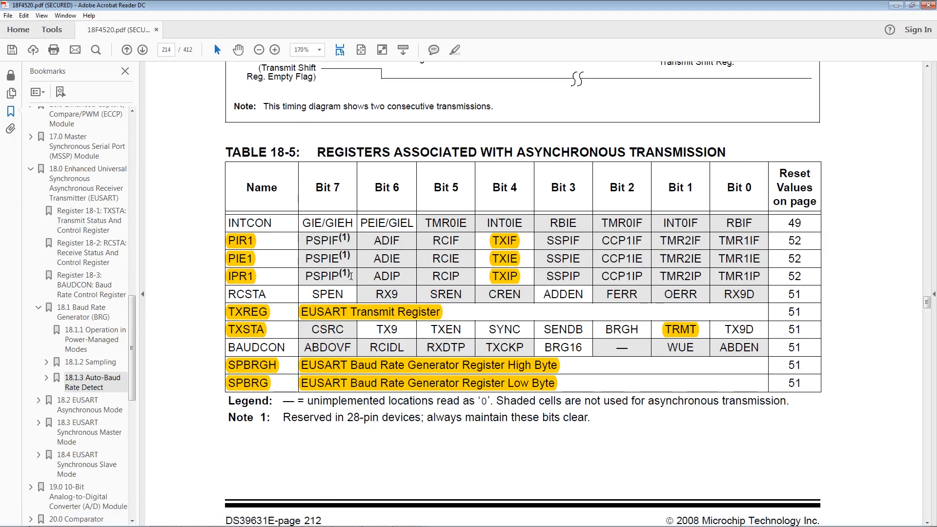
- Scroll the datasheet down to Table 18-6, registers associated with asynchronous reception
scroll(down, 3)
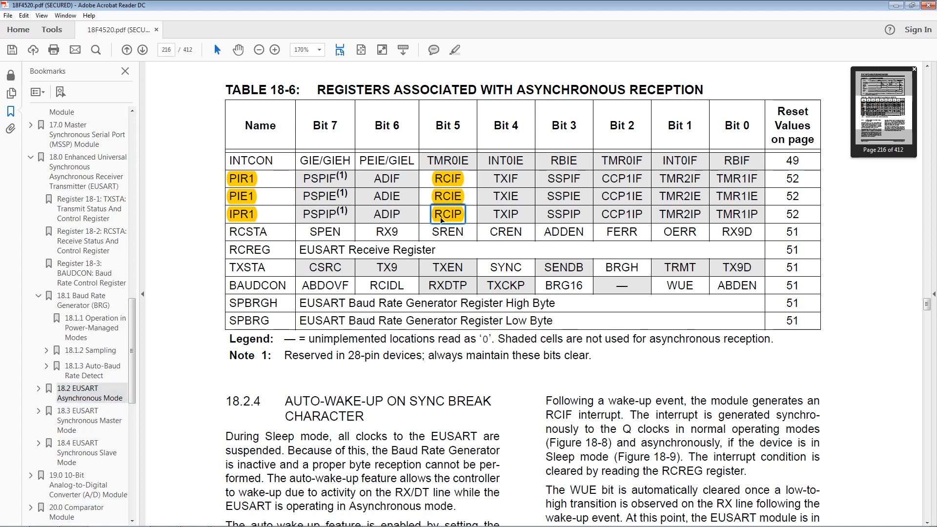
mouse_move(441, 226)
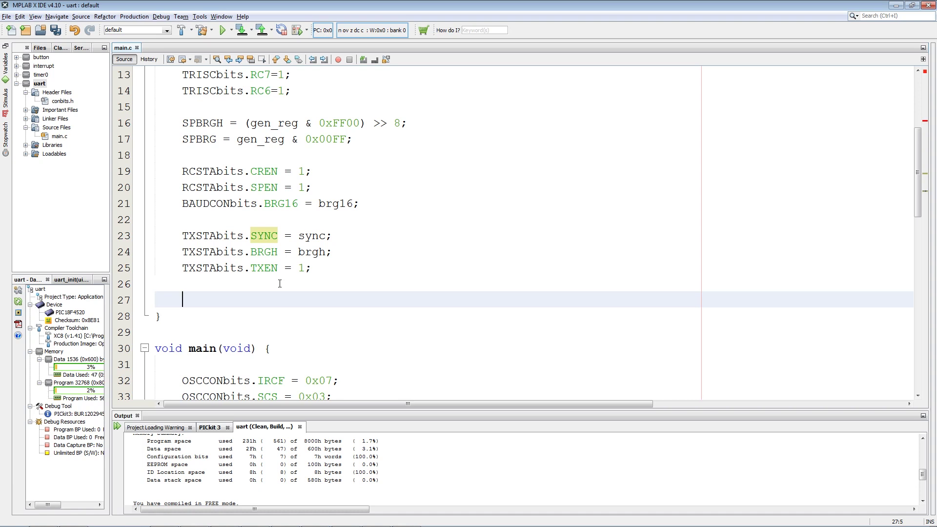
- Give the receive interrupt high priority with IPR1bits.RCIP=1
text(IP)
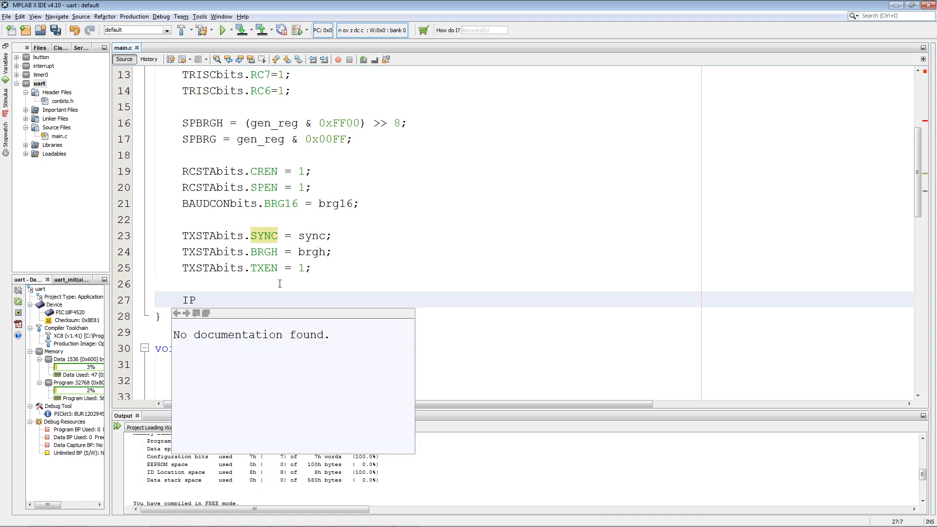
text(R1b)
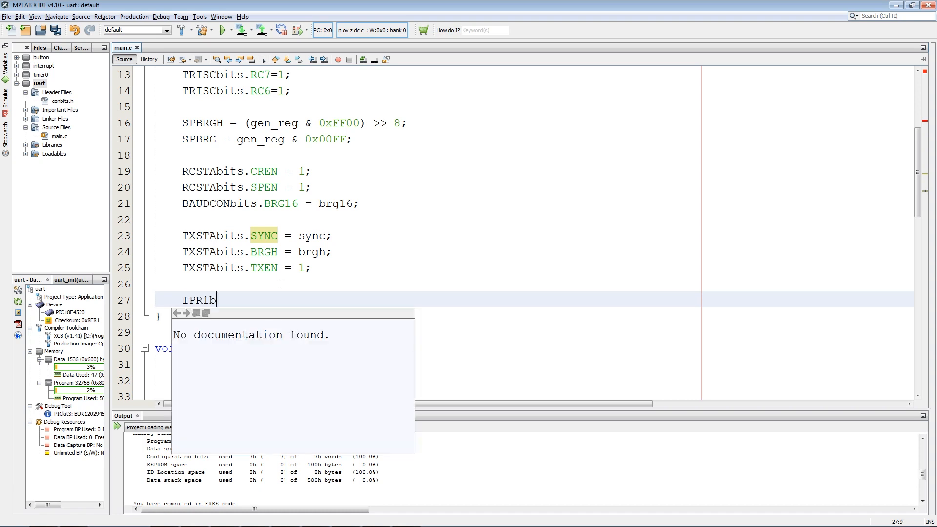
text(its.RCIP=)
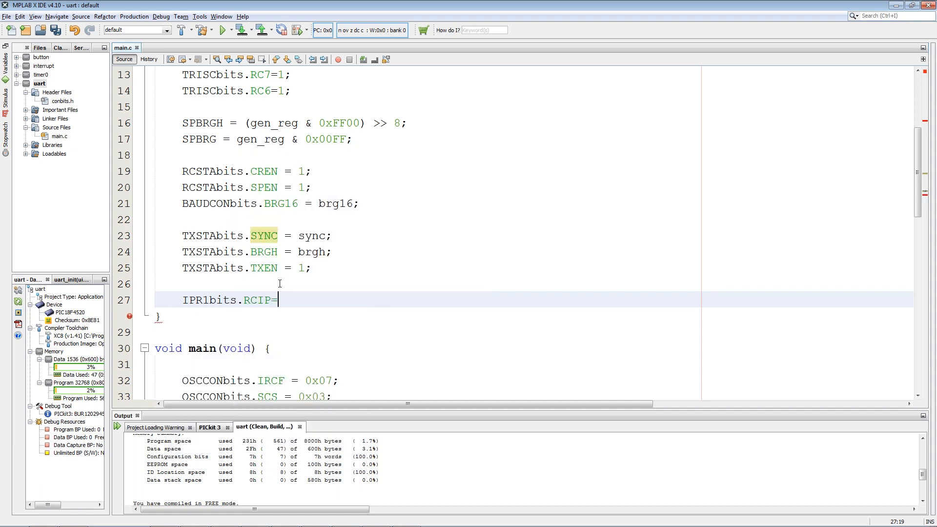
text(1;)
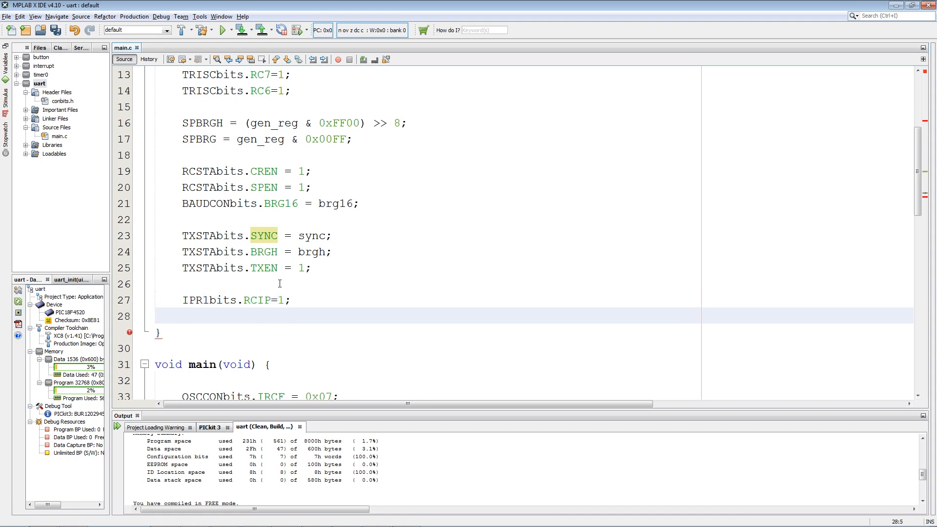
- Enable the receive interrupt with PIE1bits.RCIE=1
text(PIE)
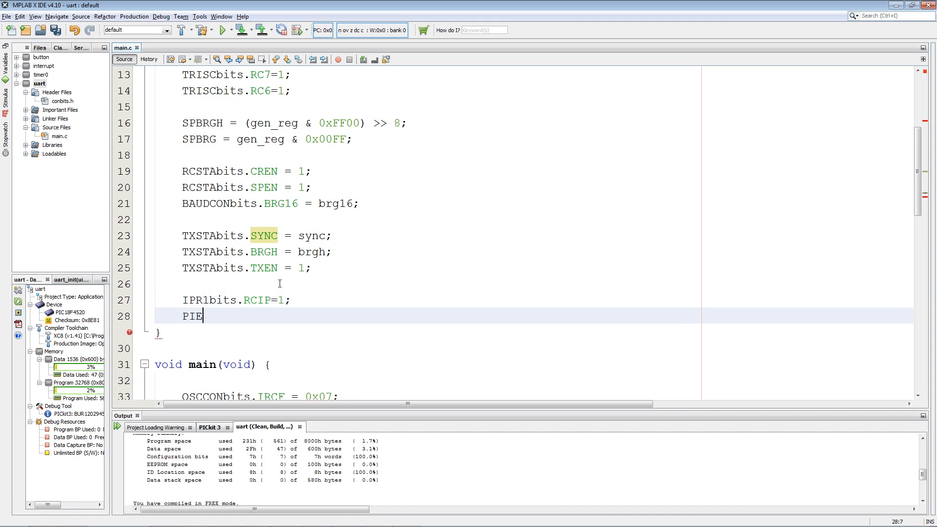
text(1)
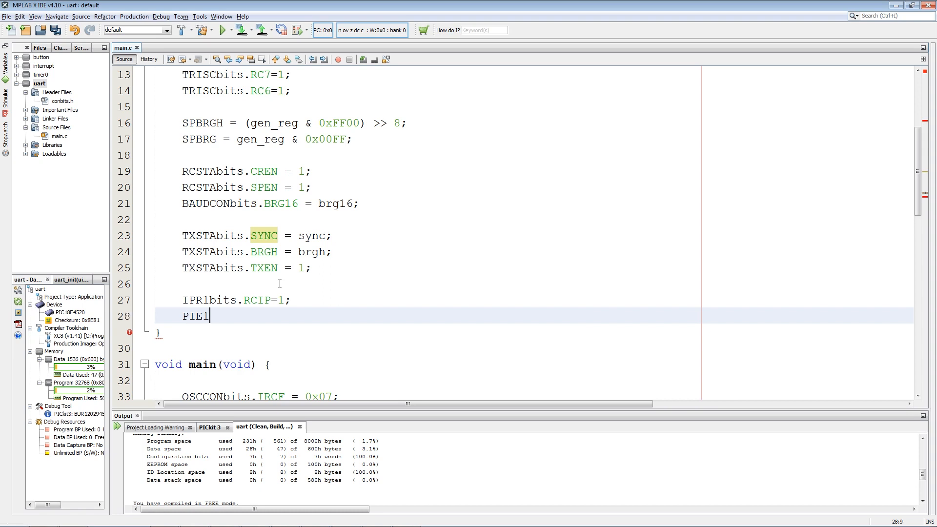
text(bits)
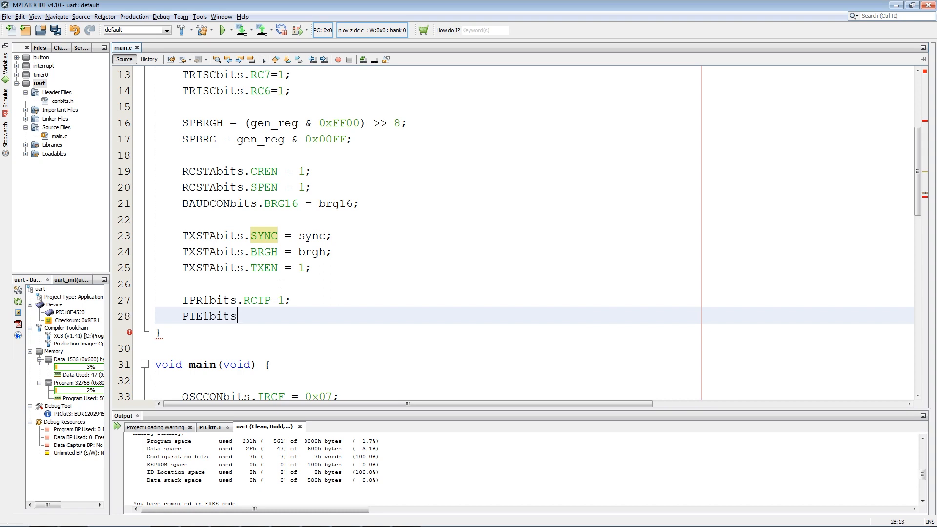
text(.RCIE)
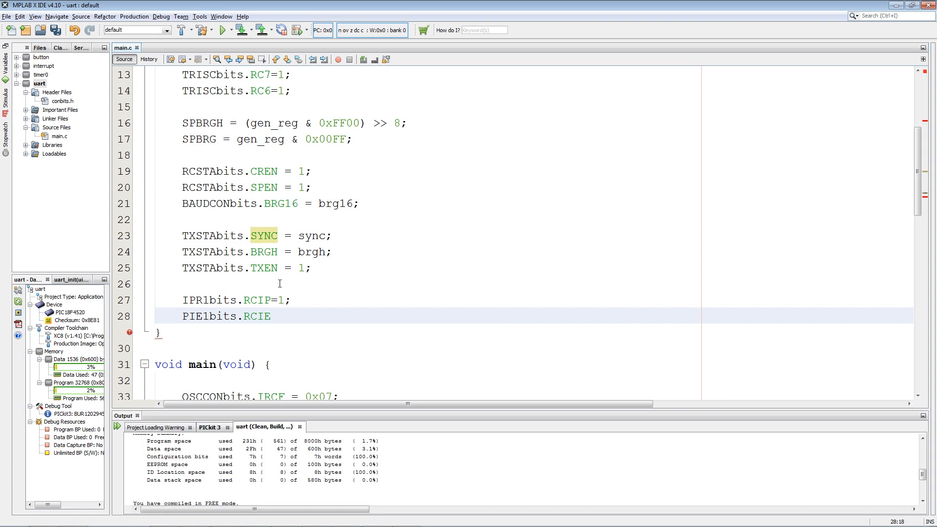
text(=1)
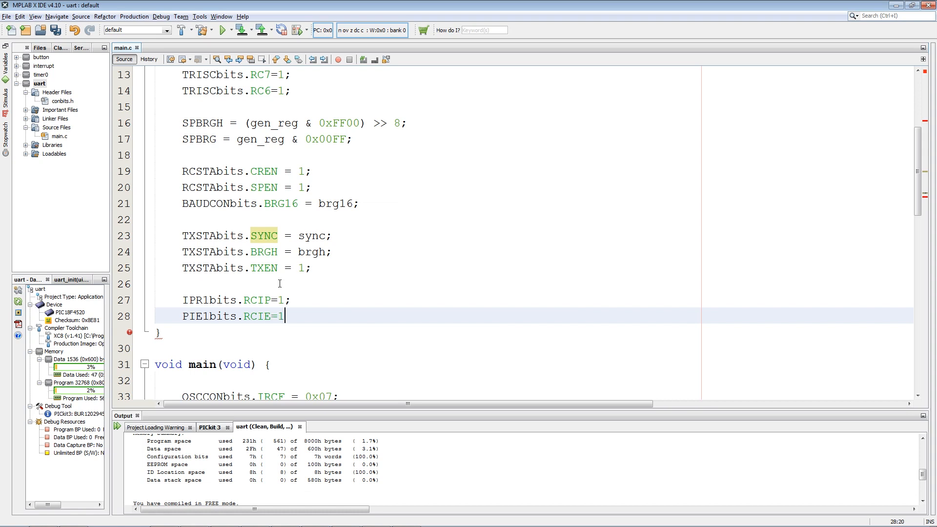
text(;)
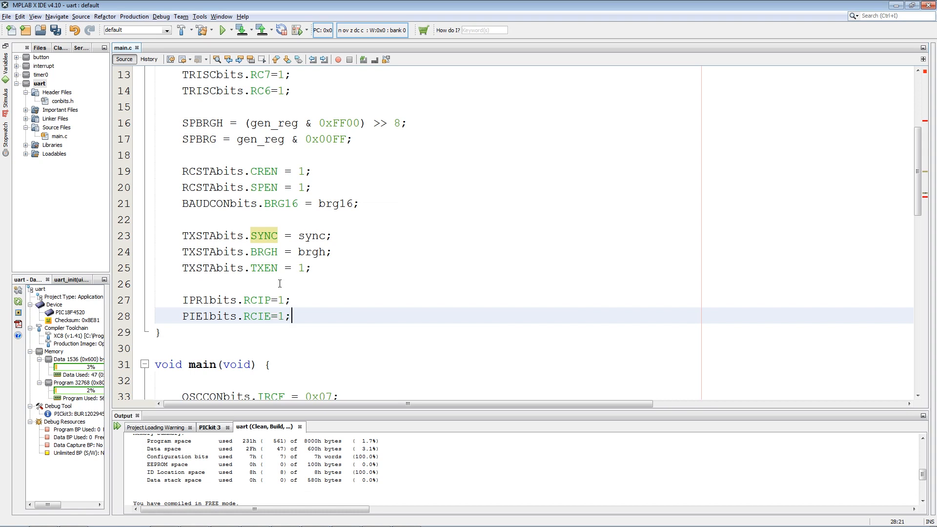
click(194, 299)
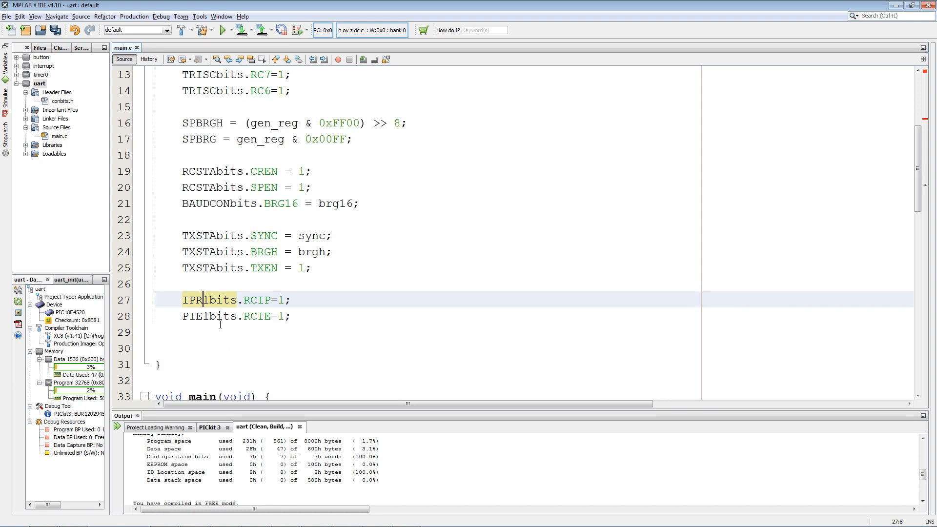
mouse_move(237, 346)
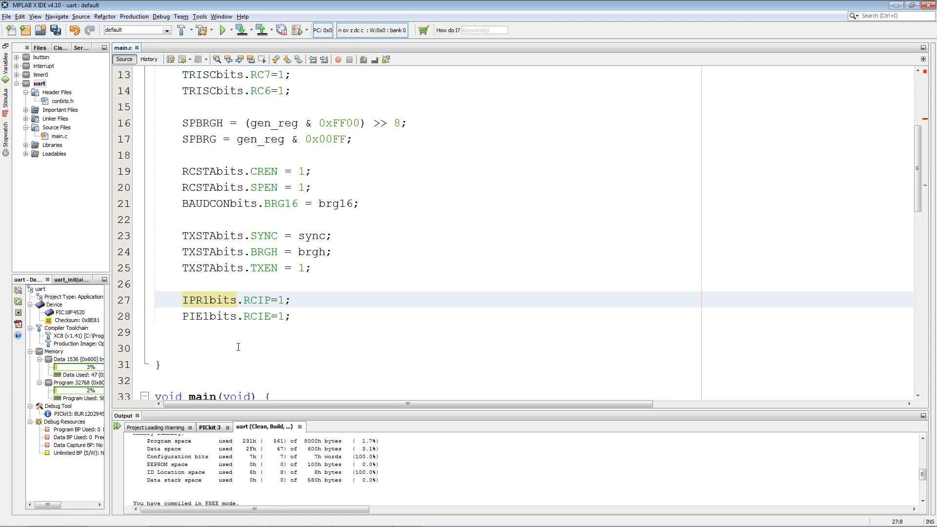
- Switch to the datasheet and scroll up to Table 18-5, asynchronous transmission registers
click(254, 517)
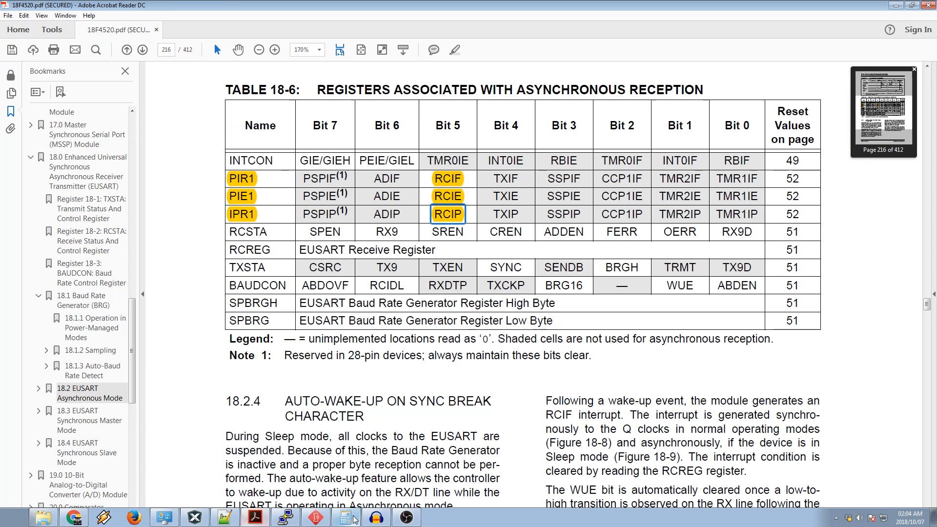
scroll(up, 3)
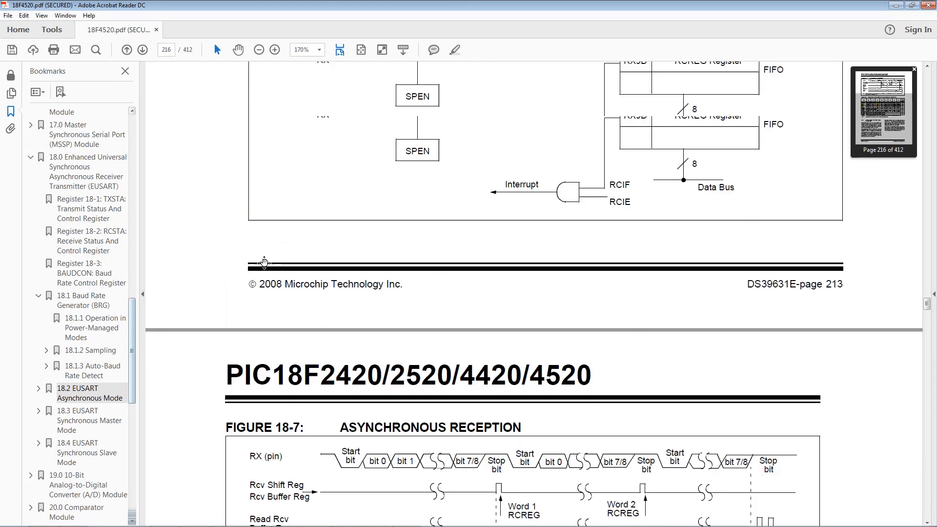
scroll(up, 3)
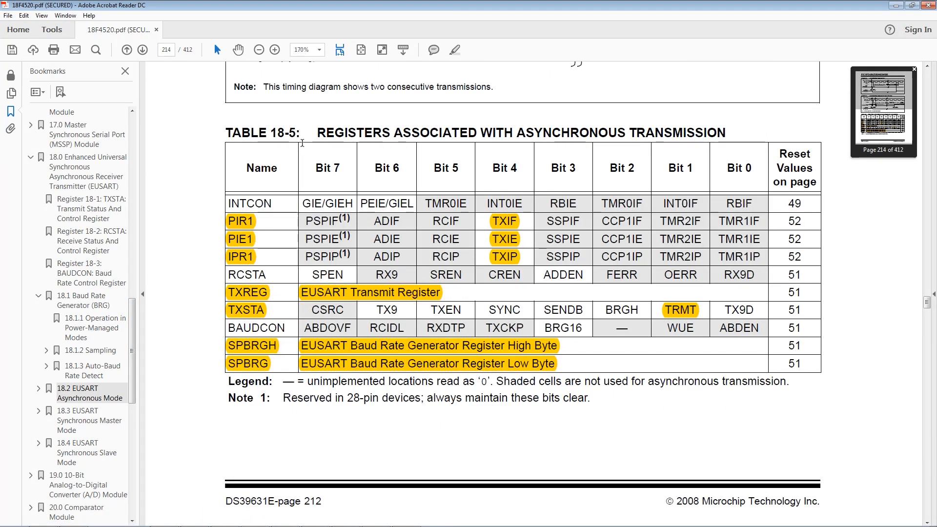
scroll(up, 3)
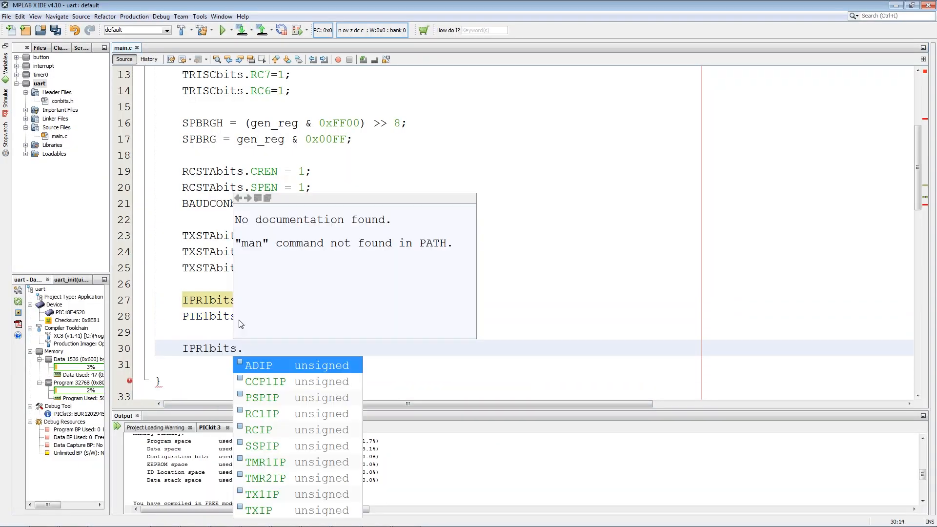
- Give the transmit interrupt low priority with IPR1bits.TXIP=0 and enable it with PIE1bits.TXIE=1
text(TXIP)
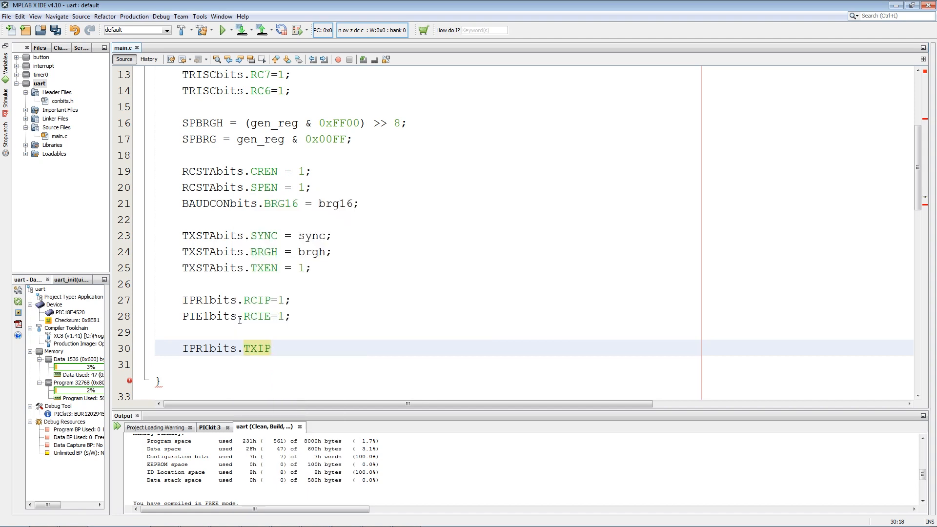
text(=0;)
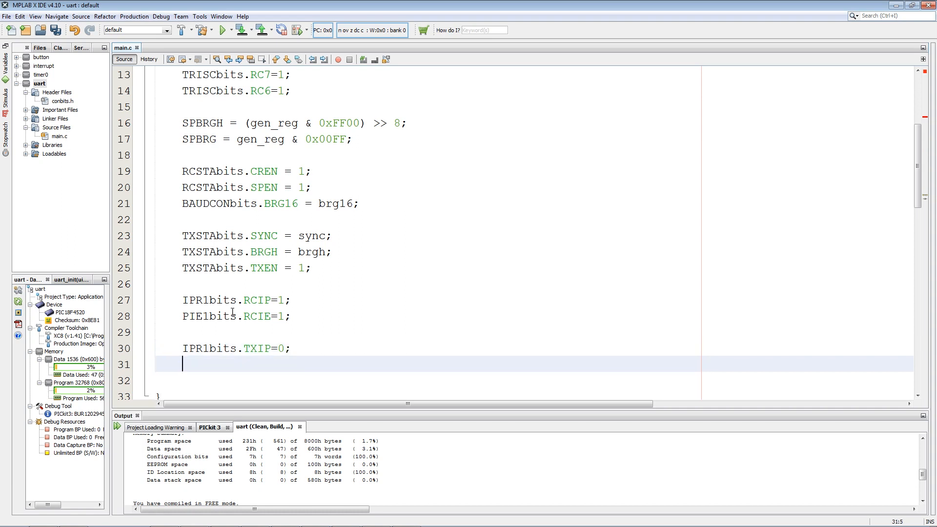
text(PIE1bits.RCIF=1;)
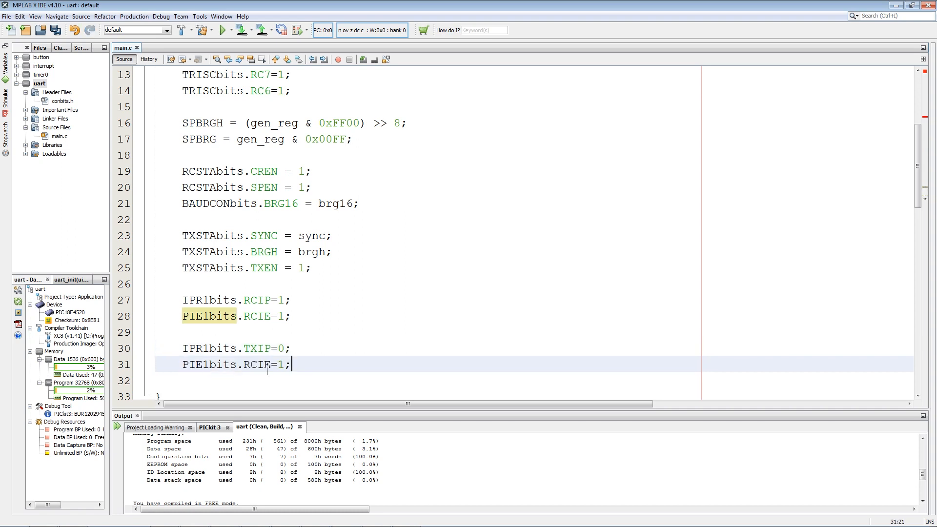
text(tx)
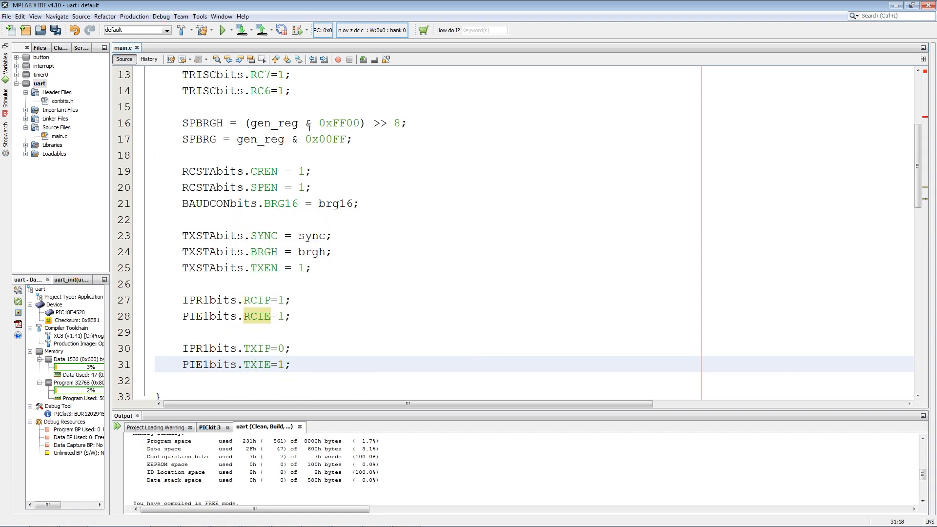
scroll(down, 3)
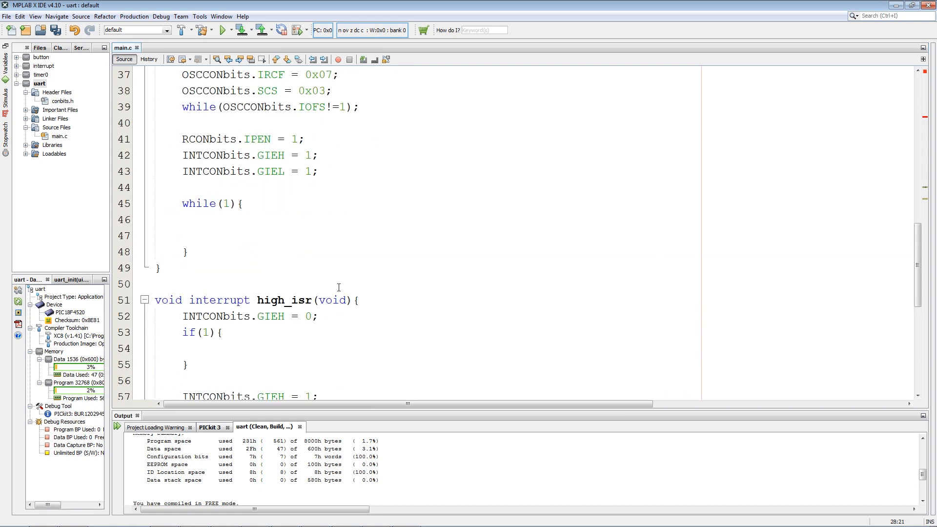
- Make high_isr test PIR1bits.RCIF and low_isr test PIR1bits.TXIF
scroll(up, 3)
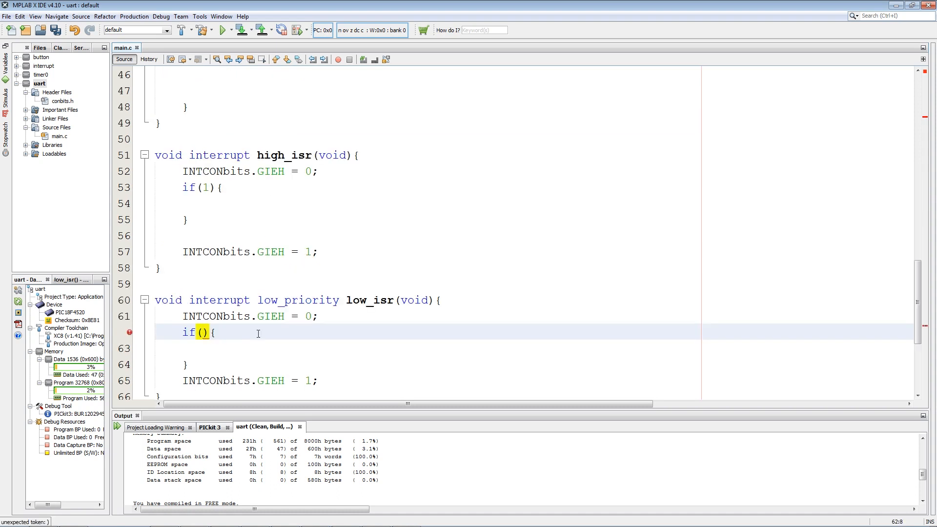
text(PIR1bits)
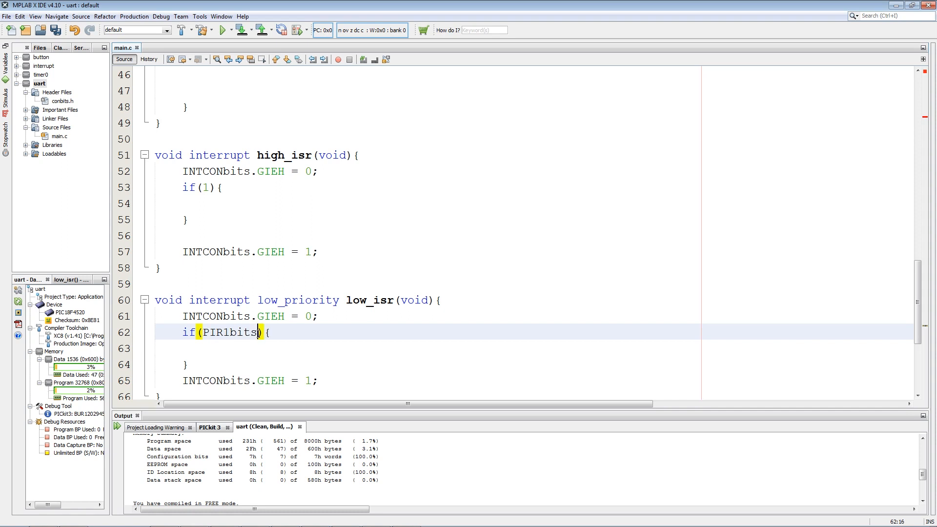
text(.TXIF)
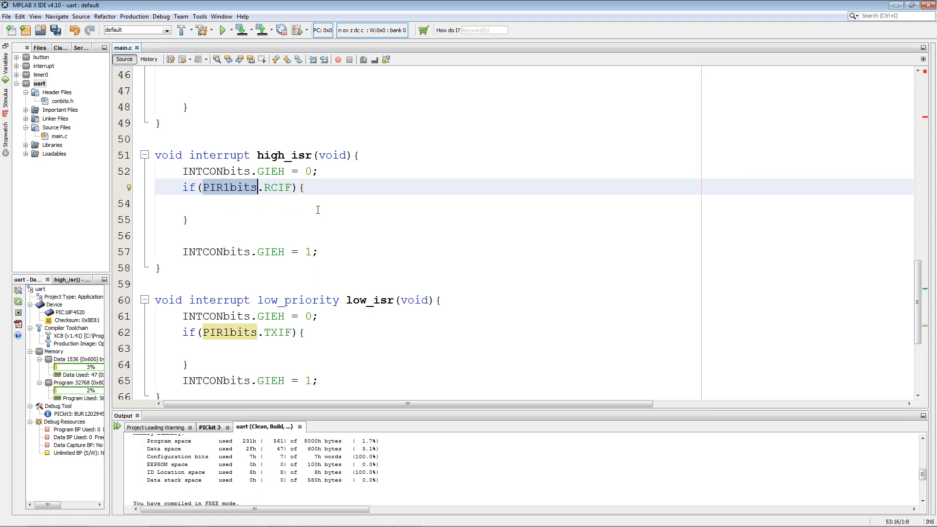
scroll(up, 3)
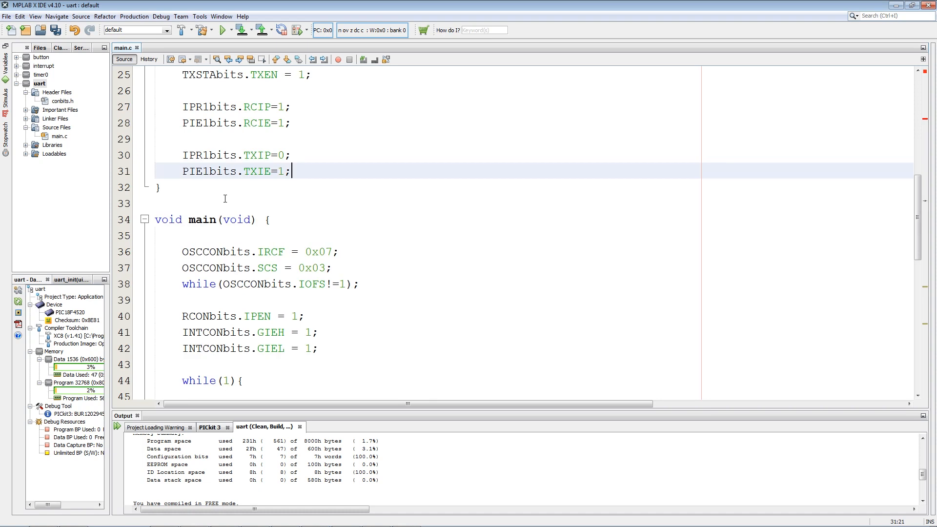
- Declare void uart_send(uint8_t *c) that loads TXREG = *c
click(159, 188)
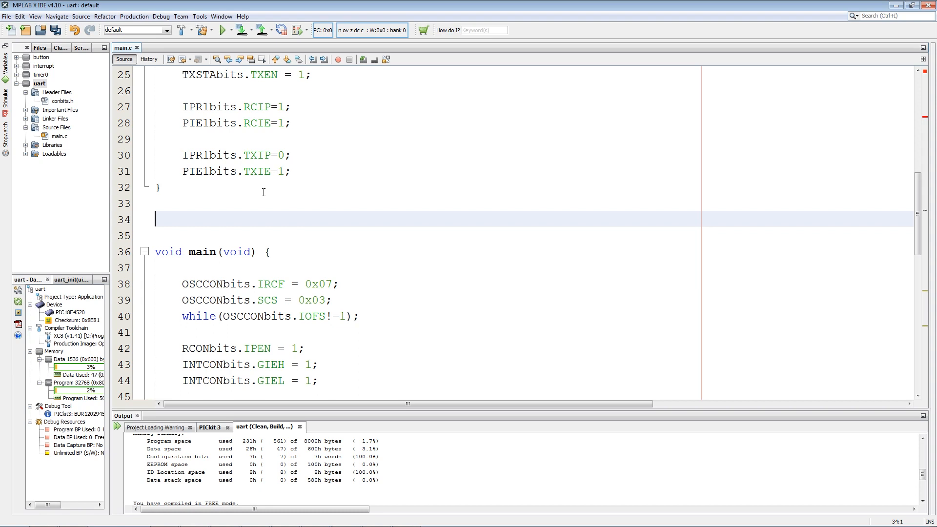
text(void)
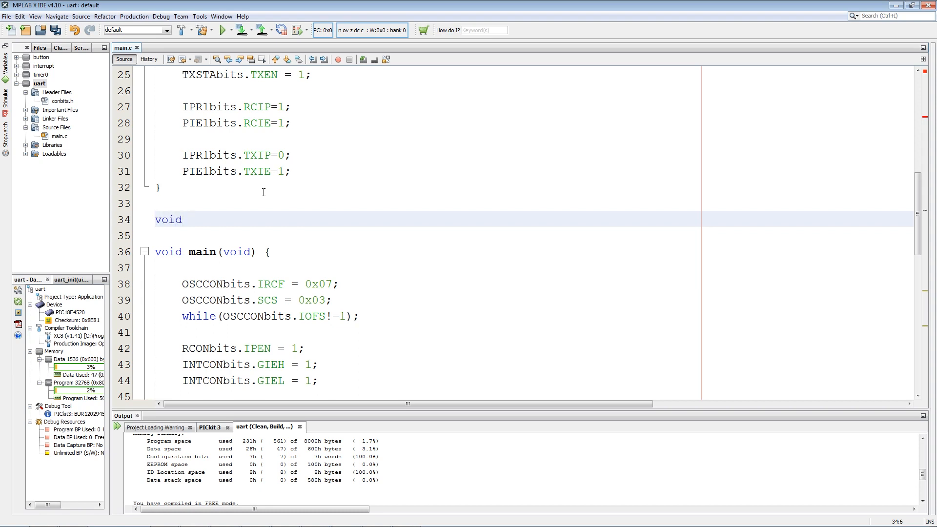
text(uart_send() {)
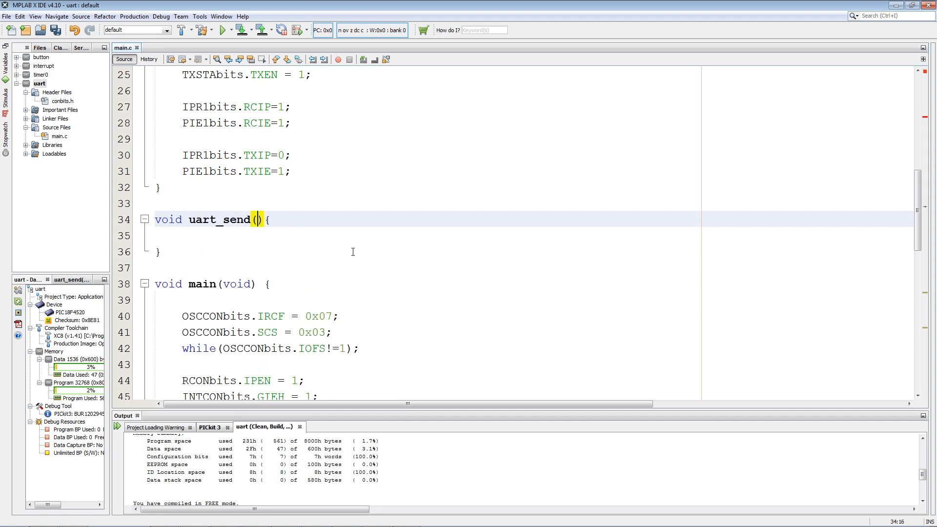
text(uint8_t *c)
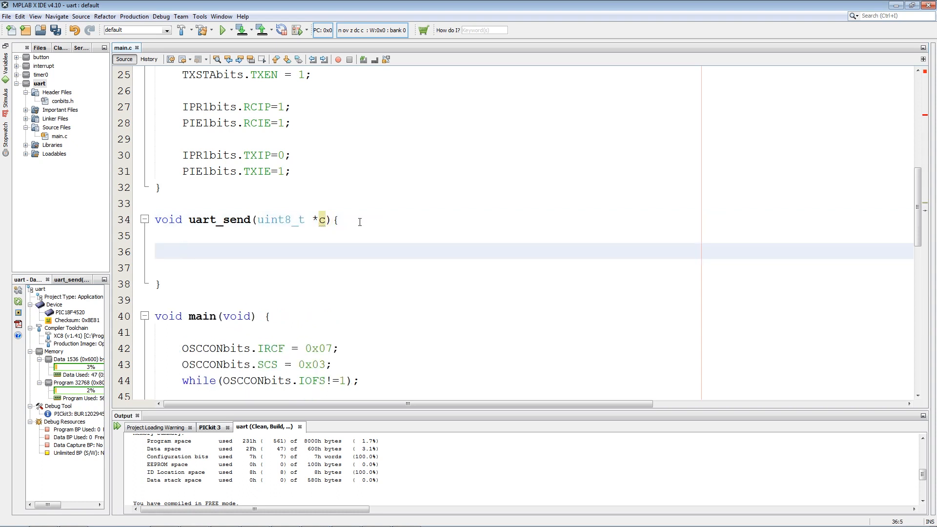
text(TXREG)
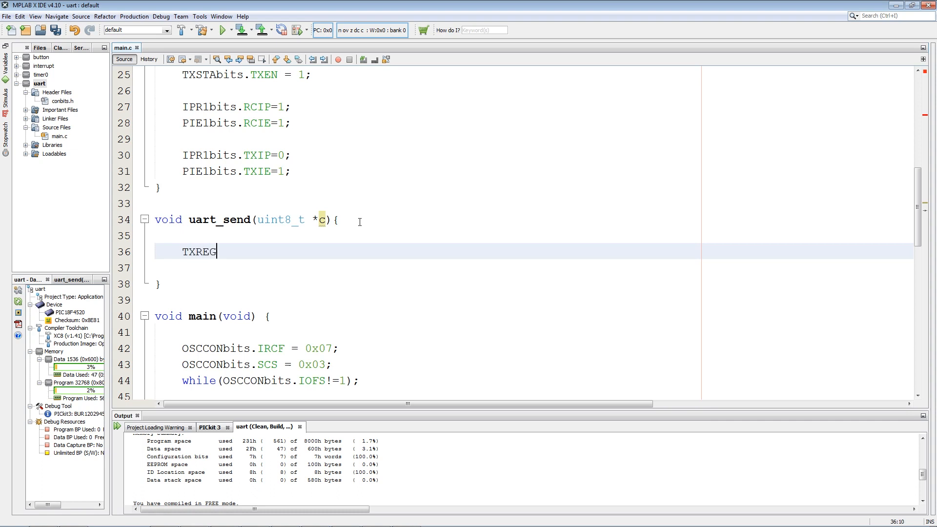
text(=)
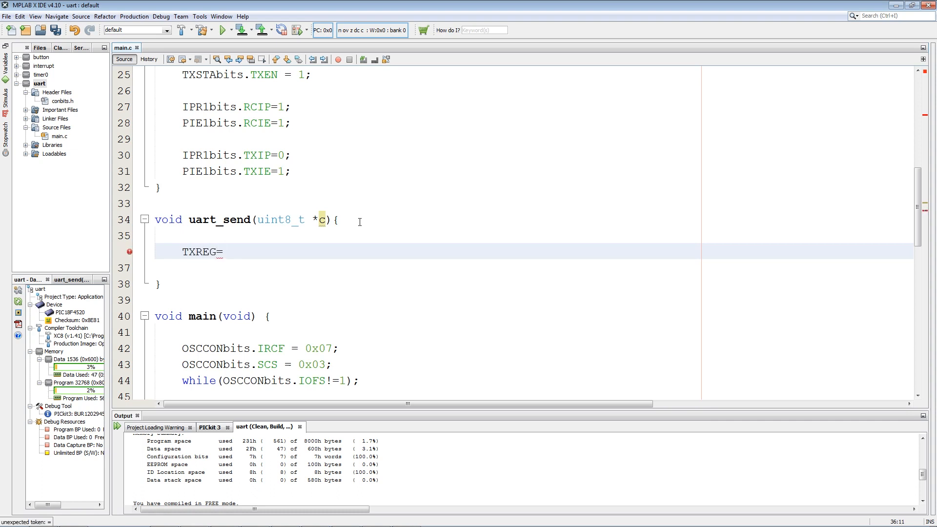
text(*c;)
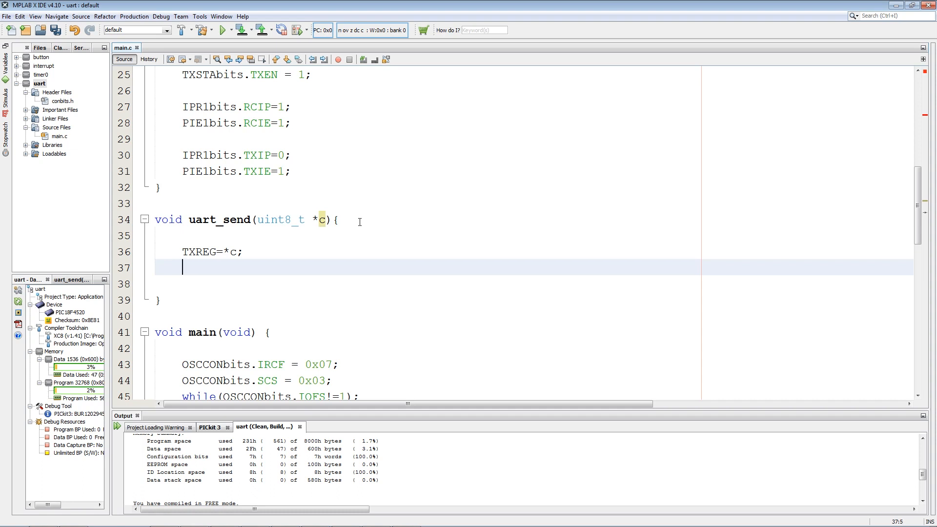
- Make uart_send wait while TXSTAbits.TRMT == 0 before returning
text(while(T);)
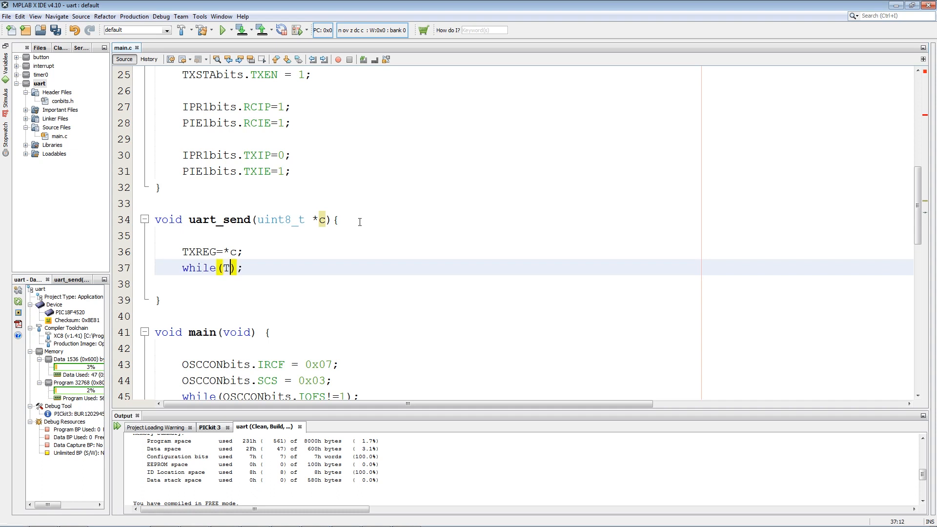
text(XSTA)
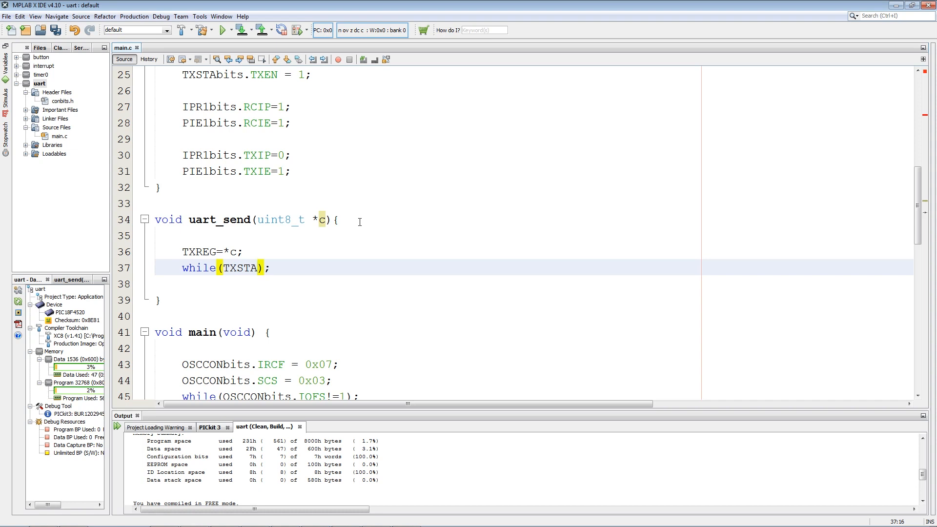
text(b)
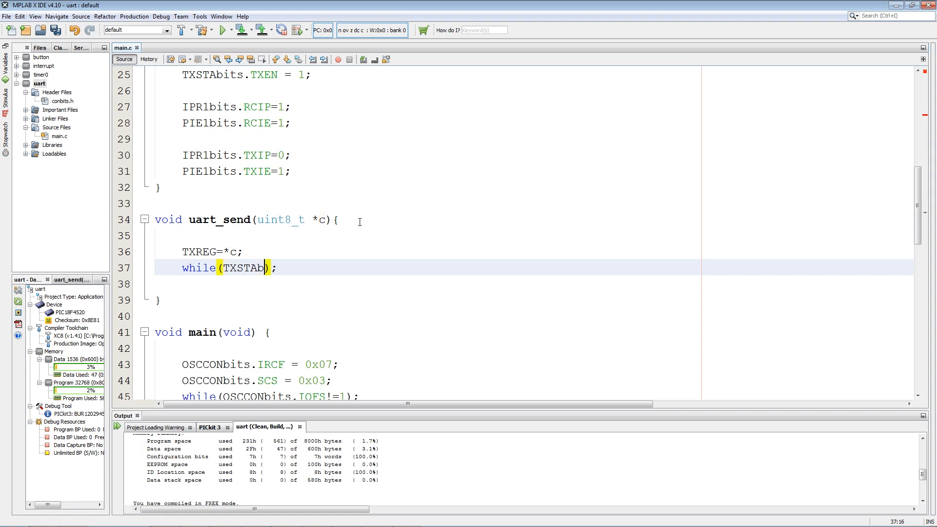
text(.TRMT)
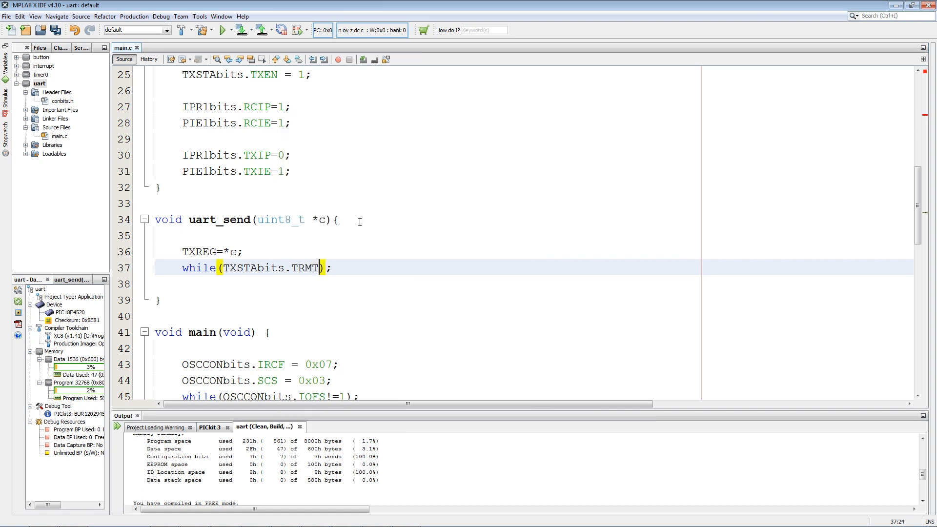
text(==0)
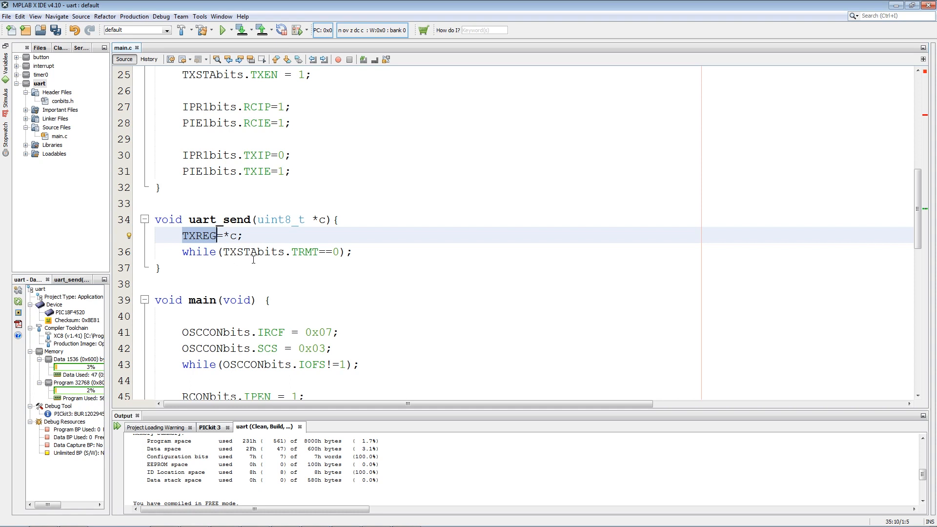
scroll(up, 3)
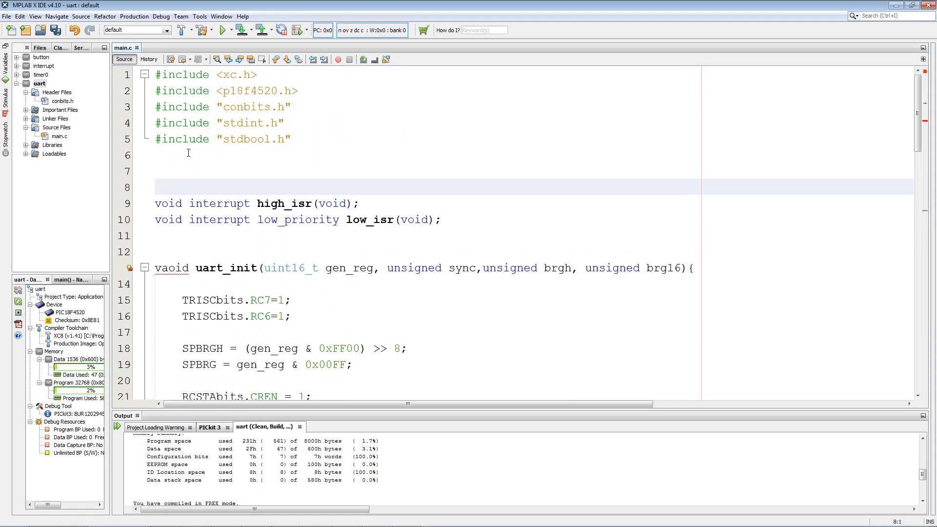
- Declare a global uint8_t data = 'A' to send
text(uint8_t)
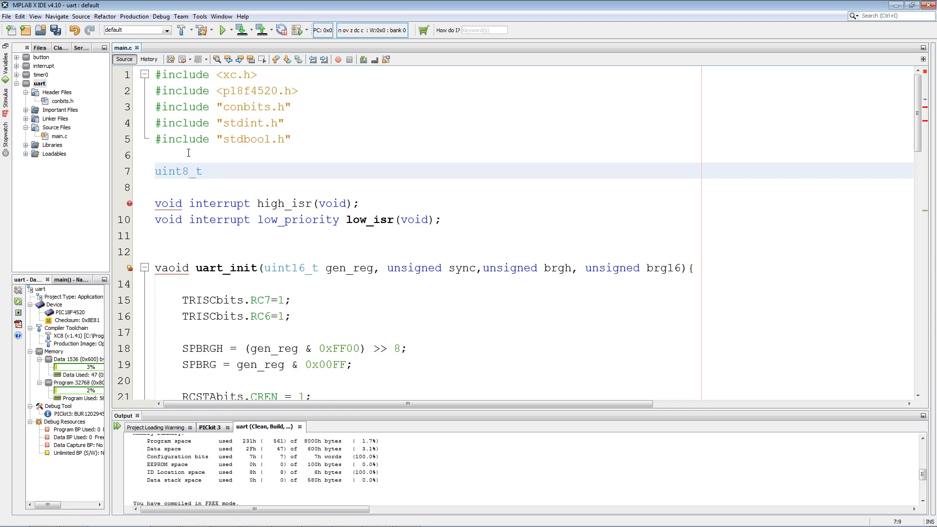
text(data =)
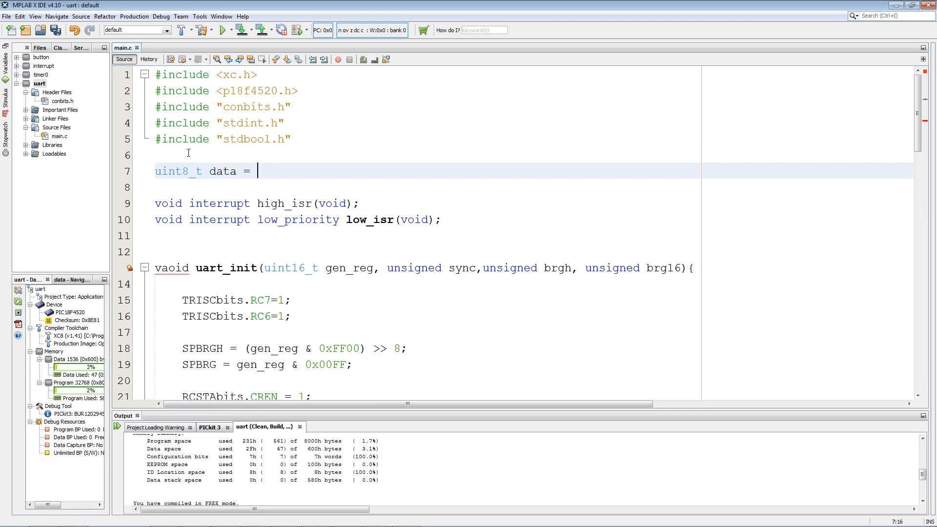
text('A';)
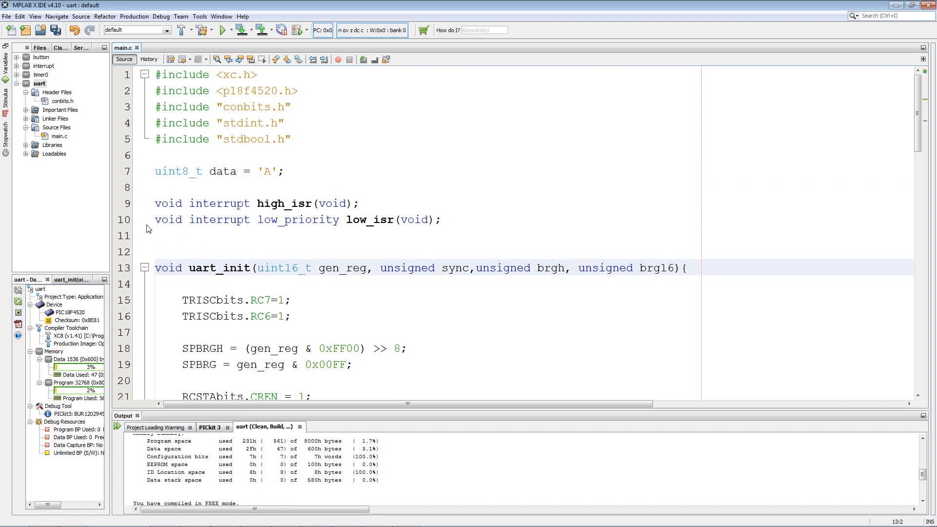
scroll(down, 3)
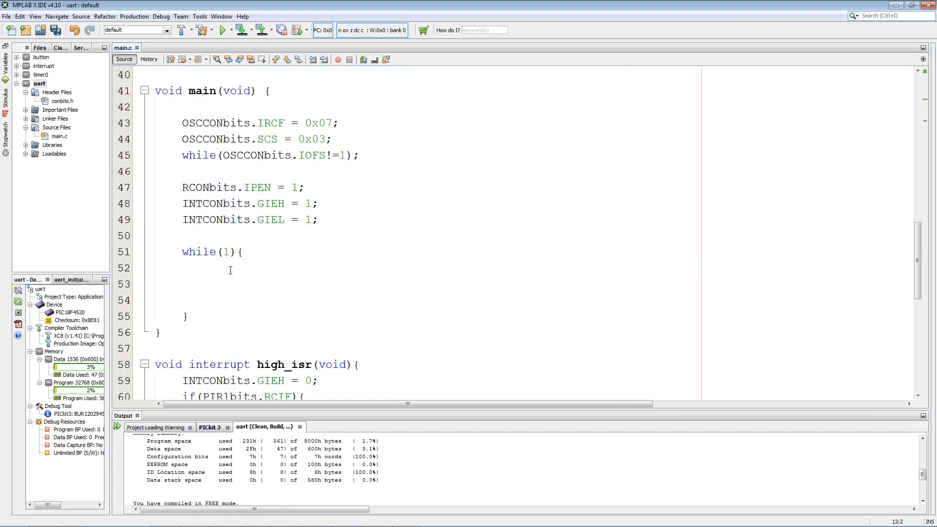
- In main's endless loop call __delay_ms(200) then uart_send(&data)
click(243, 268)
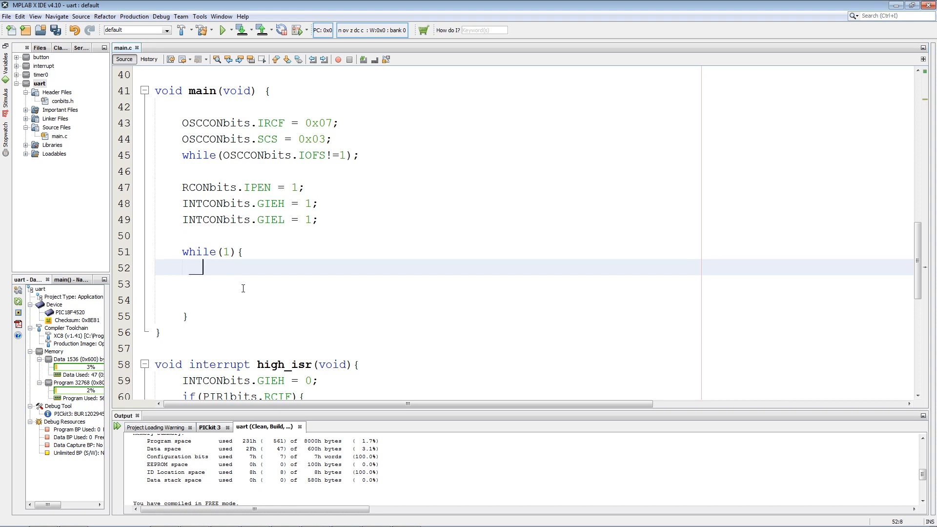
text(__de)
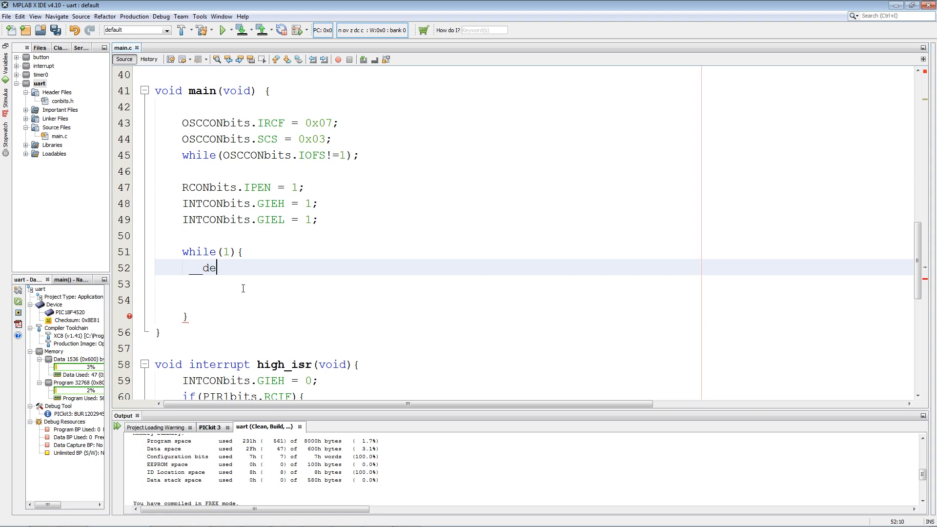
text(lay_ms)
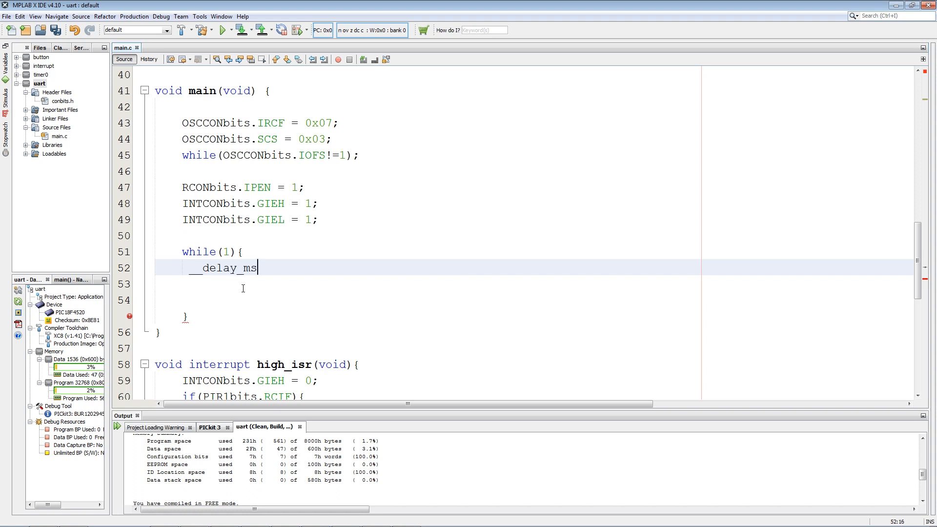
text((200))
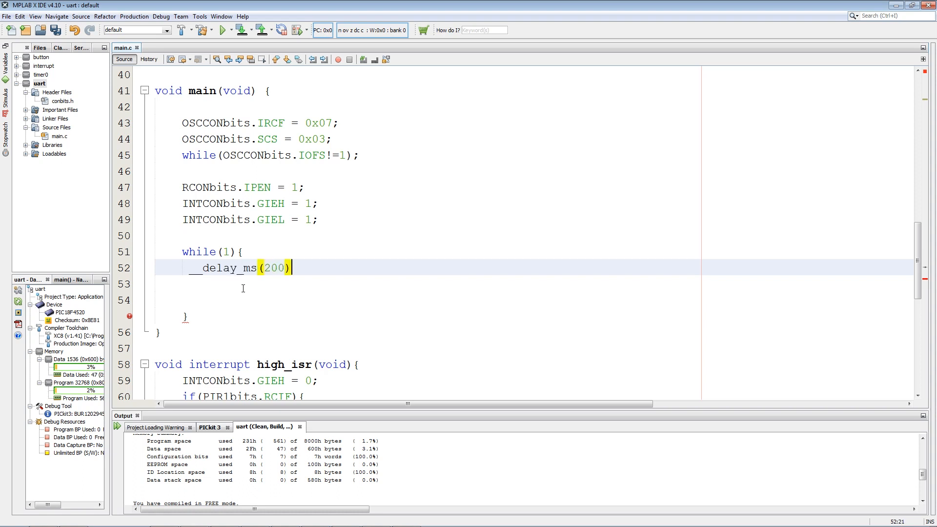
text(uart_send())
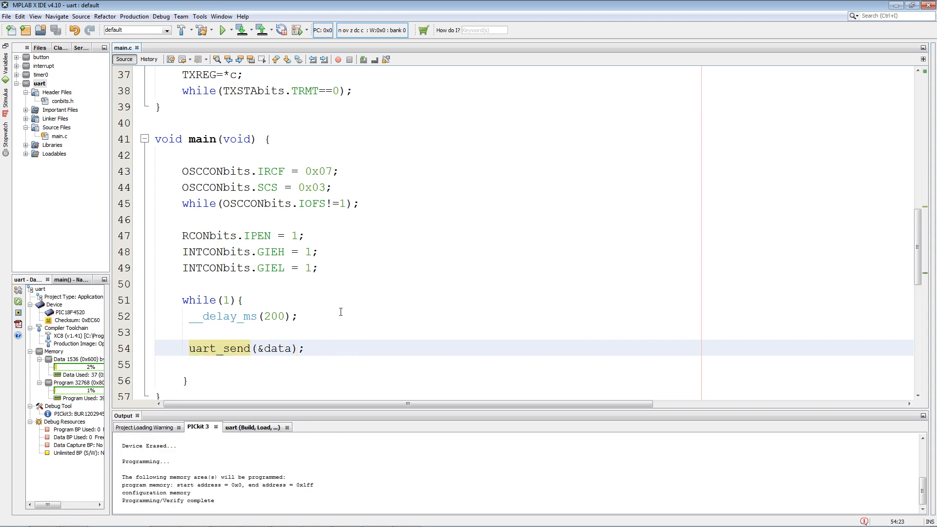
- Start a uart_init() call in main right after the oscillator setup
scroll(up, 3)
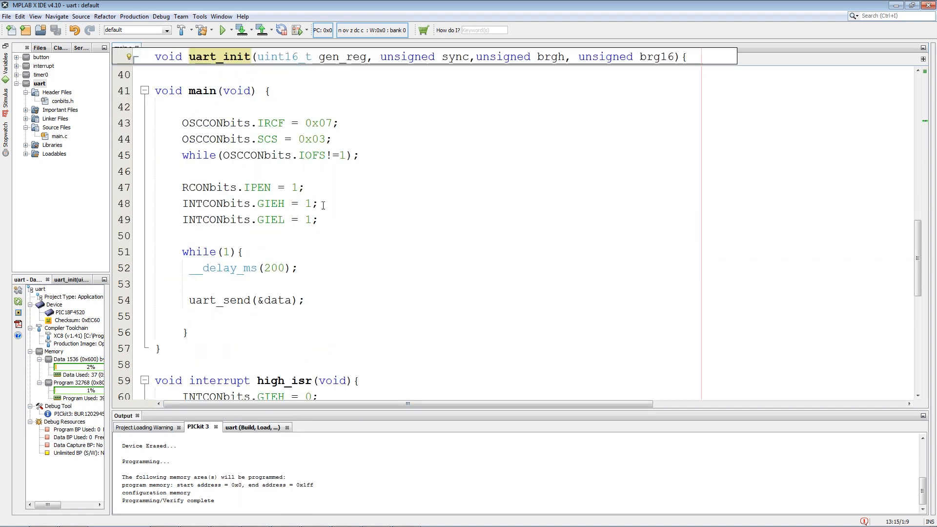
text(uart_init)
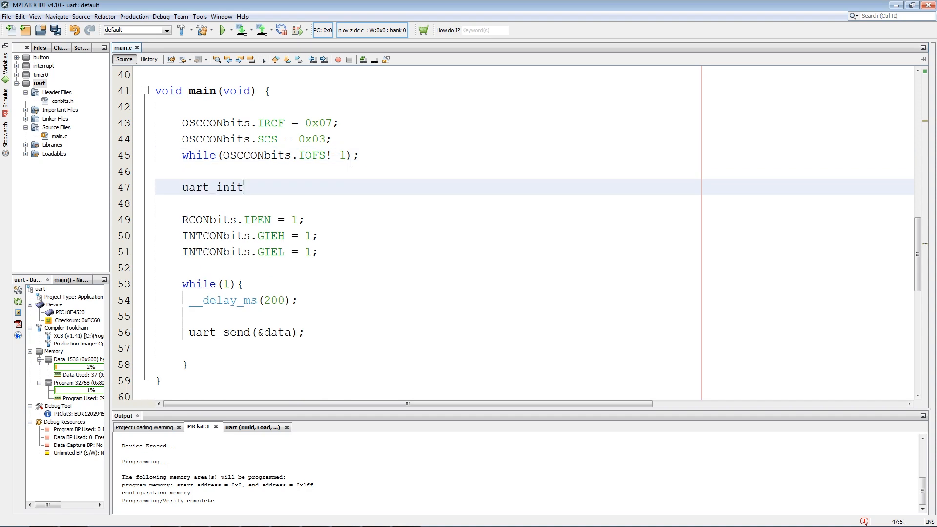
text(())
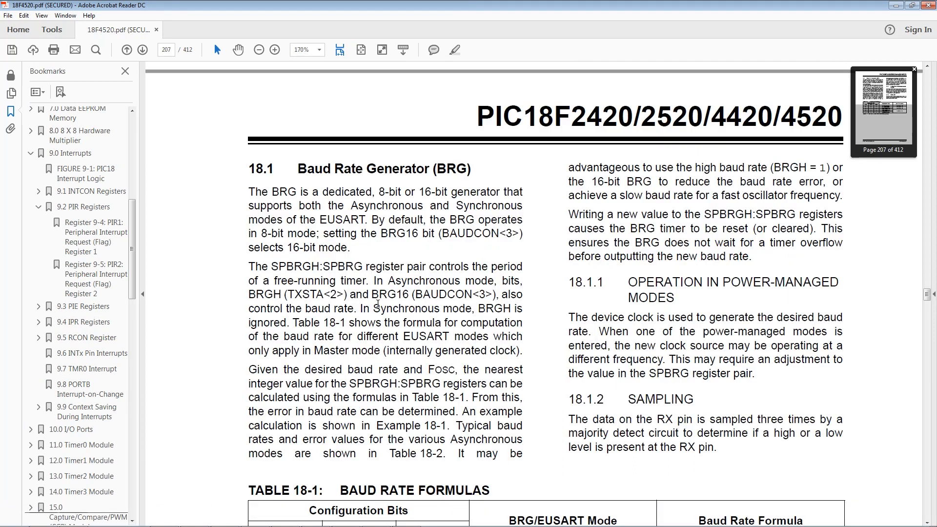
mouse_move(348, 198)
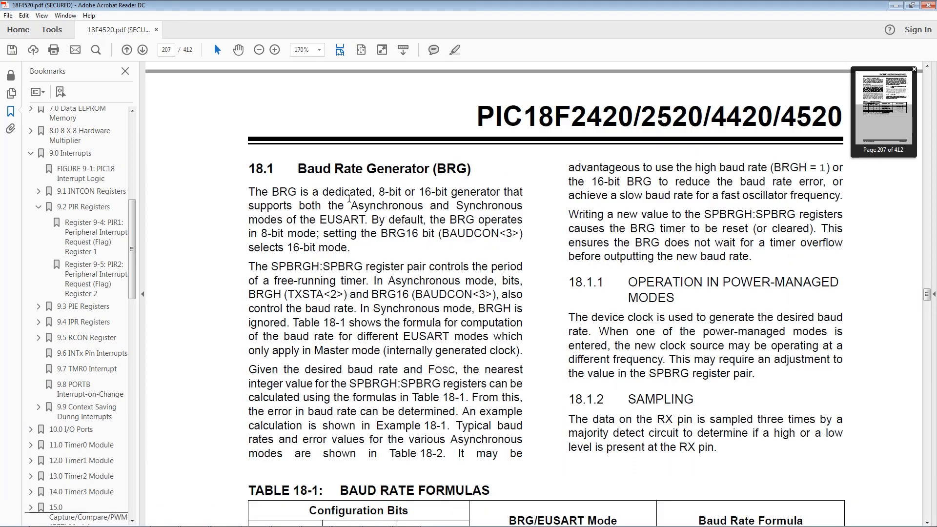
- Scroll section 18.1 Baud Rate Generator past Table 18-1 to the baud rate error Example 18-1
scroll(down, 3)
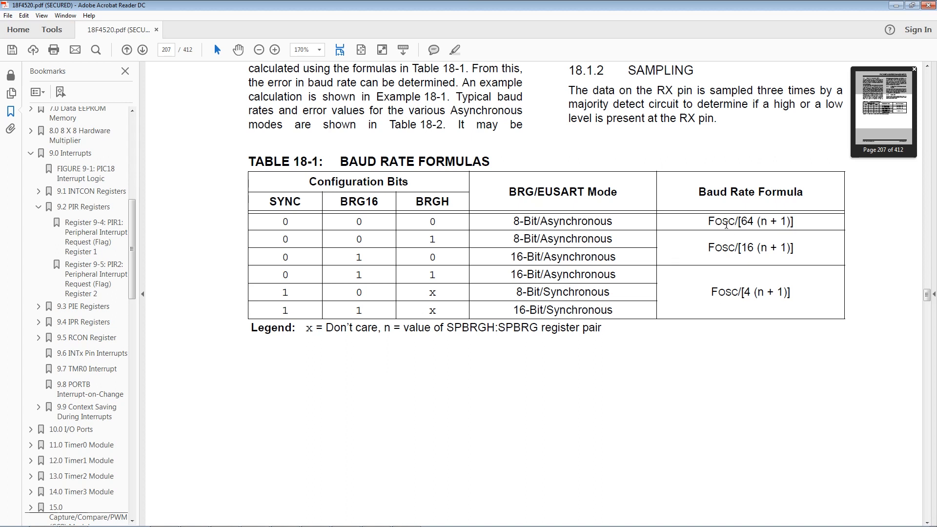
mouse_move(691, 243)
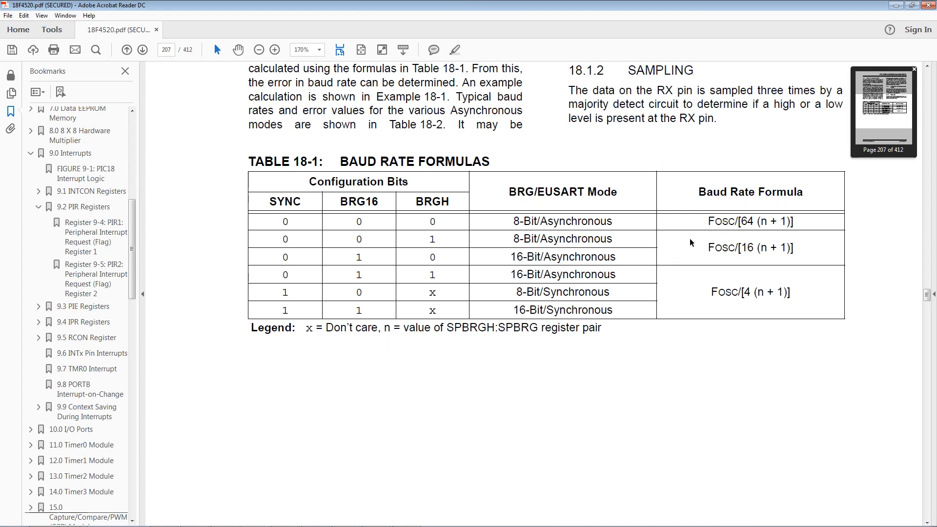
scroll(down, 3)
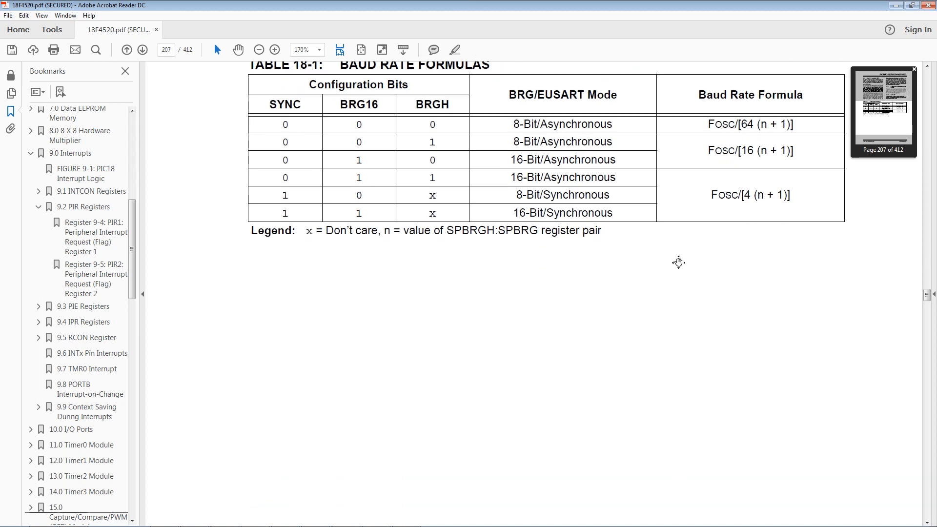
scroll(down, 3)
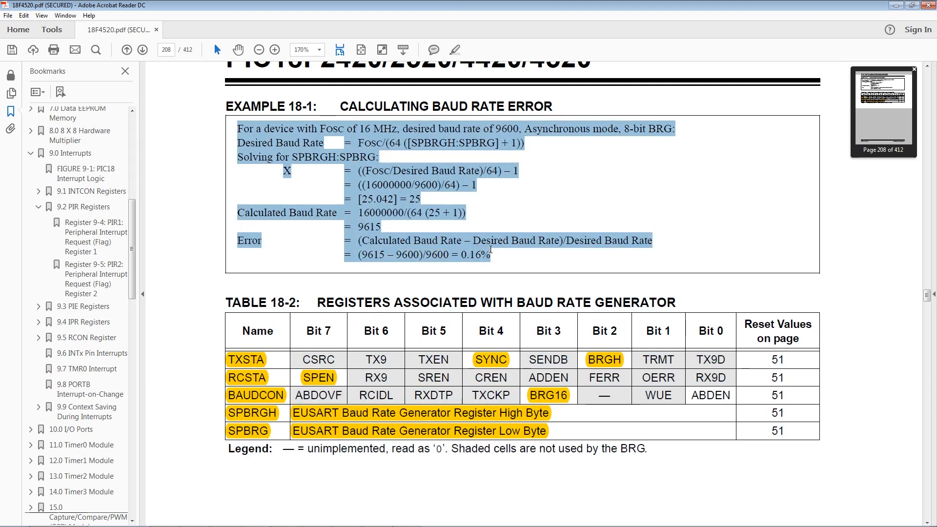
mouse_move(505, 239)
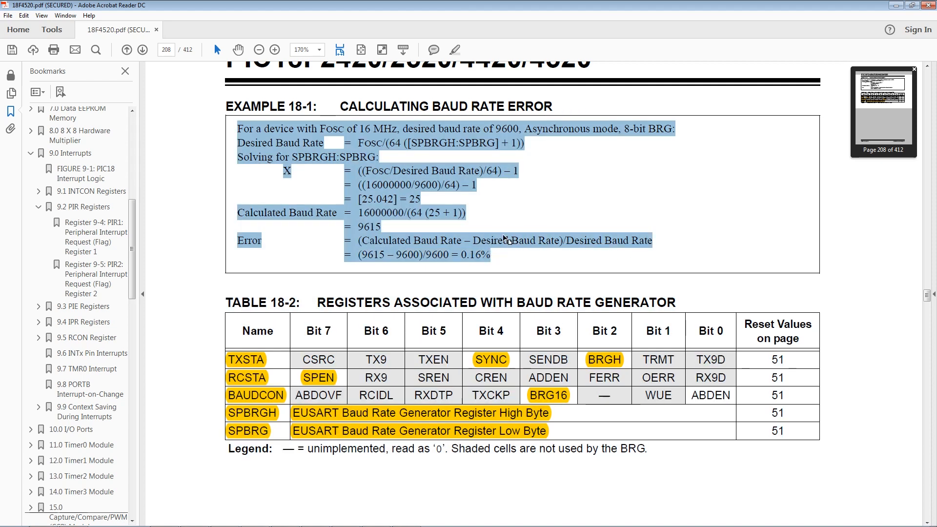
click(526, 216)
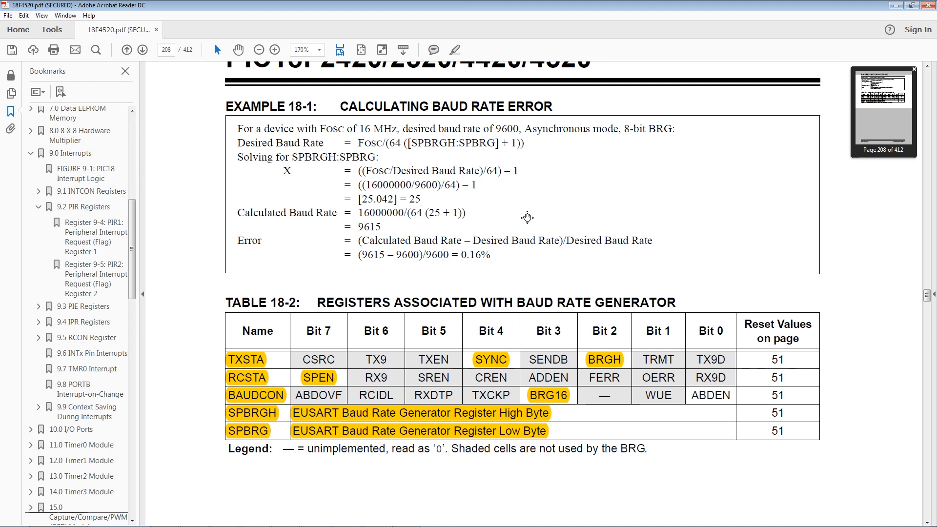
scroll(down, 3)
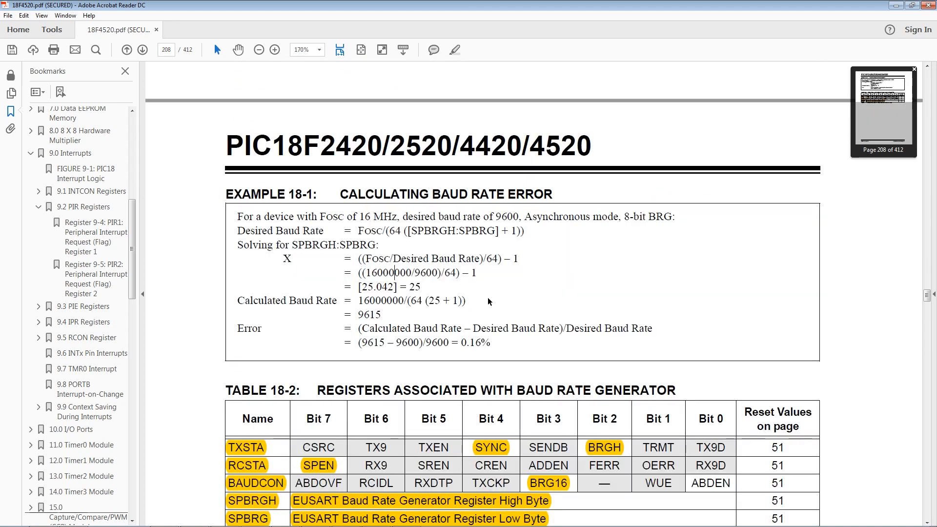
scroll(down, 3)
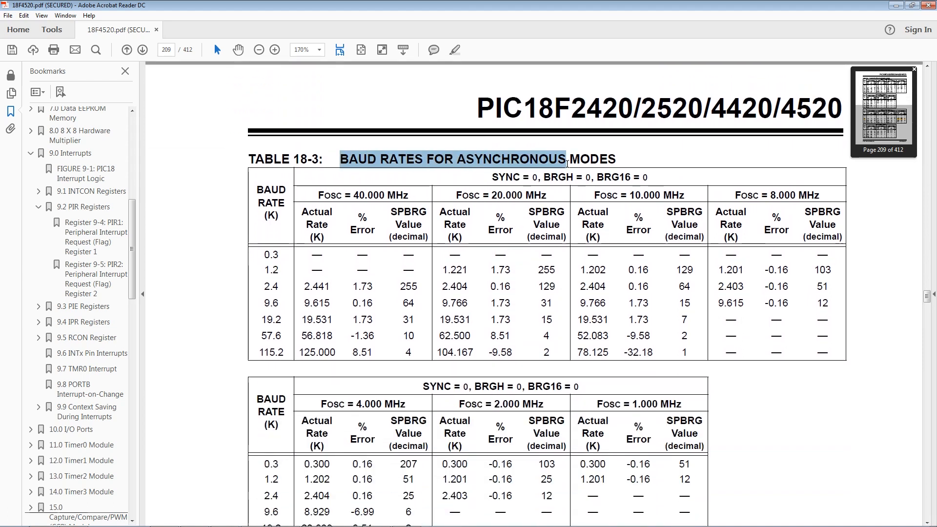
- Scroll to Table 18-3 and pick out the BRGH and BRG16 settings for the 9.6K-at-8 MHz SPBRG 51 entry
scroll(down, 3)
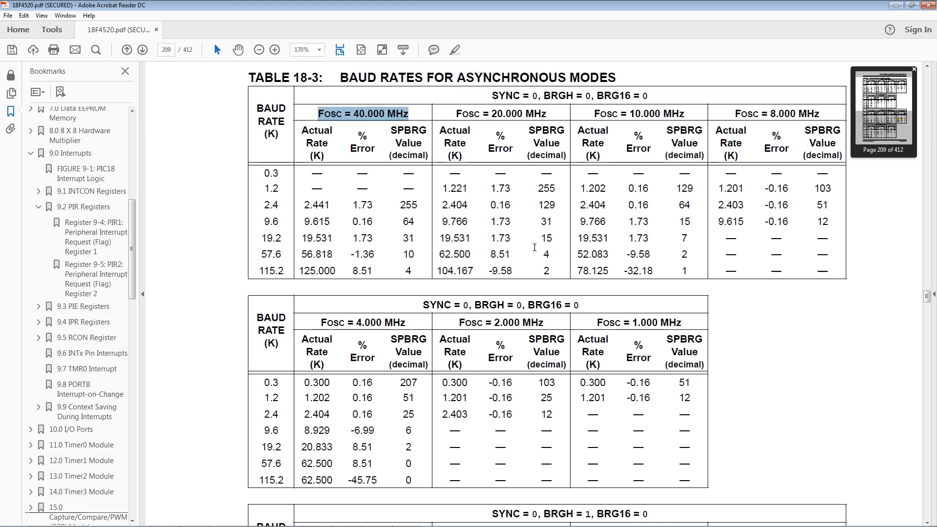
mouse_move(538, 238)
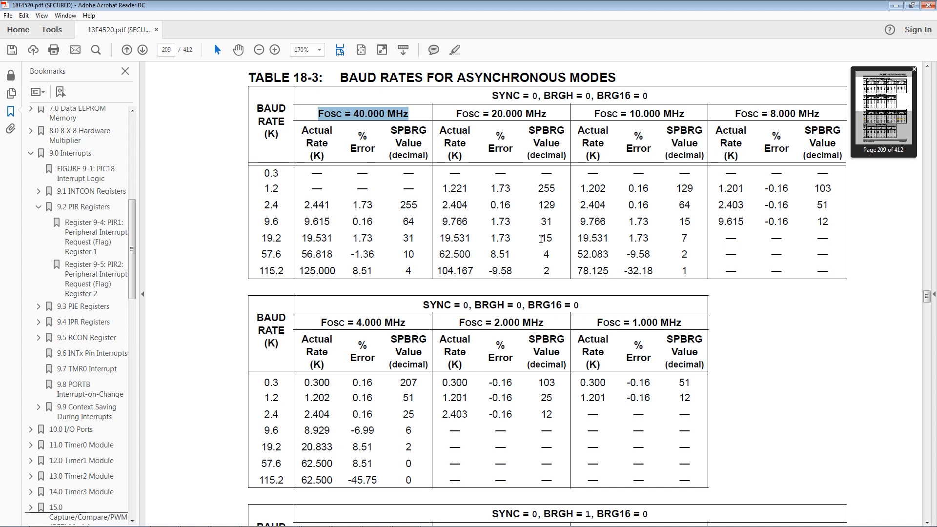
mouse_move(632, 244)
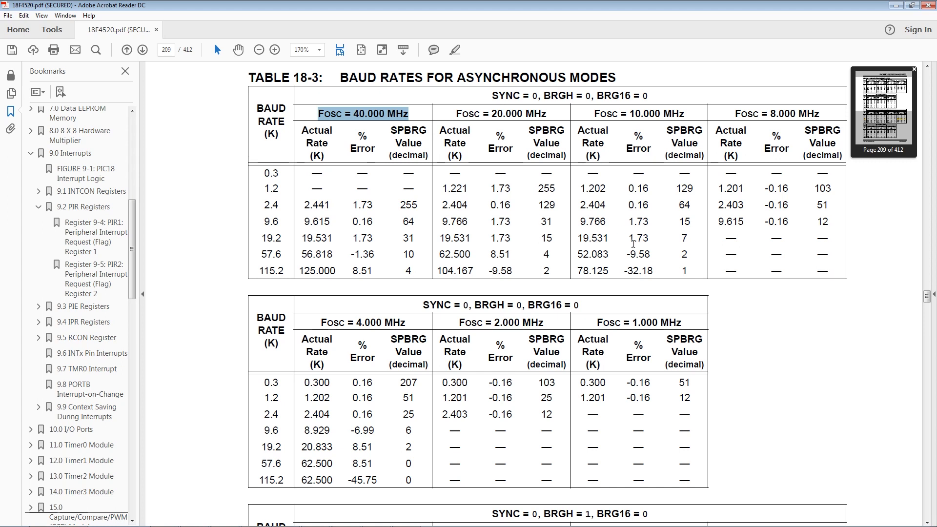
scroll(down, 3)
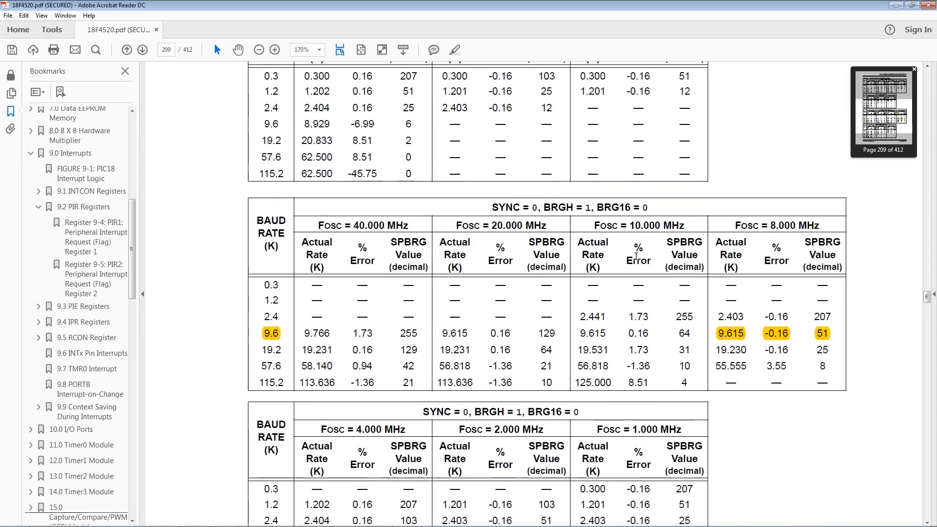
scroll(down, 3)
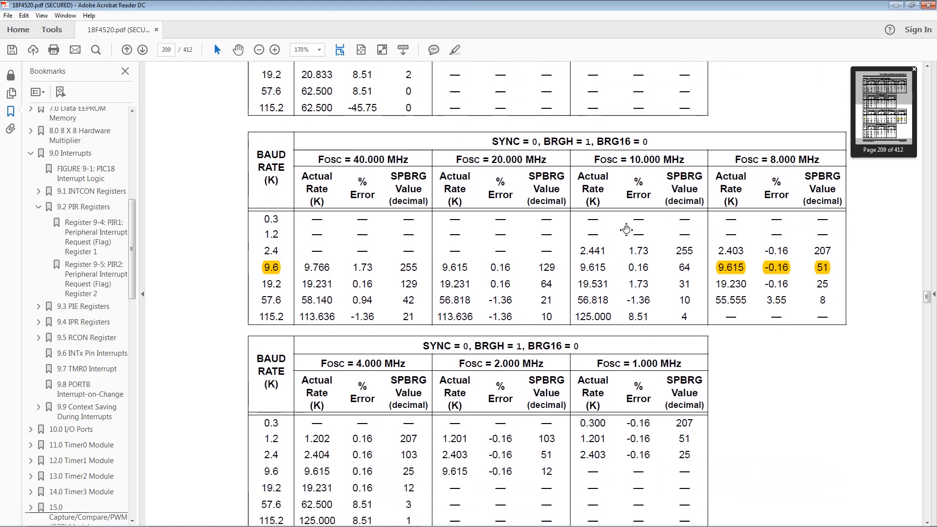
scroll(up, 3)
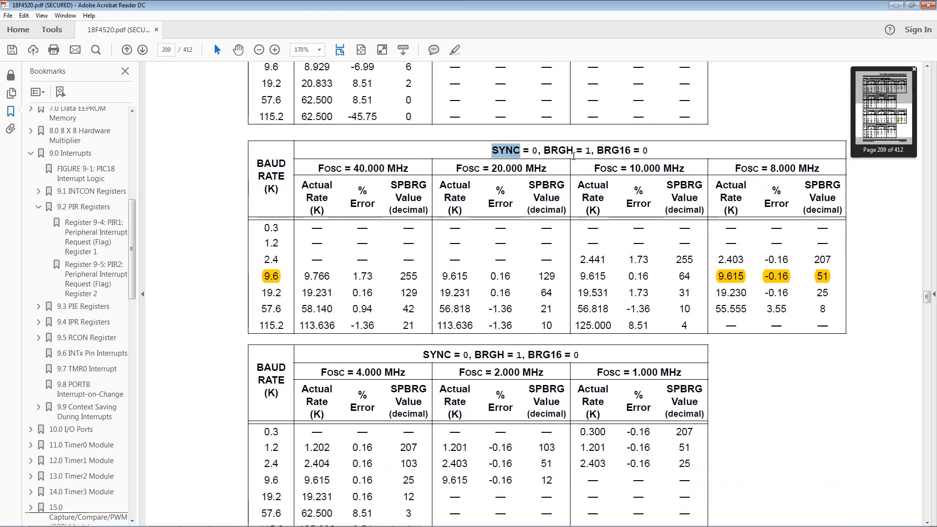
double_click(557, 150)
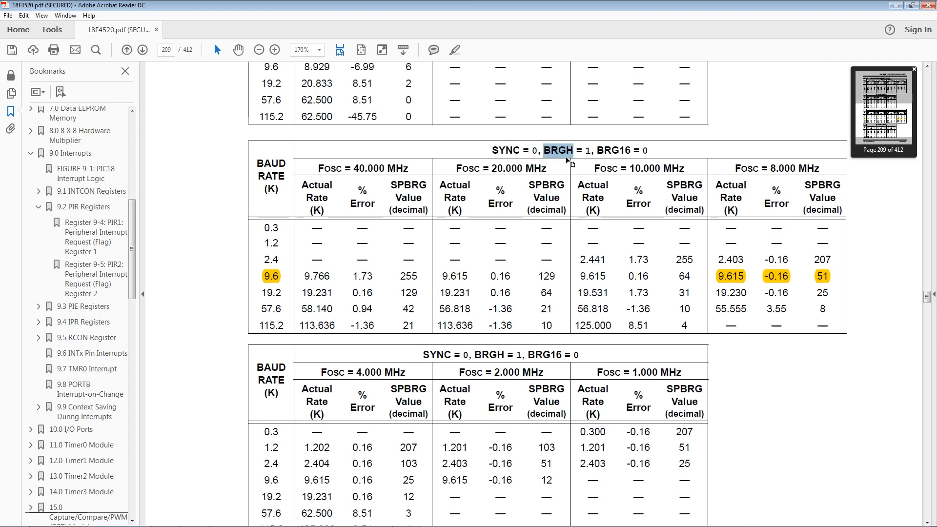
double_click(613, 150)
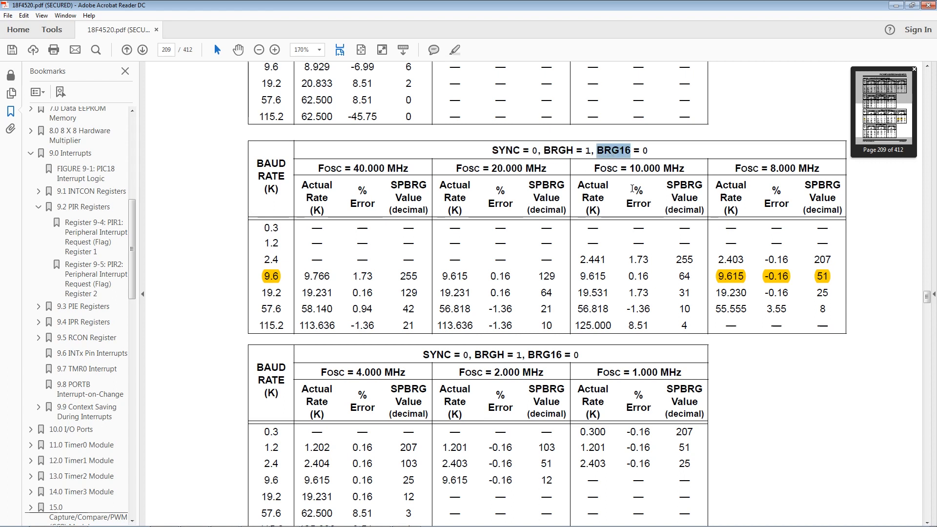
mouse_move(750, 175)
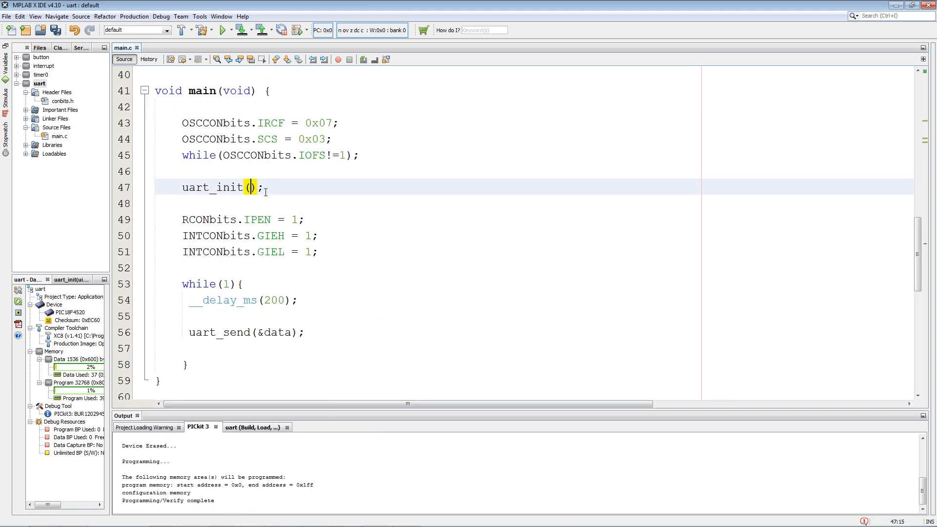
- Fill in the call as uart_init(51,0,1,0) using the Table 18-3 values
text(51,)
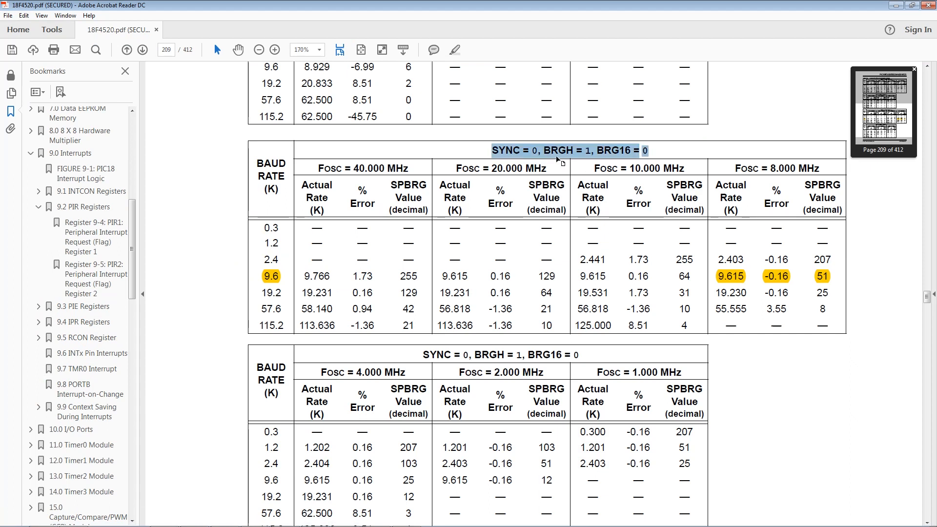
mouse_move(613, 156)
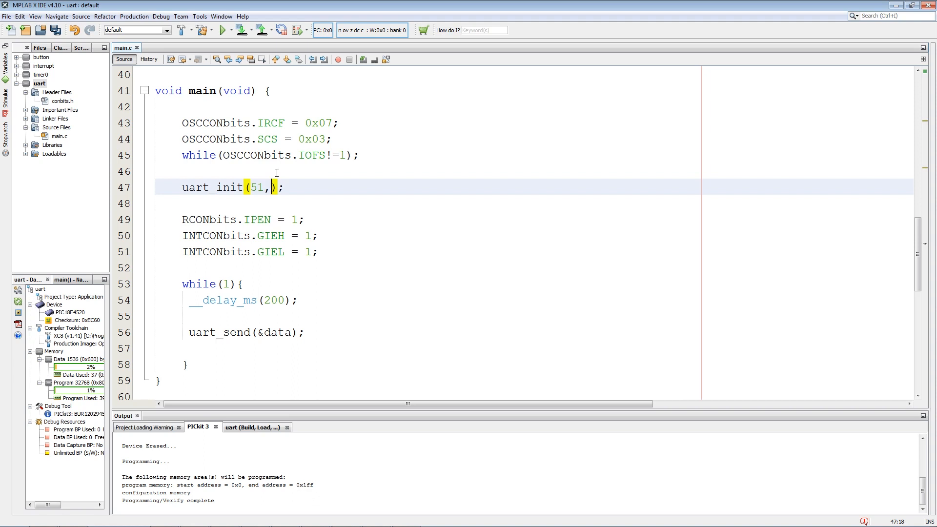
text(0,1)
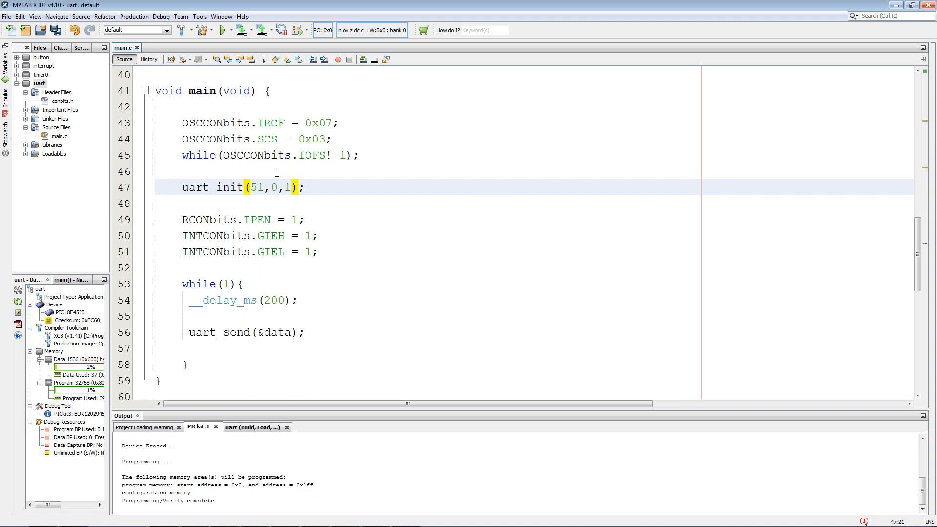
text(,0)
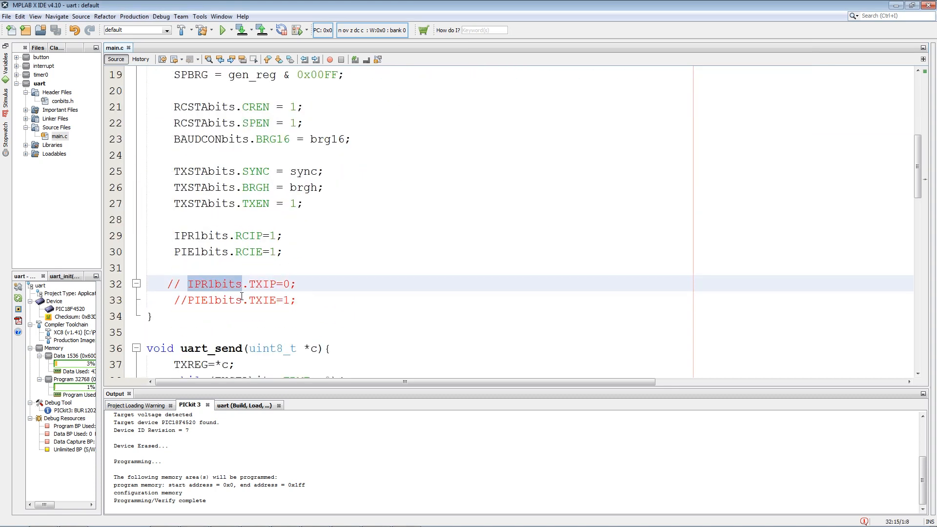
scroll(down, 3)
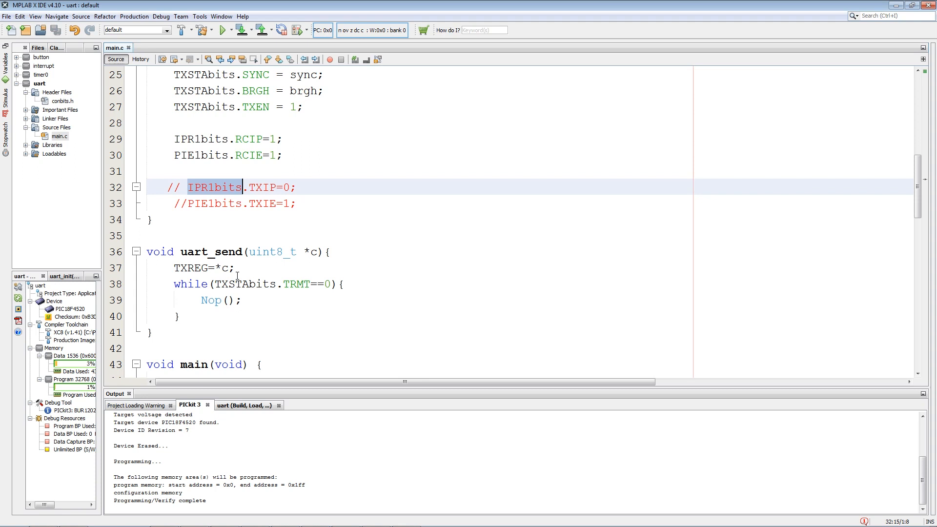
scroll(down, 3)
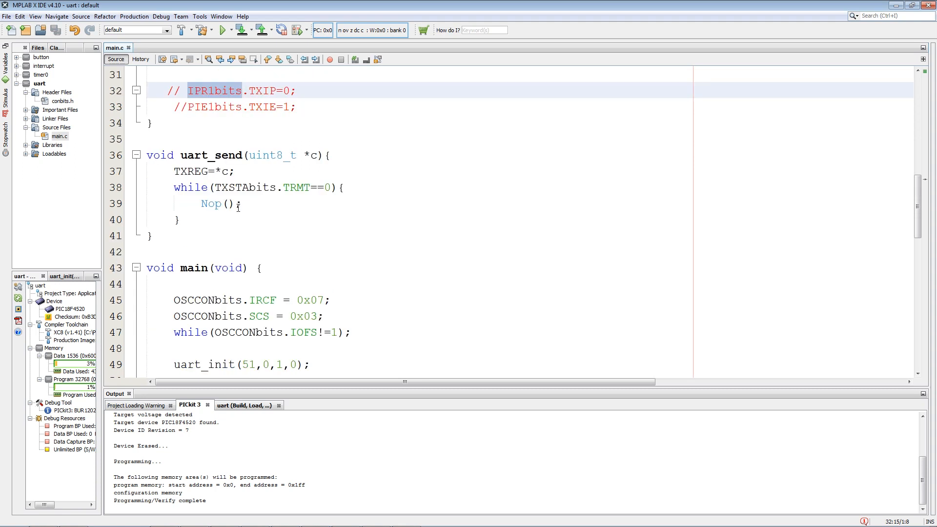
click(328, 187)
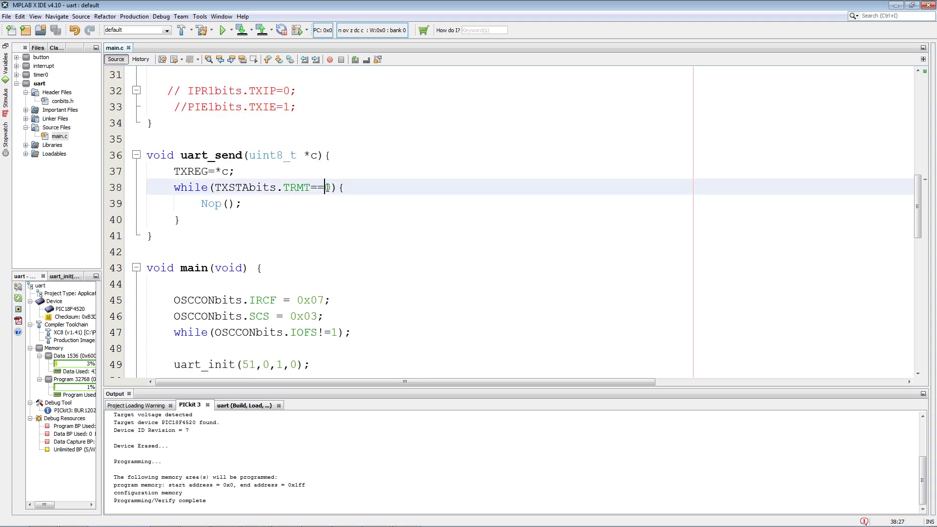
scroll(down, 3)
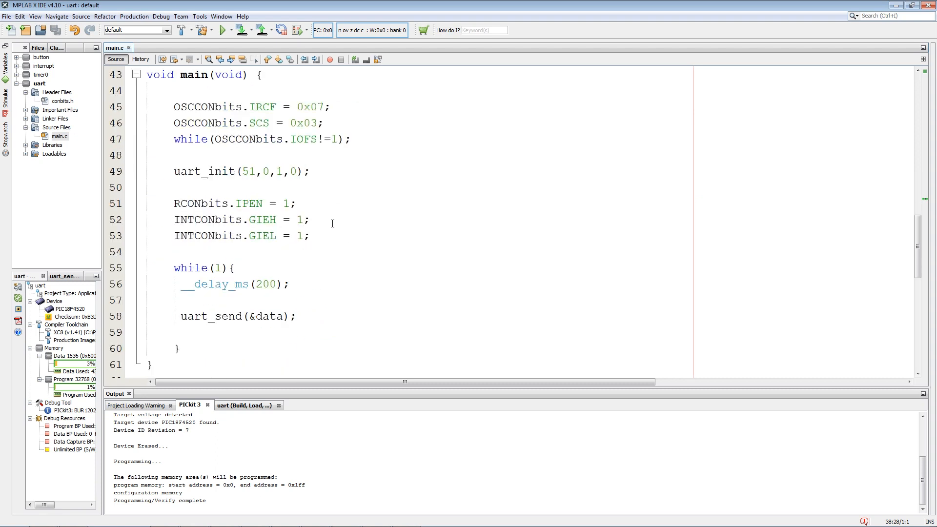
scroll(down, 3)
text(PIR1bits.TXIF=0;)
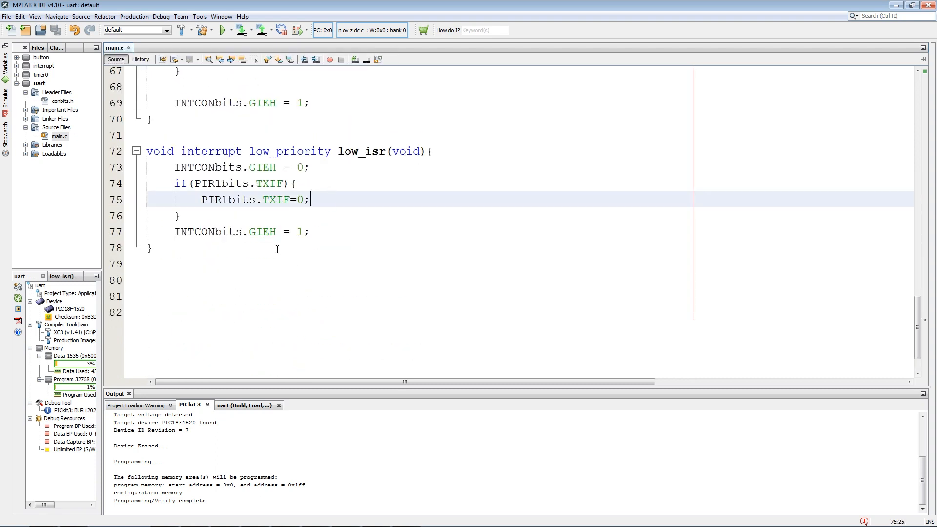
scroll(up, 3)
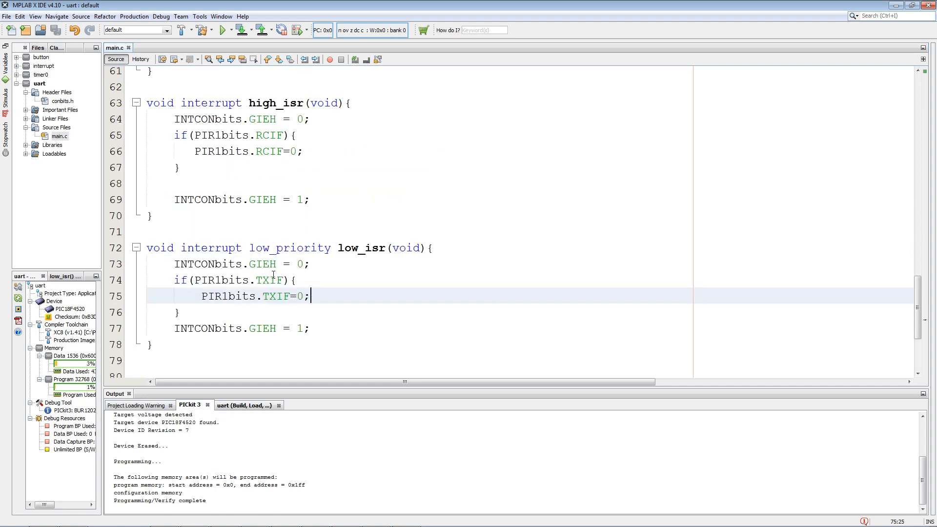
click(221, 151)
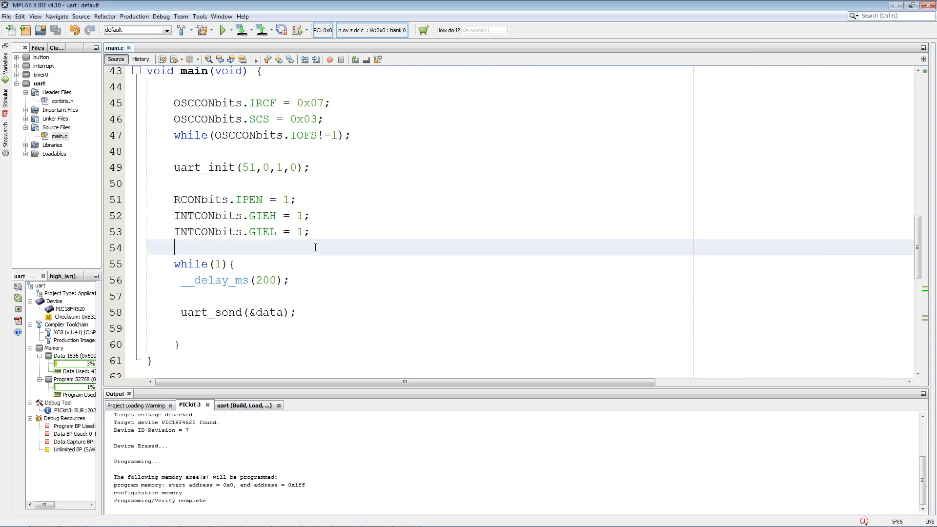
scroll(up, 3)
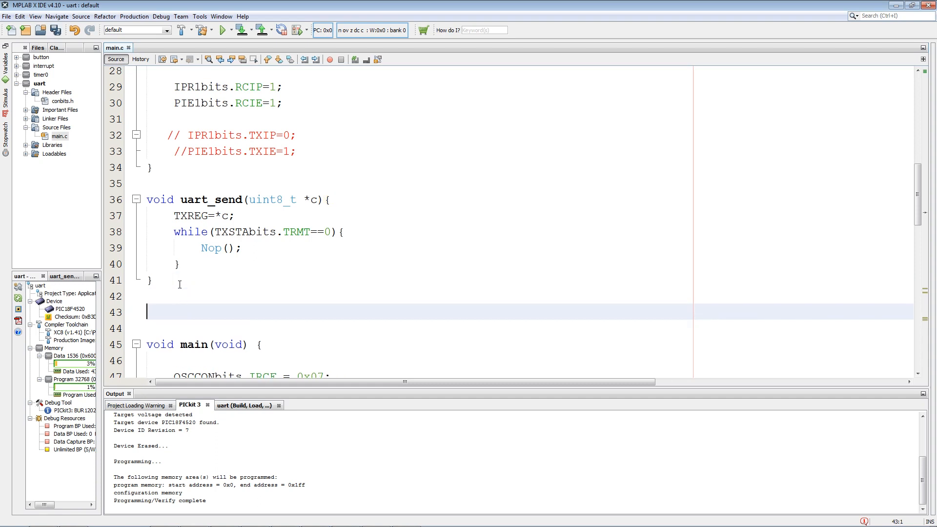
- Write the stub void uart_receiver(uint8_t *c, bool rx_flag){ }, correcting the misspelled name
text(void uar)
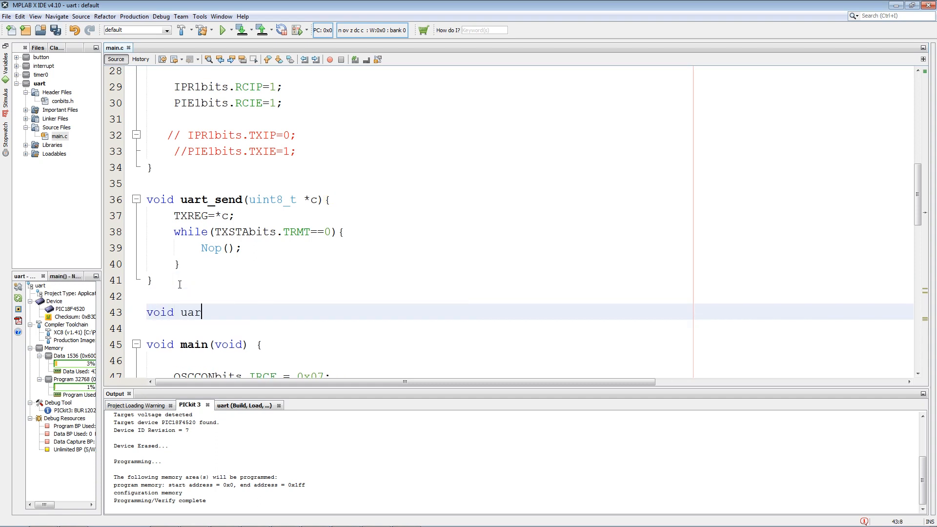
text(t_reciver)
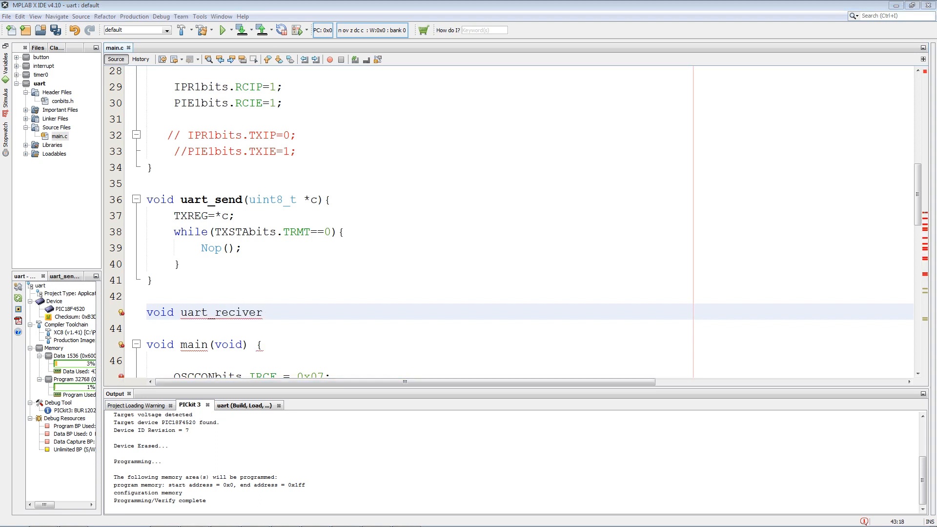
double_click(238, 312)
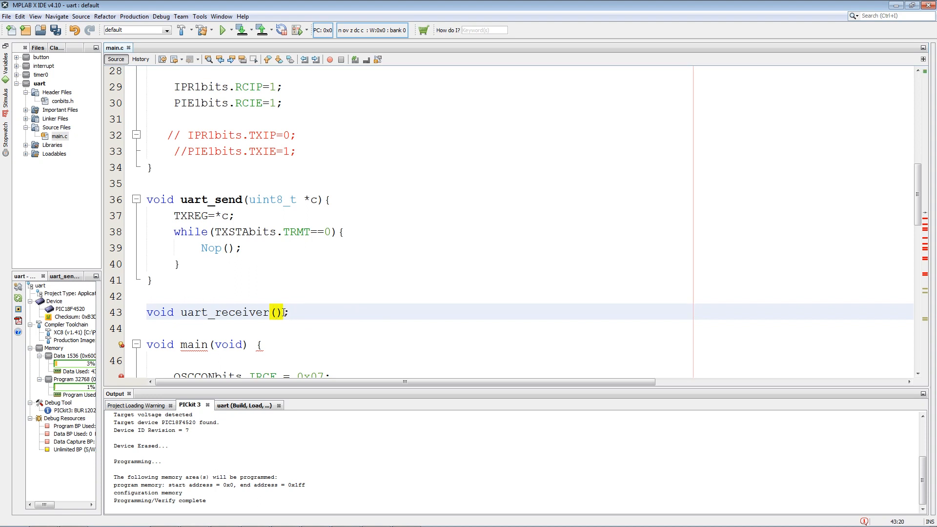
text({)
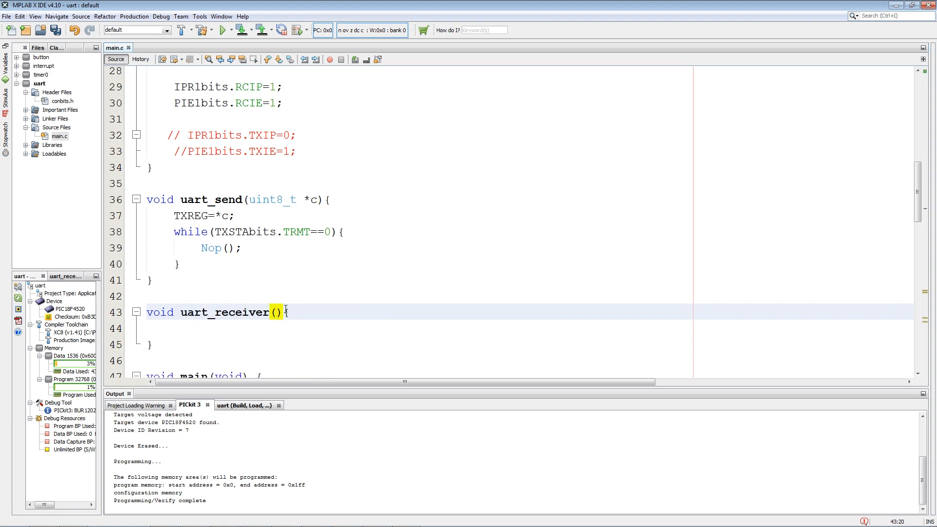
text(uint8)
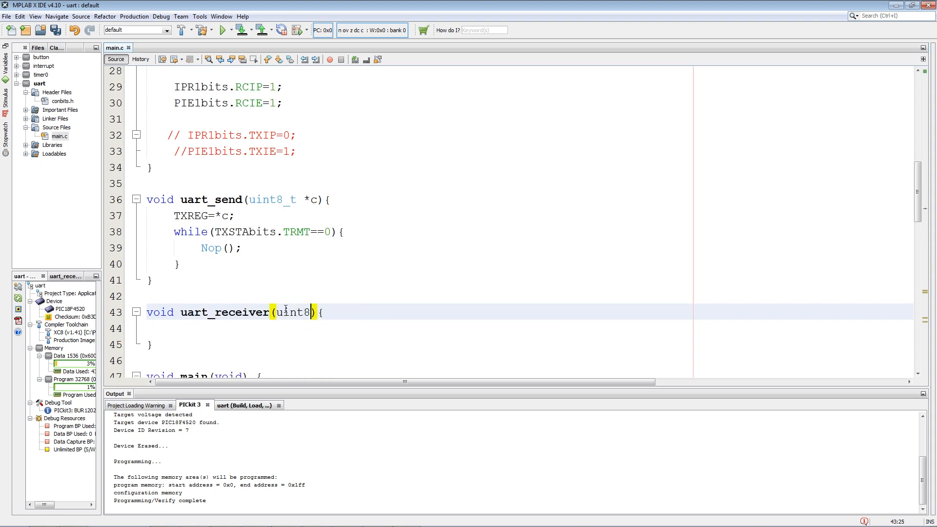
text(_t *c,)
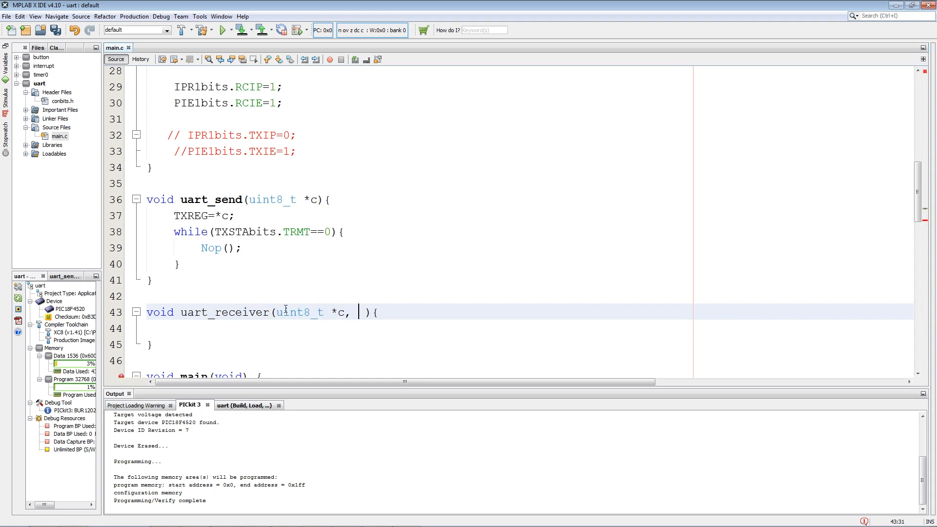
text(bool rx)
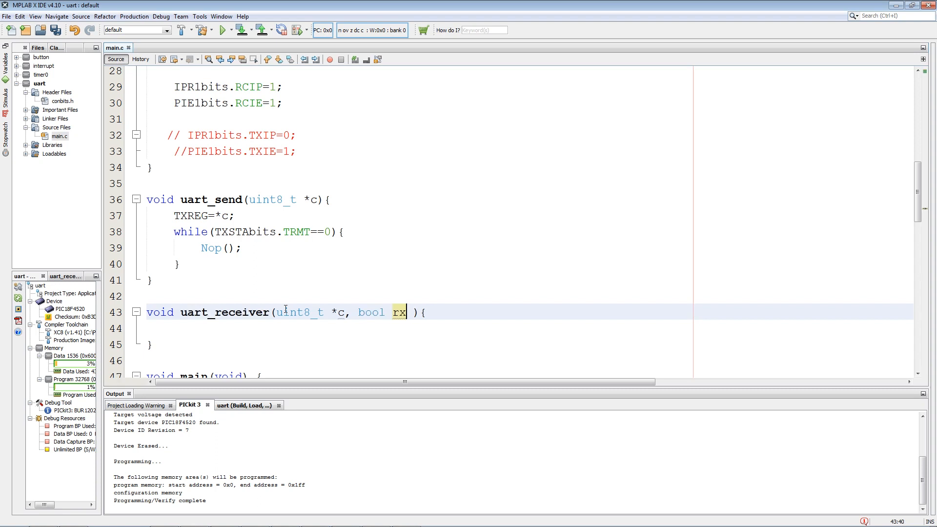
text(_f)
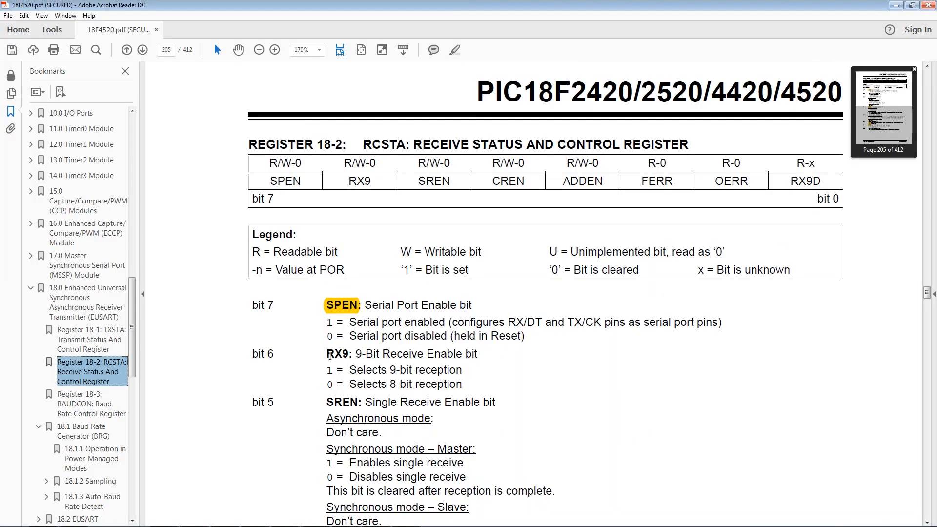
- Scroll the RCSTA register page to FERR and OERR and pick out RCREG in the framing-error text
scroll(down, 3)
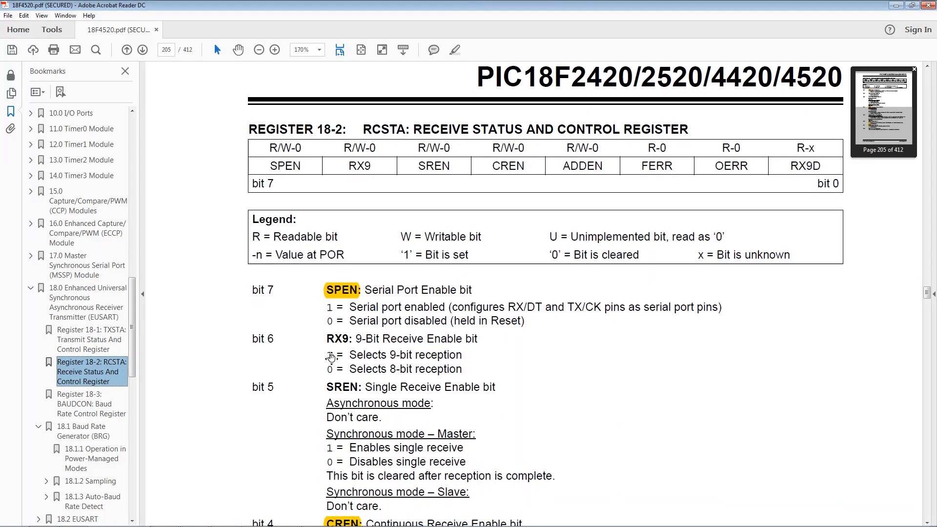
scroll(down, 3)
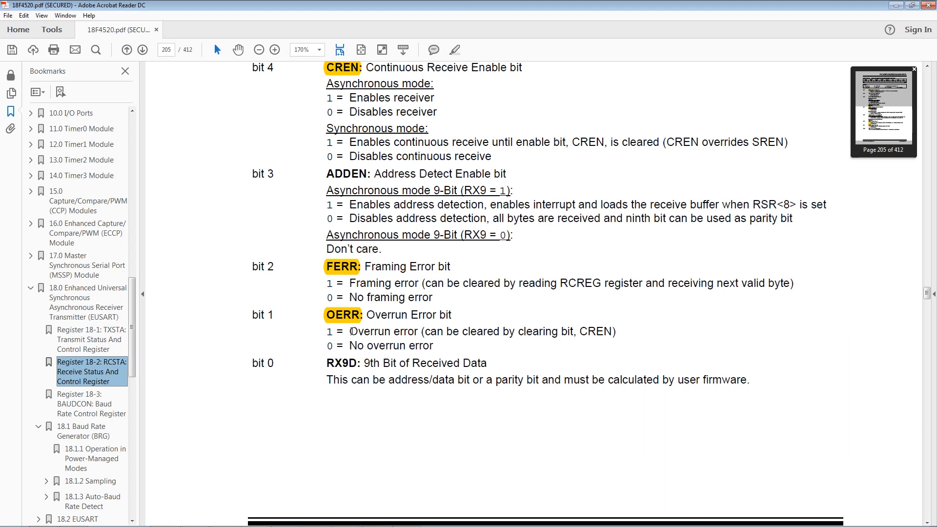
mouse_move(536, 304)
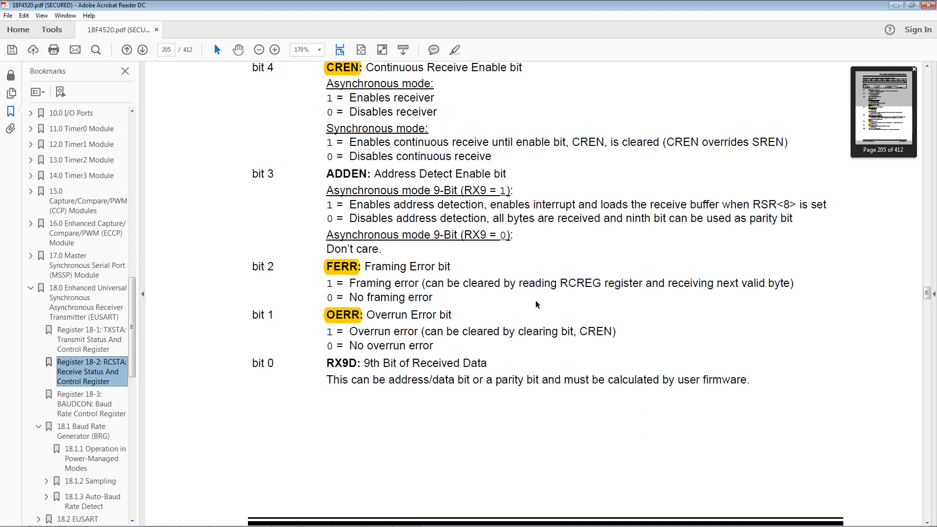
mouse_move(549, 287)
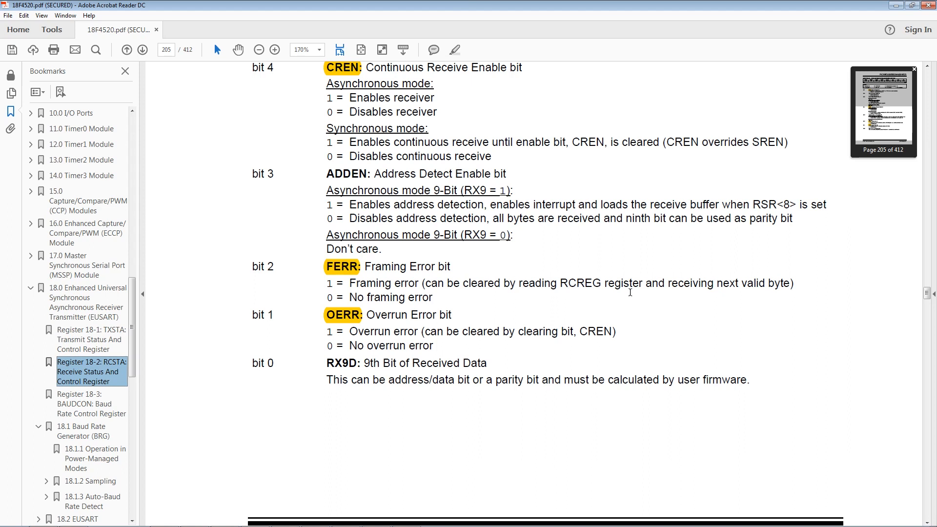
mouse_move(620, 298)
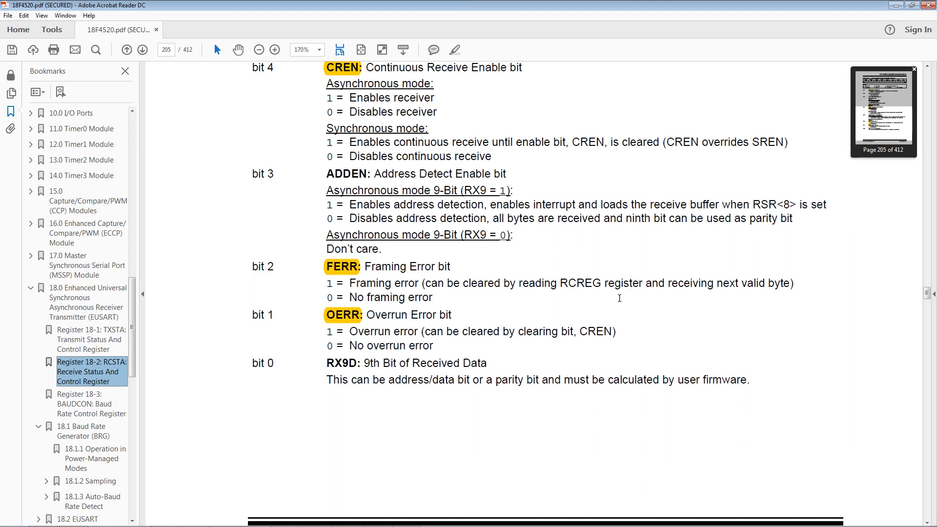
double_click(579, 283)
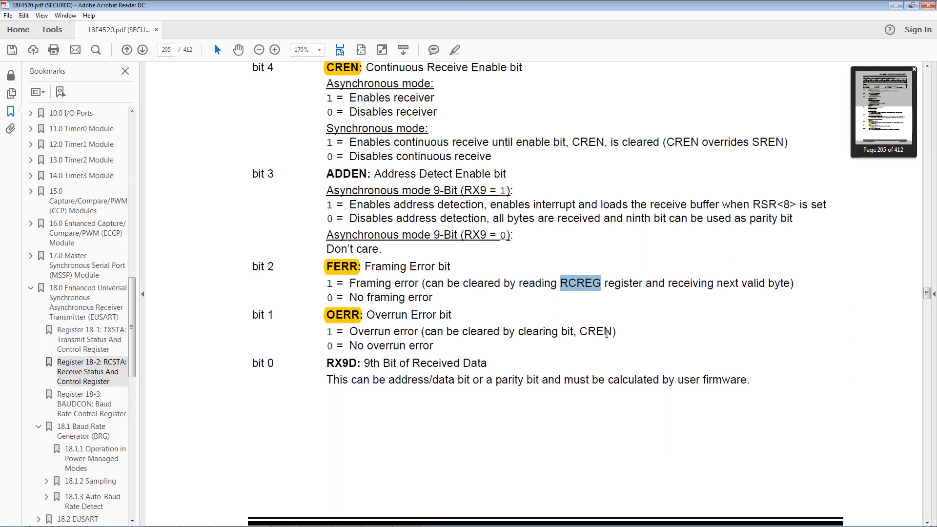
mouse_move(588, 343)
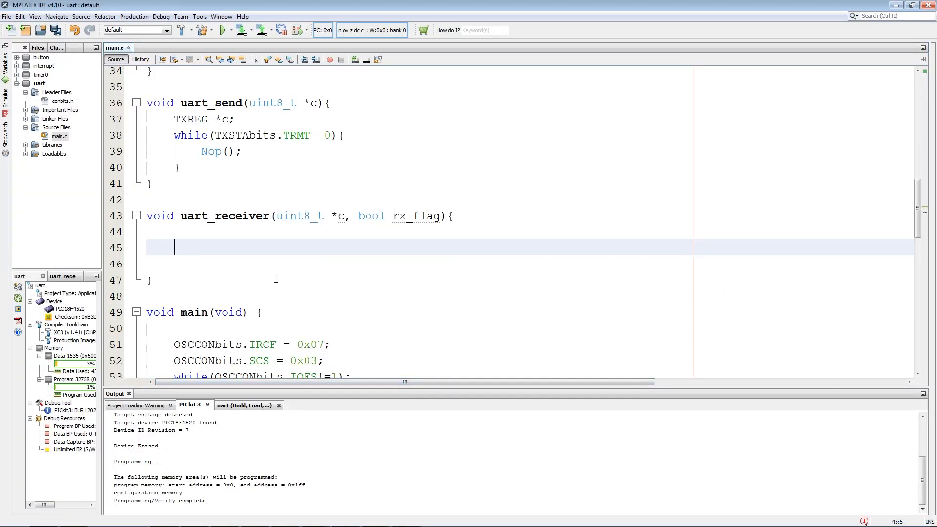
- Add an if on RCSTAbits.FERR that reads RCREG into a uint8_t er to clear the framing error
text(if)
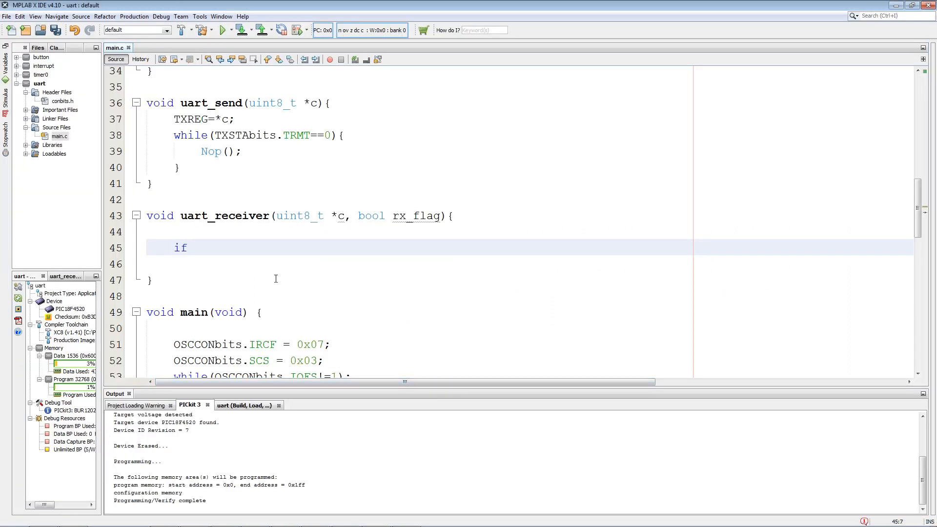
text((RCSTA))
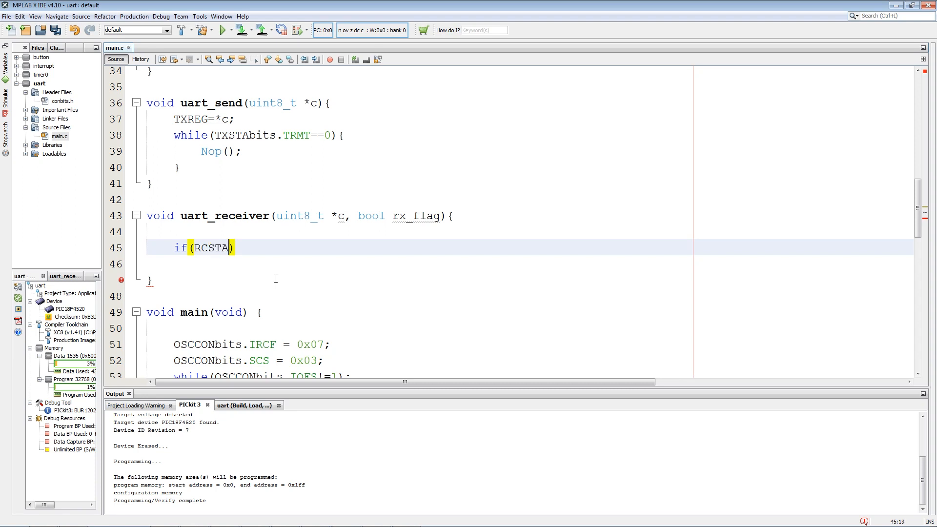
text(bits.FERR)
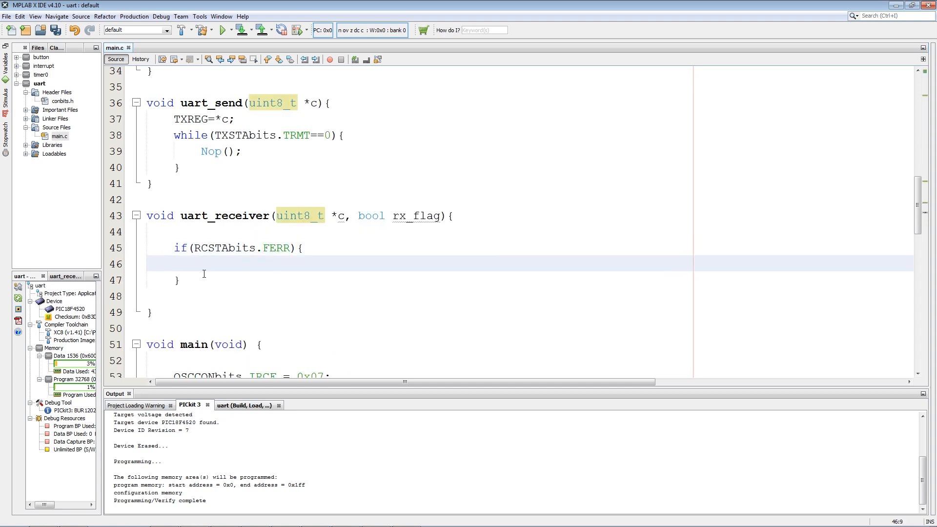
click(202, 265)
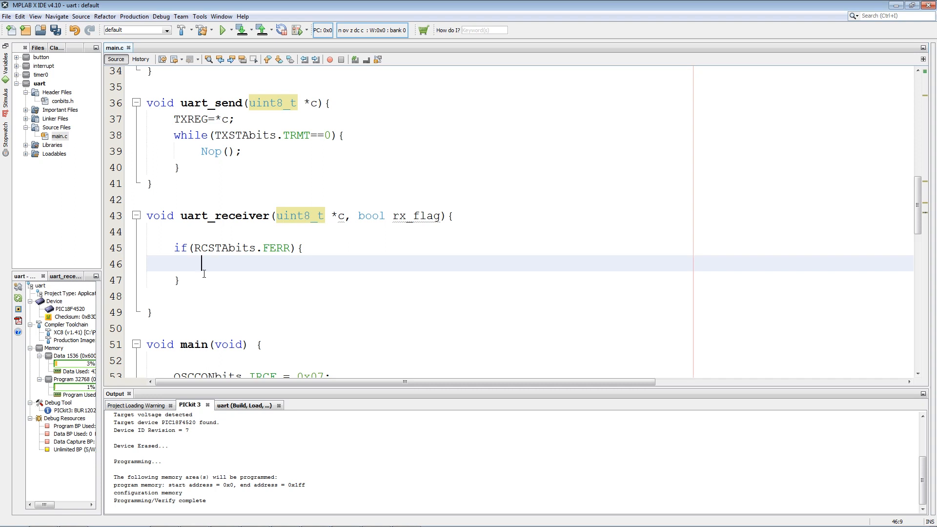
text(uint8_t er =)
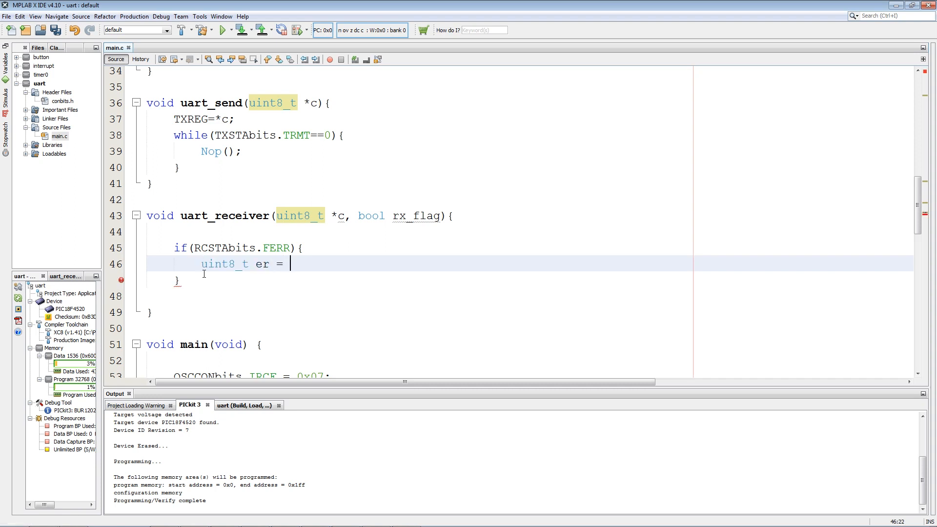
text(RCREG;)
click(530, 280)
text(else if)
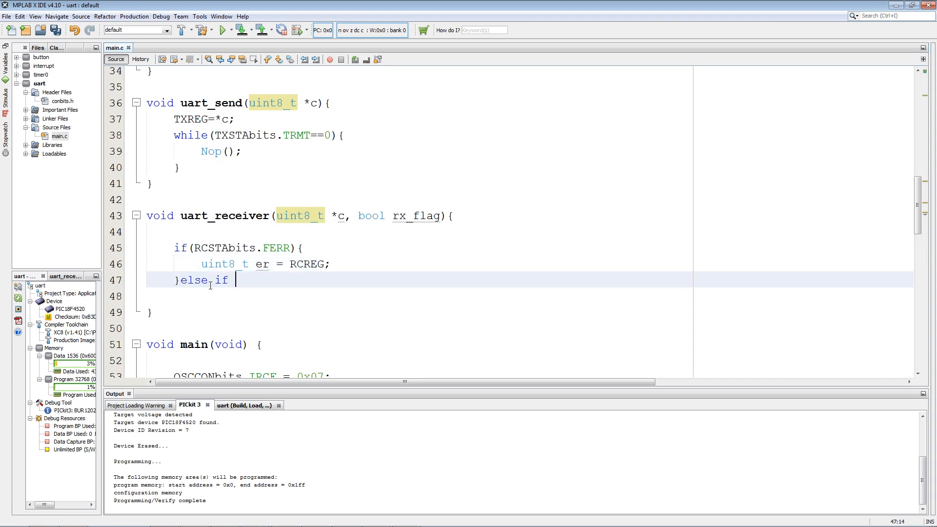
text(())
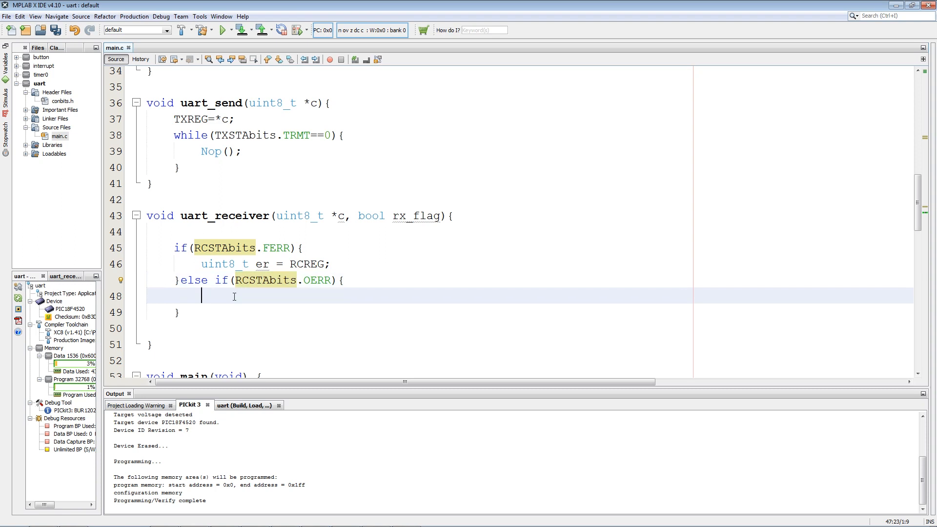
- Handle OERR by setting RCSTAbits.CREN to 0 then 1, and open the else branch
text(RCSTAbits.CREN)
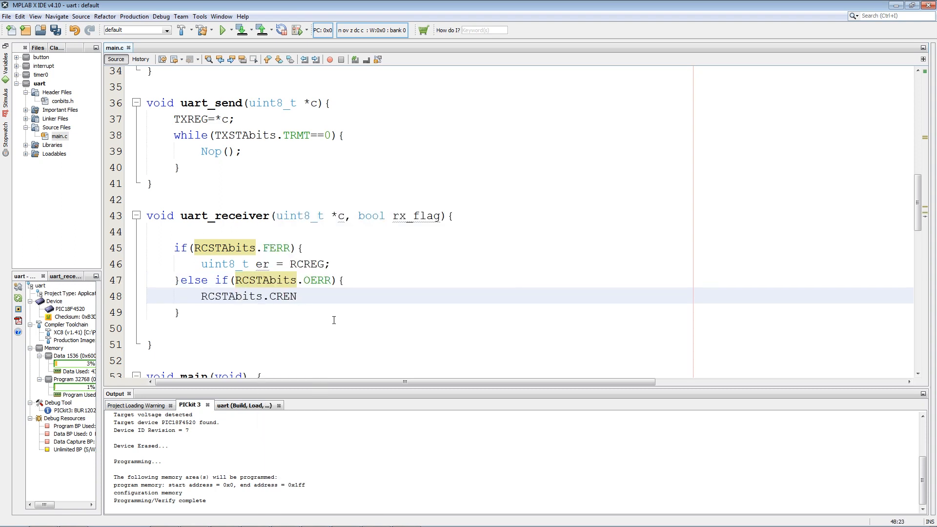
text(=0;)
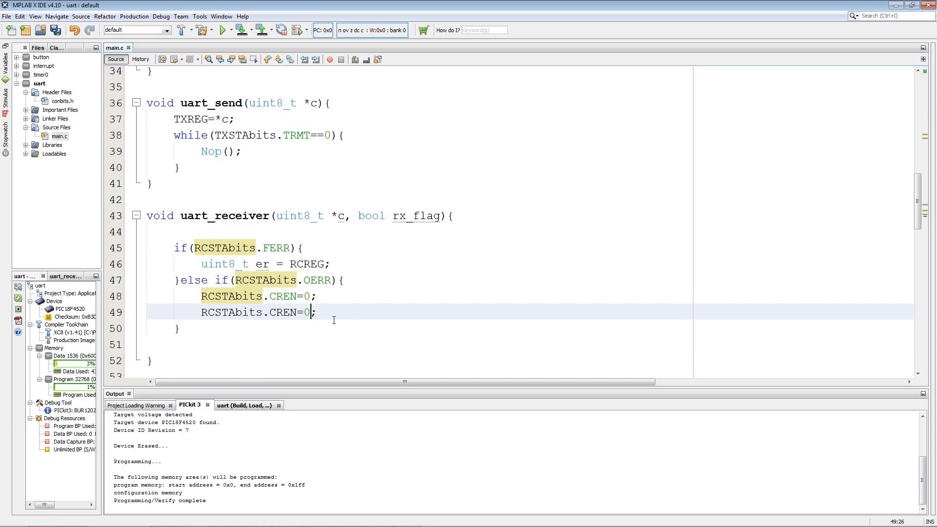
text(1)
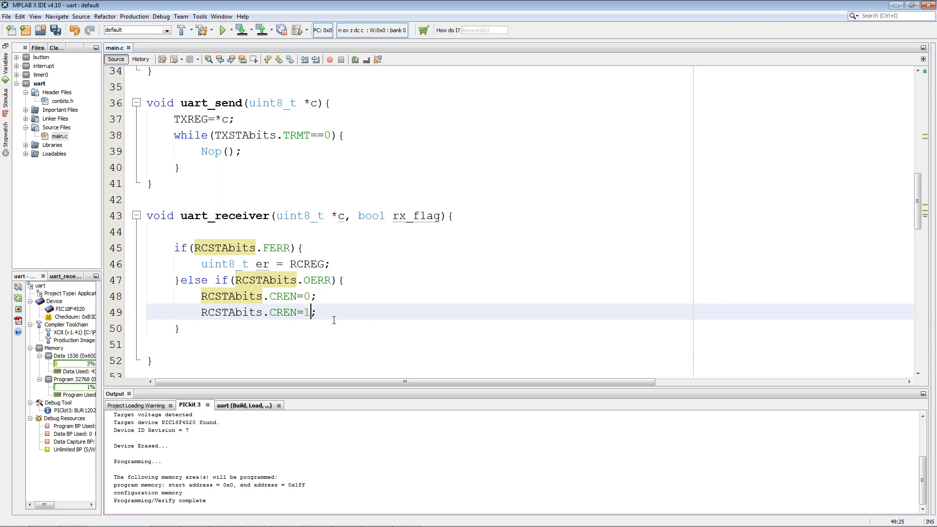
text(}else{)
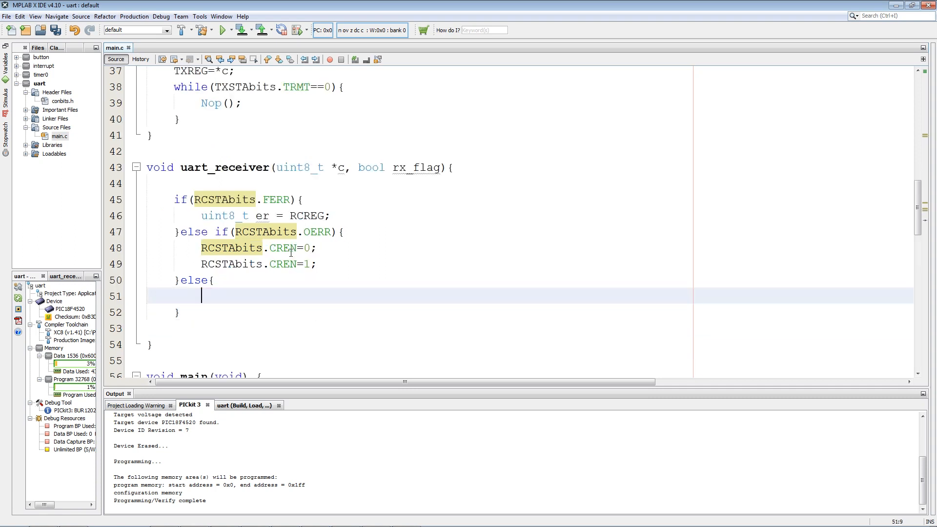
- In the else branch write *data = RCREG; and rx_flag = true;
text(*)
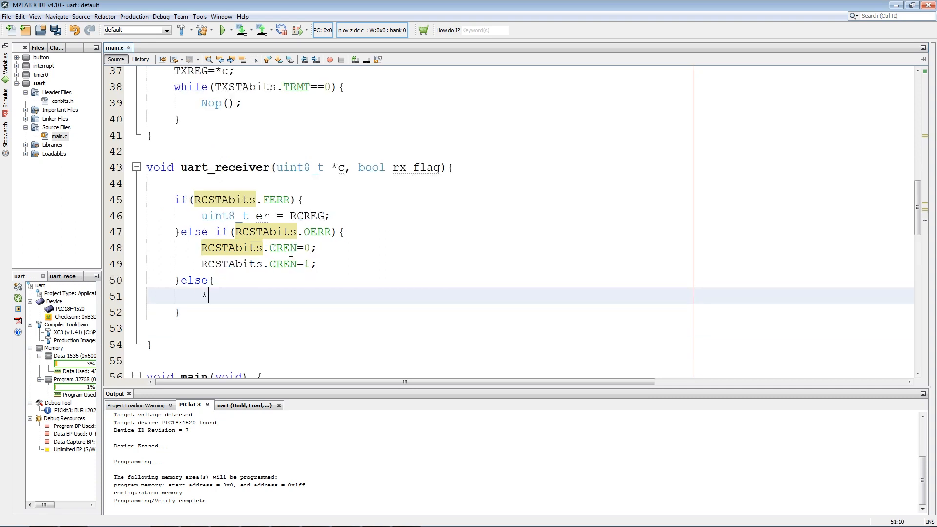
text(data)
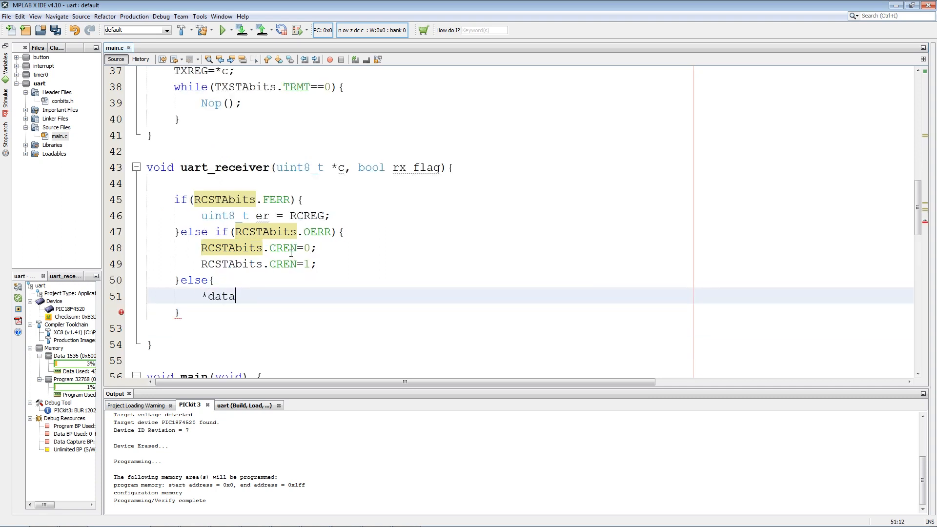
text(=)
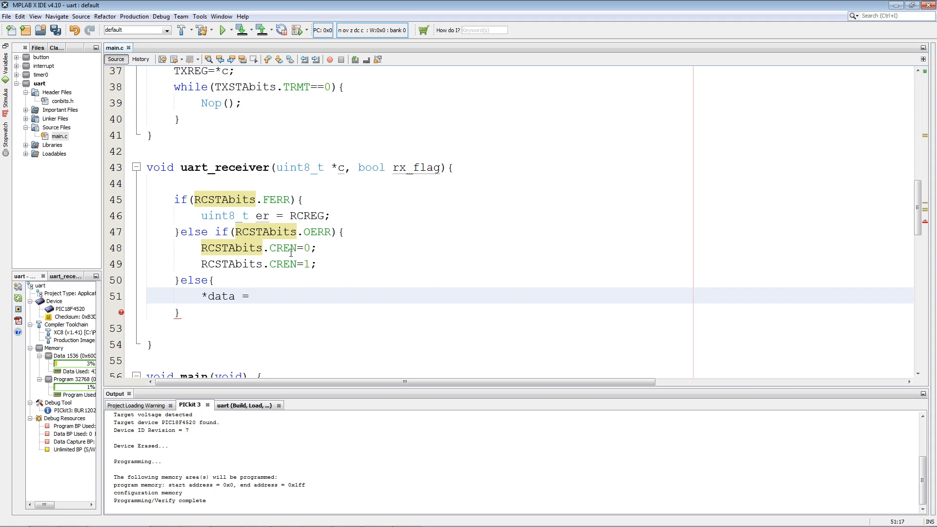
text(RCREG)
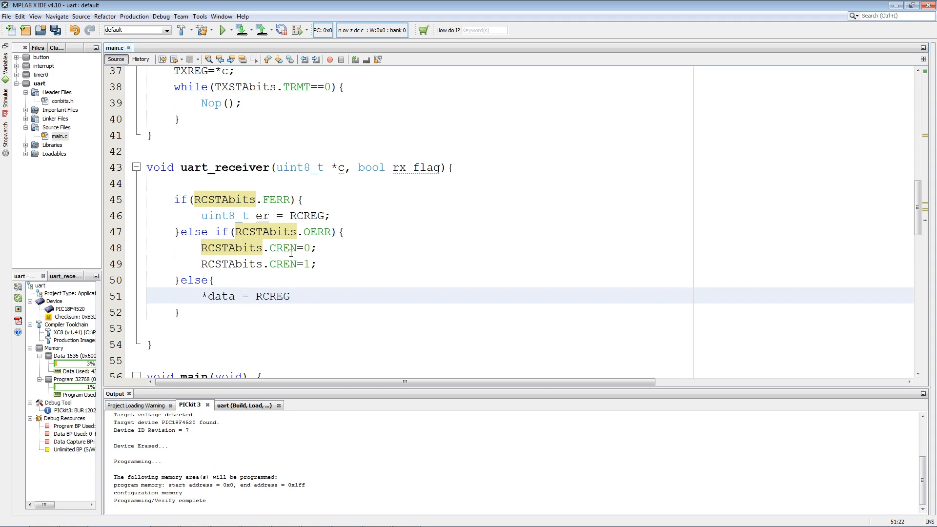
text(R)
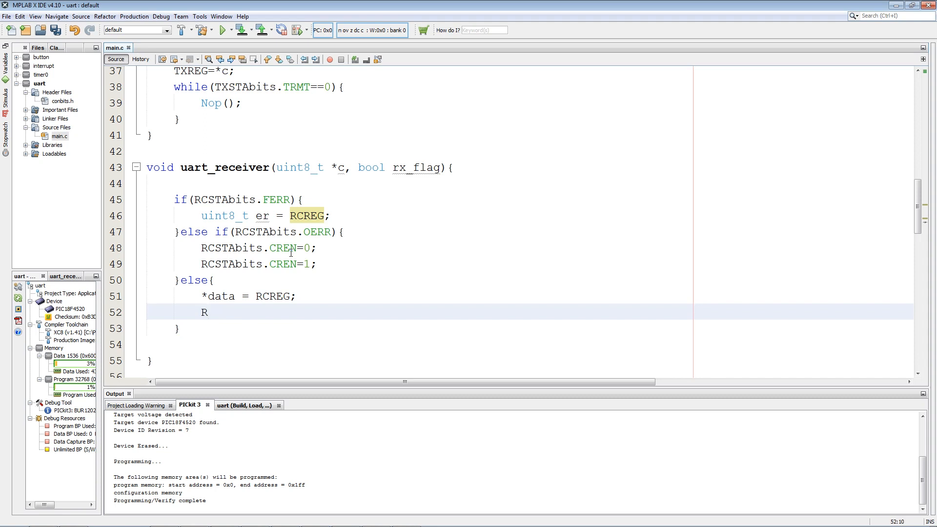
text(x_fal)
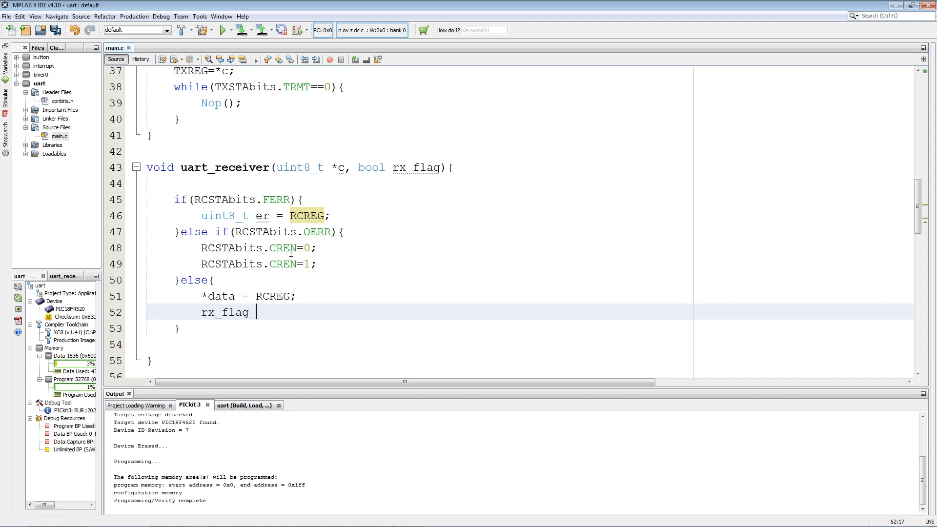
text(= true)
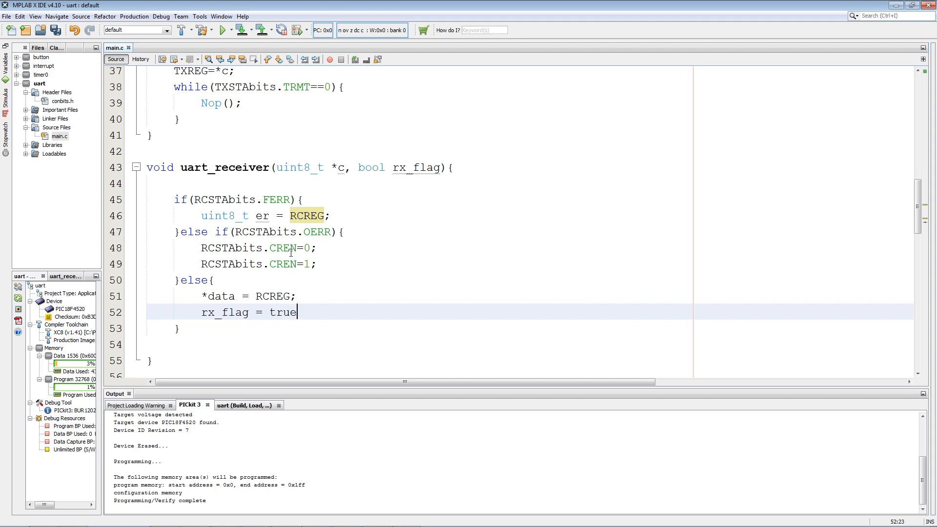
- Declare global bool got_data_bool = false; beneath the data variable
scroll(up, 3)
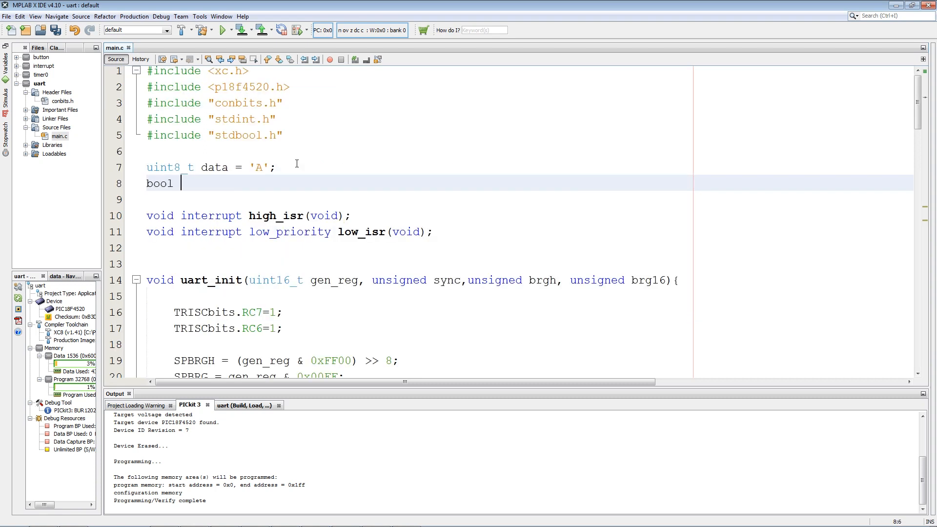
text(got)
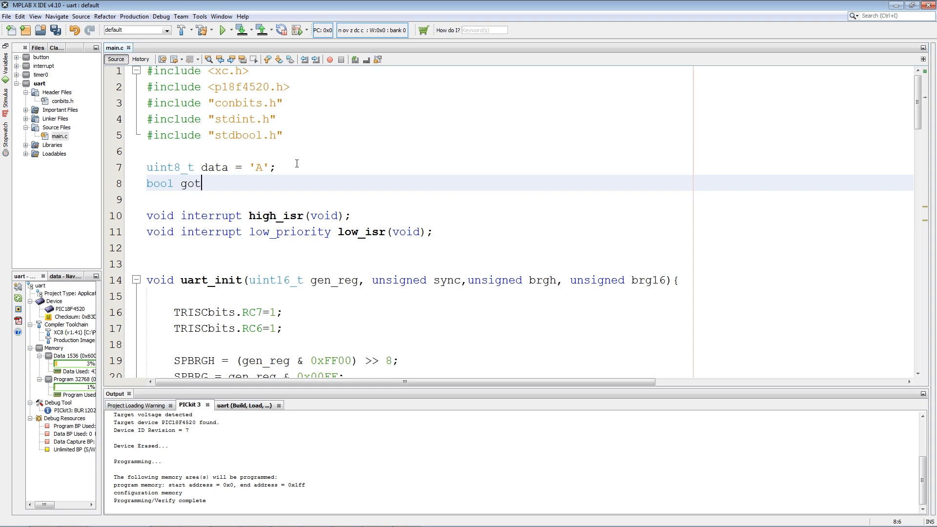
text(_data_)
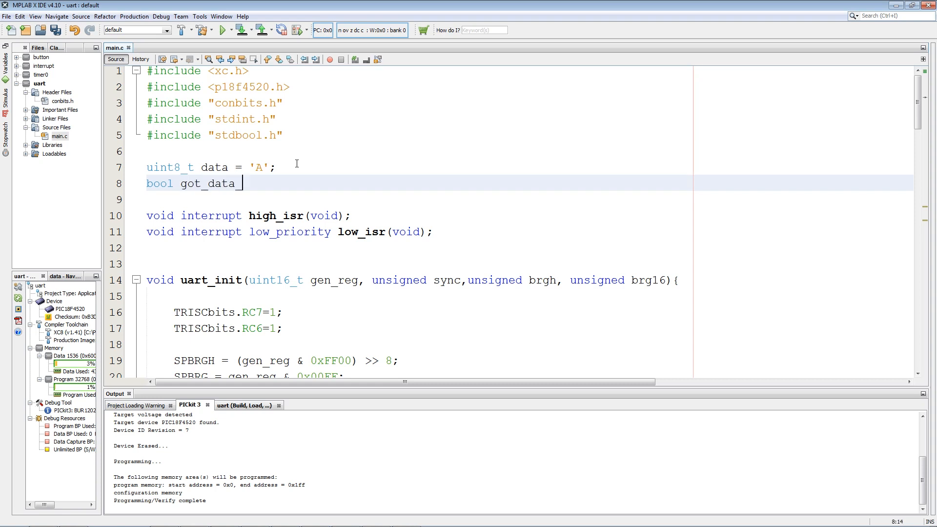
text(bool)
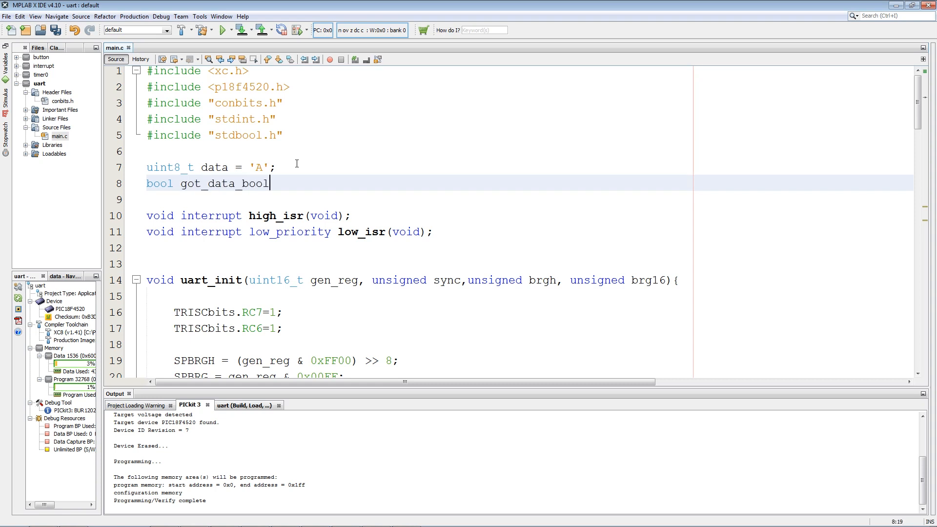
text(= false)
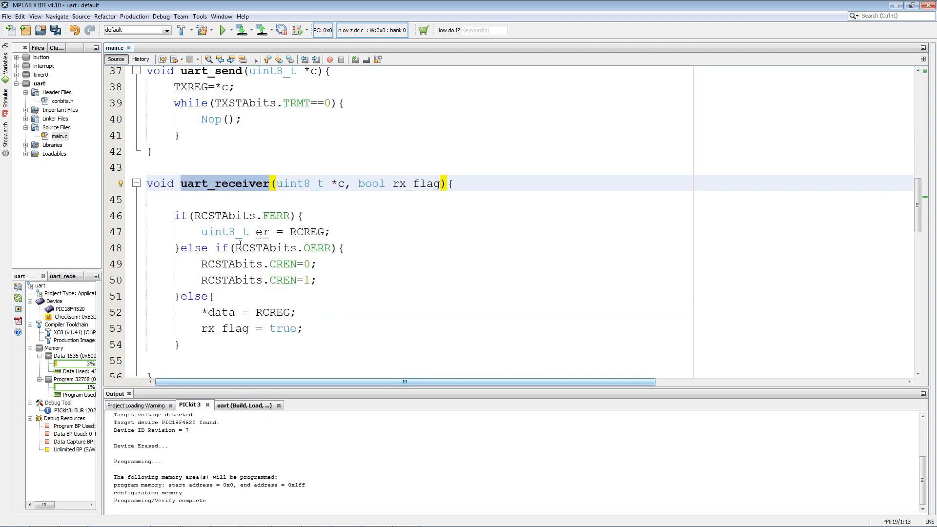
- In high_isr's RCIF check call uart_receiver(&data,&got_data_bool); and start commenting out main's timed send
scroll(down, 3)
text(uart_receiver)
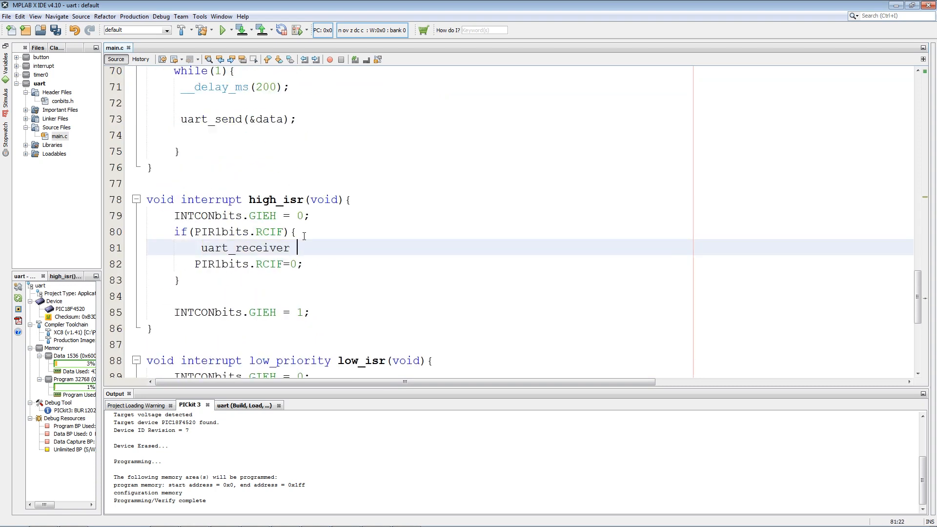
double_click(245, 248)
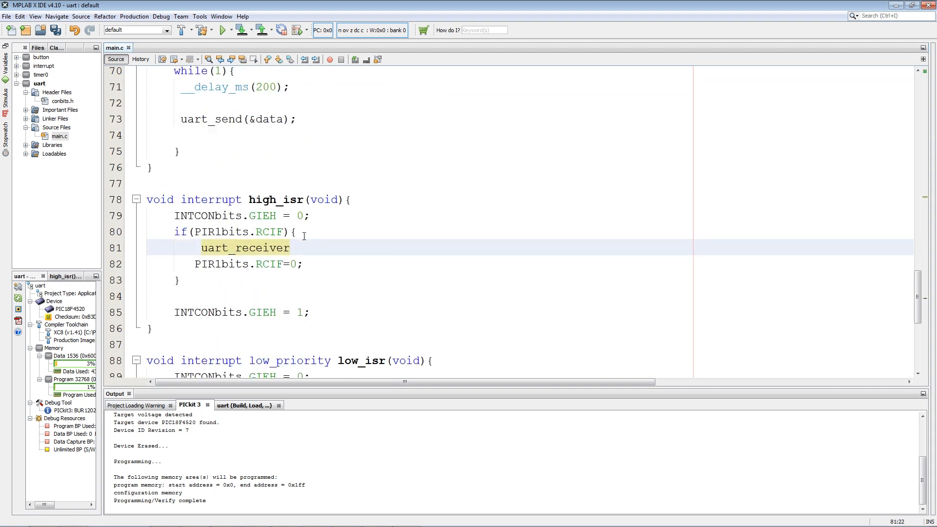
text(())
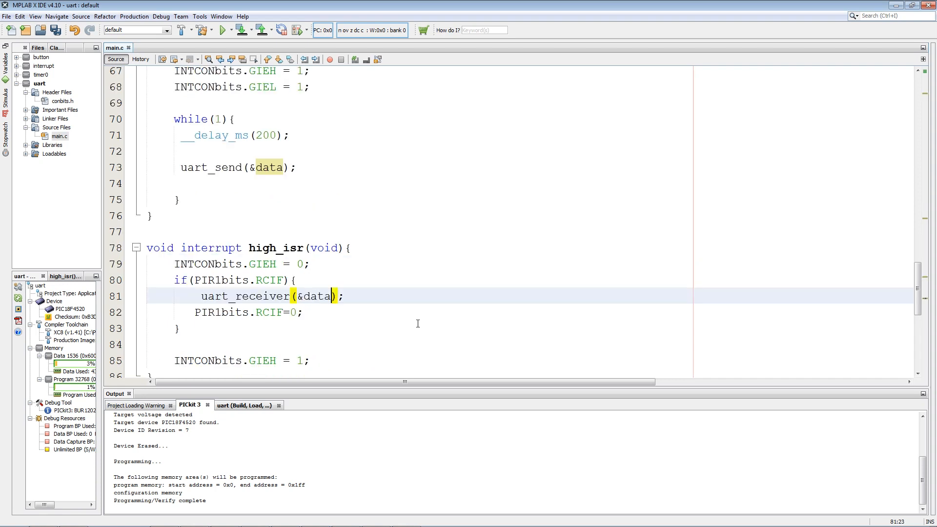
text(,)
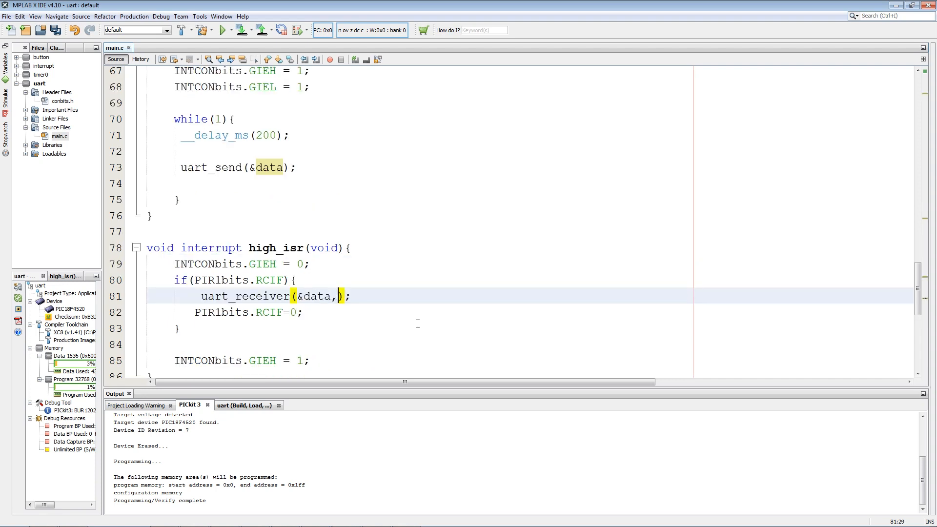
text(&got)
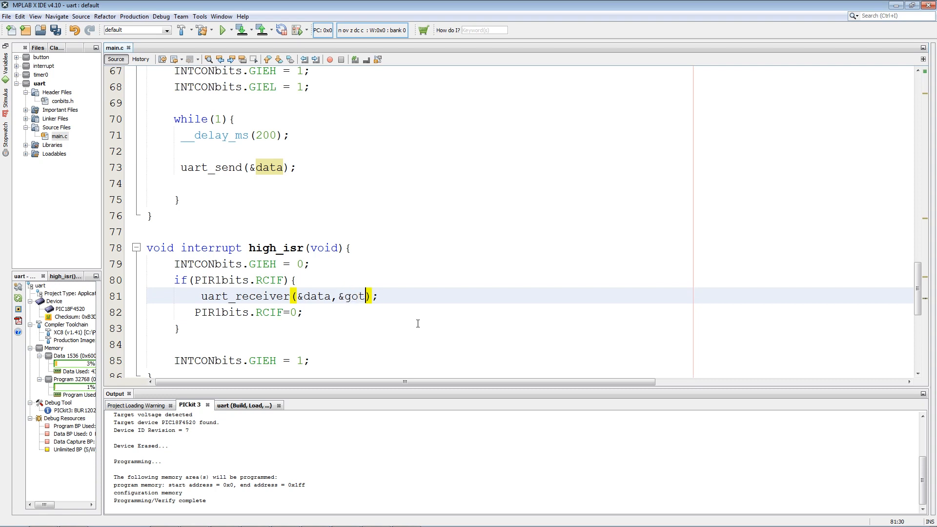
text(_data_bool)
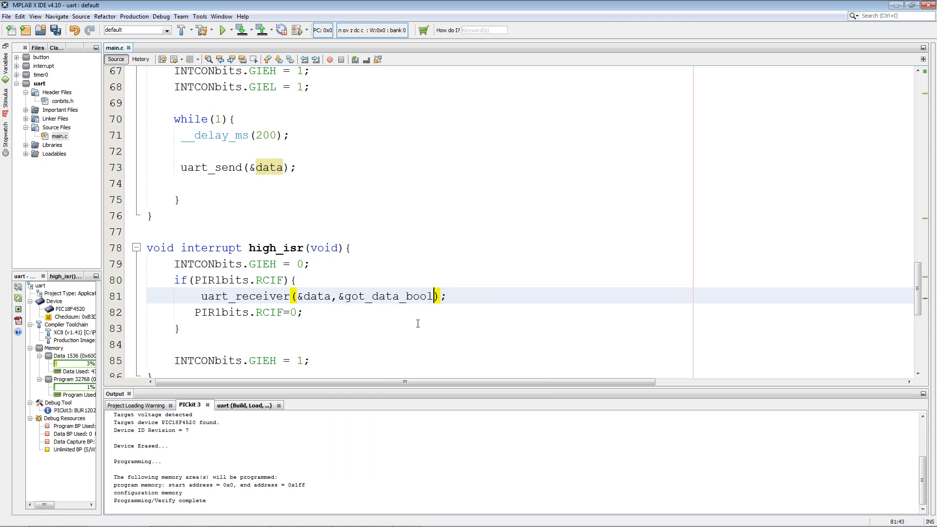
text(//)
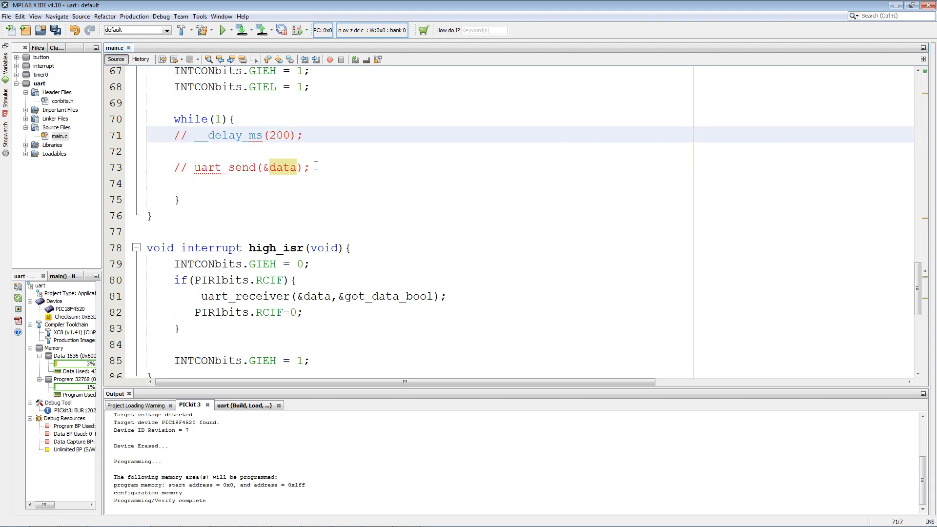
- In while(1) add if(got_data_bool){ uart_send(&data); got_data_bool = false; }
text(if())
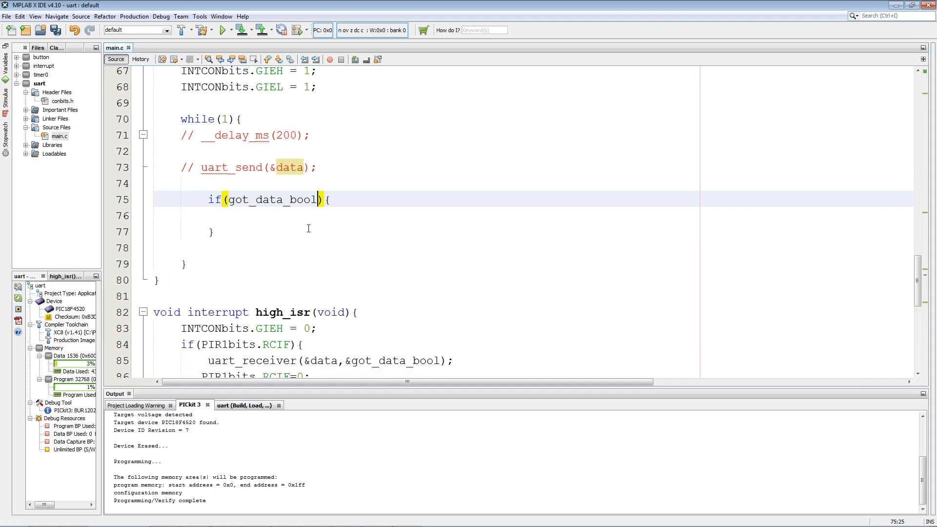
text(uart_send(&data);)
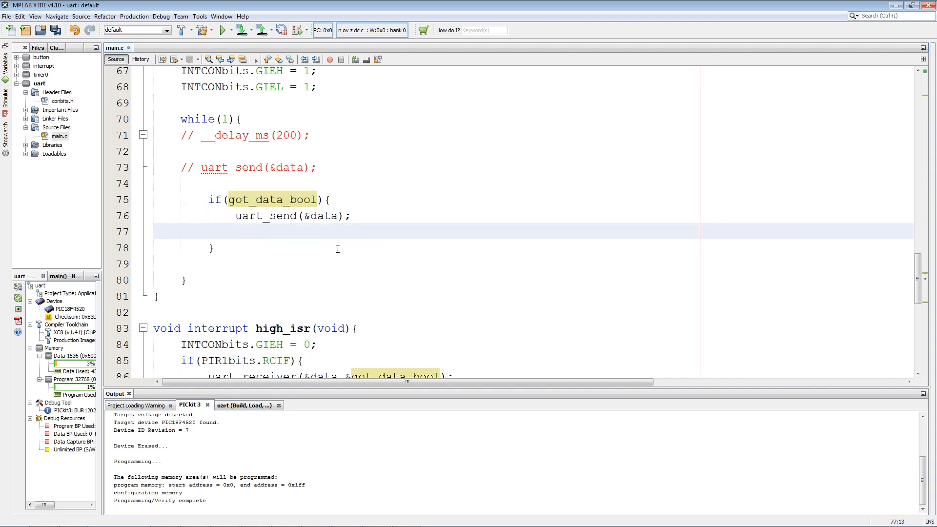
text(got_data_bool =)
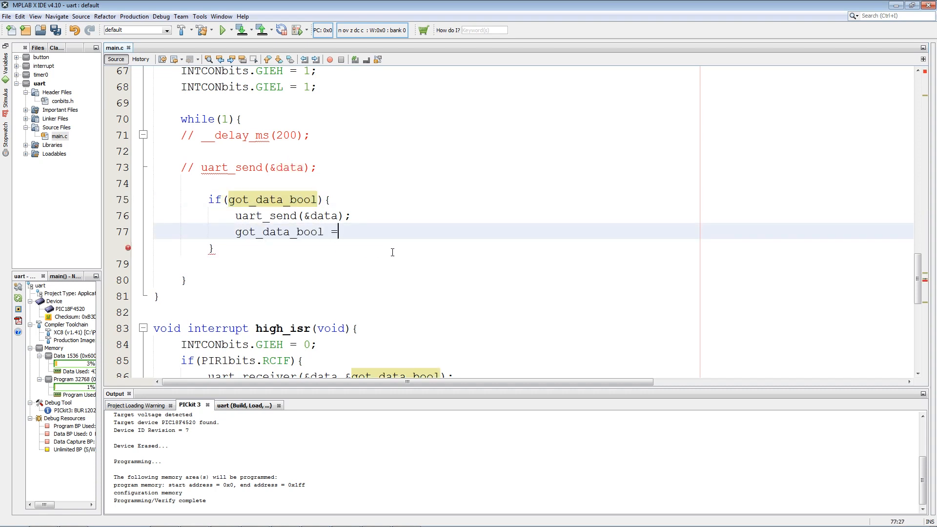
text(false;)
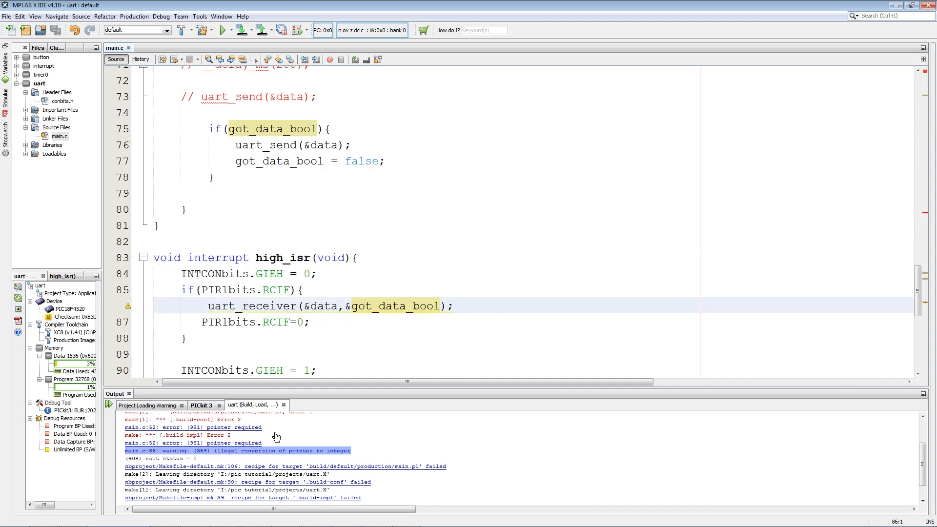
- Change to bool *rx_flag with *c = RCREG; and *rx_flag = true;, then Clean and Build
scroll(up, 3)
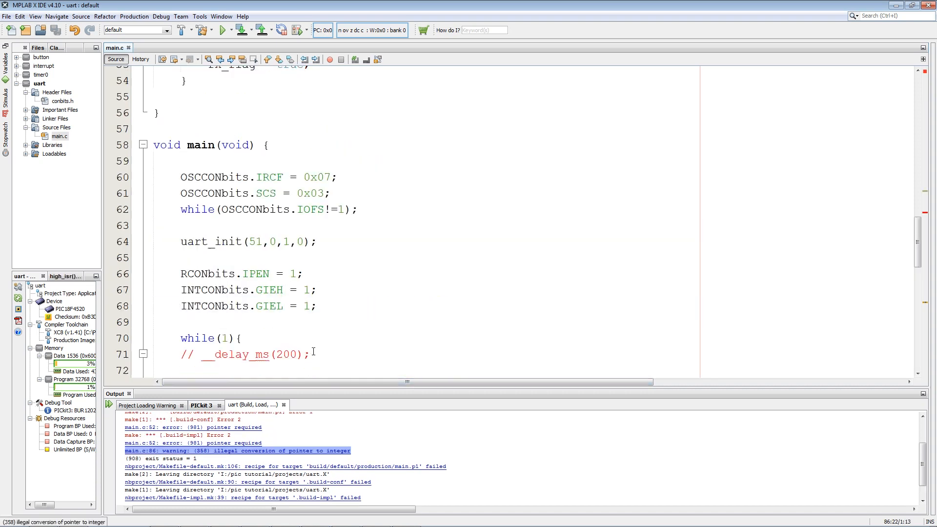
scroll(up, 3)
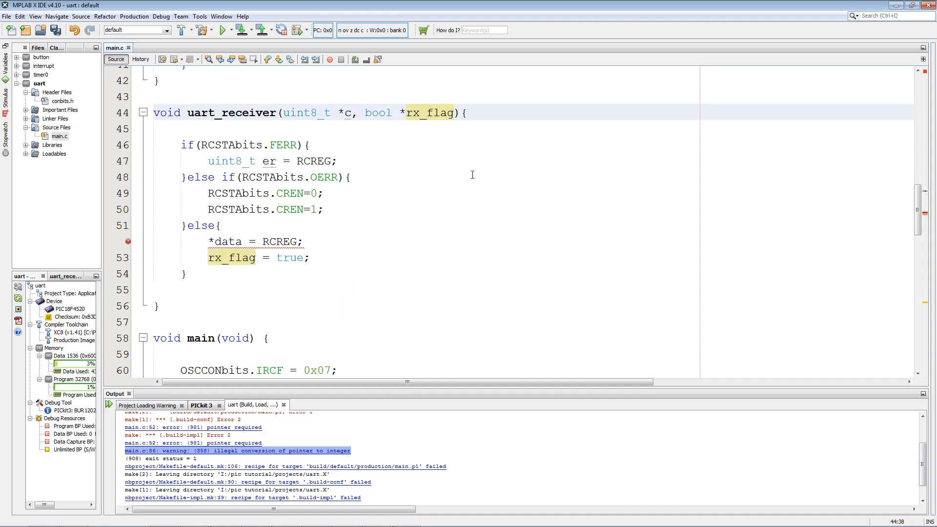
scroll(down, 3)
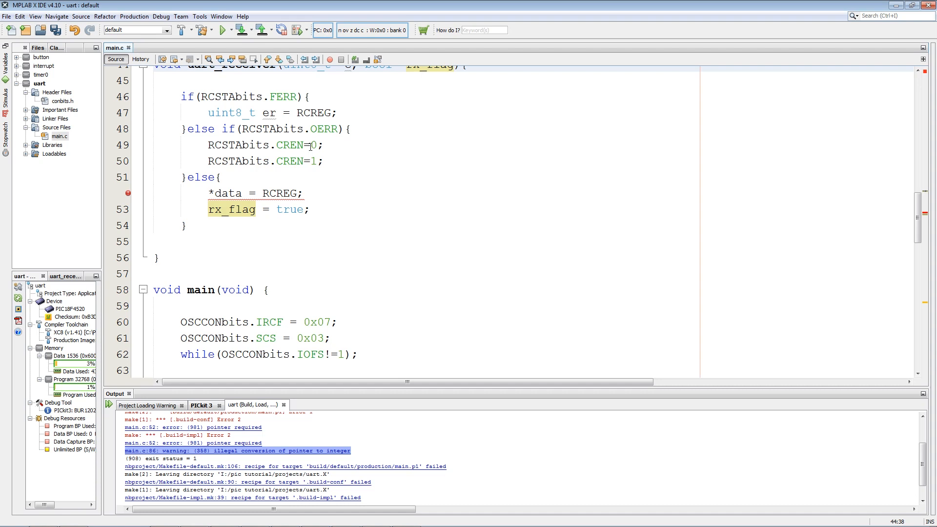
click(242, 30)
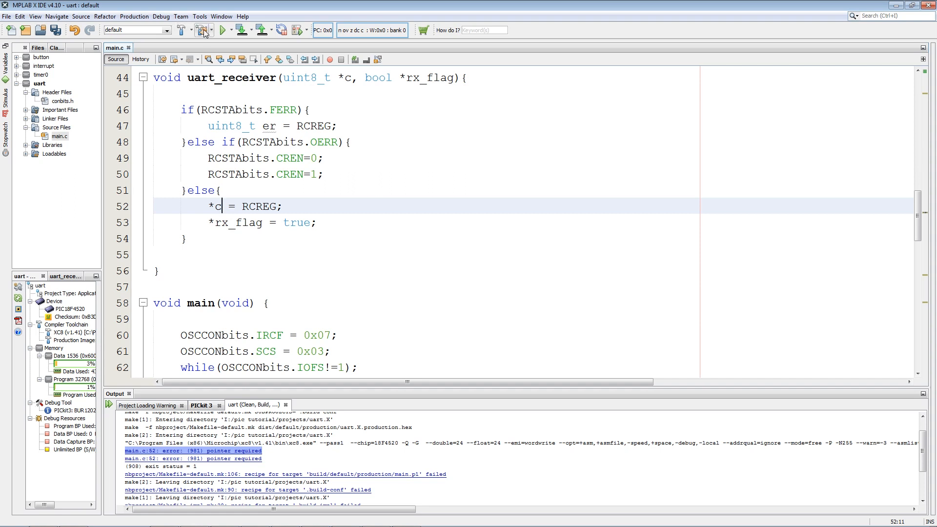
click(204, 30)
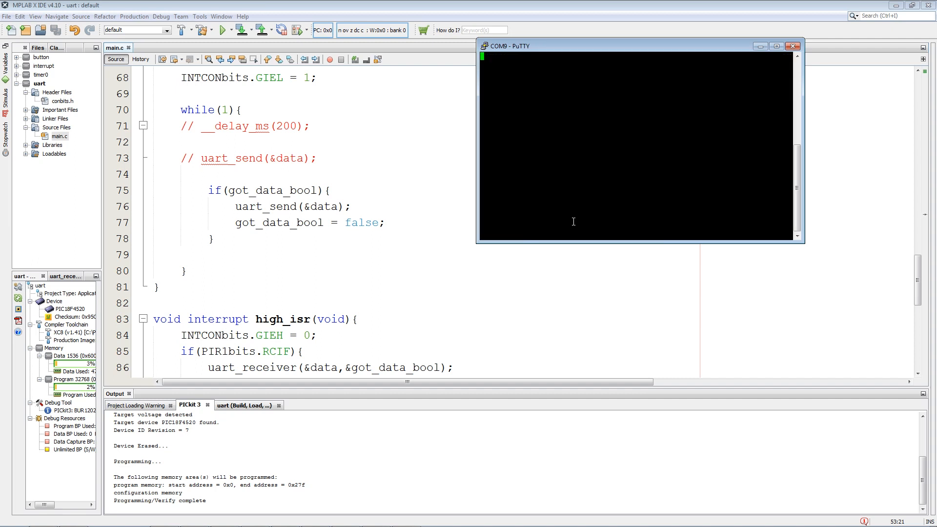
- Send a few test characters over COM9 and watch the board echo them back
text(dsdinc)
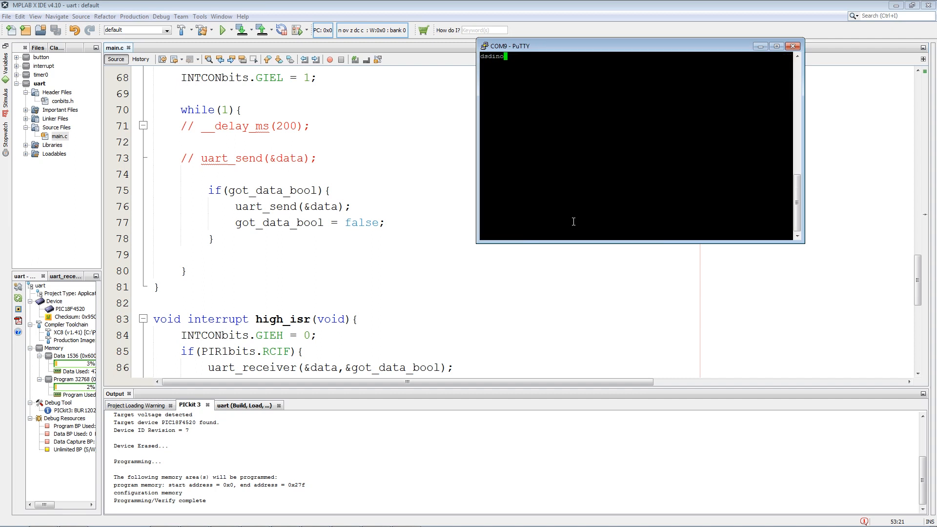